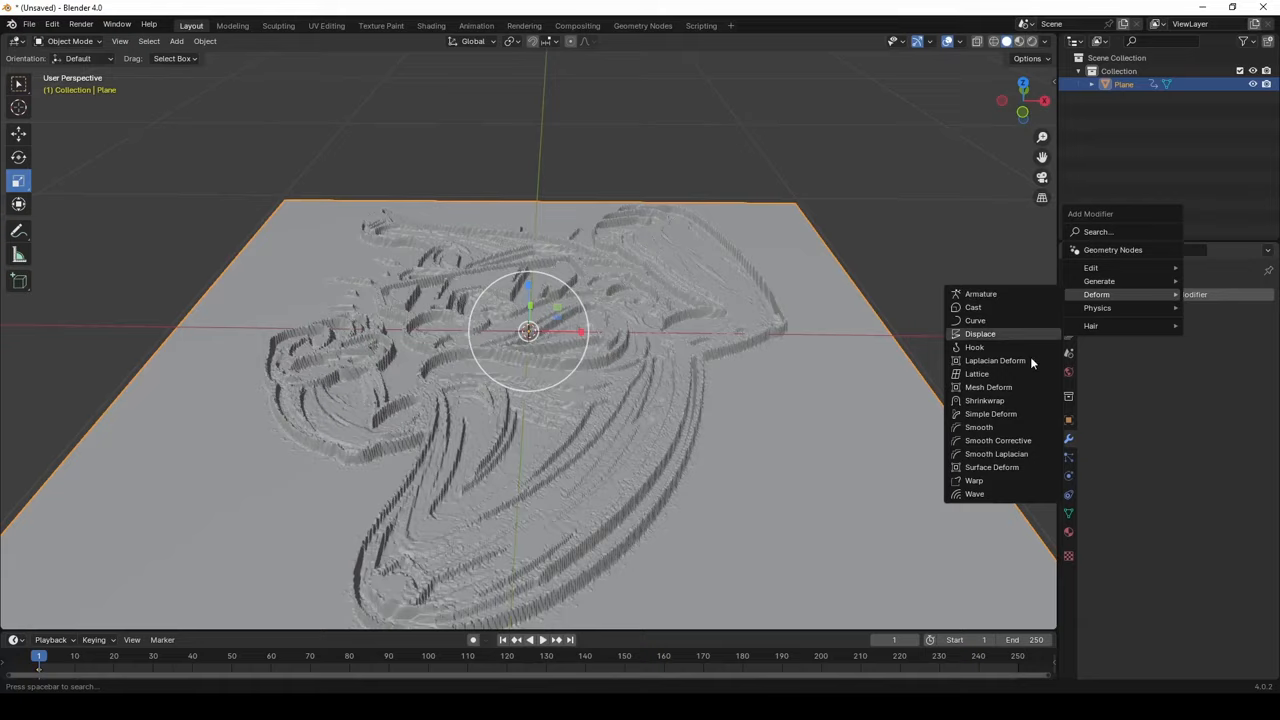
Smooth the bee relief plane with a Smooth modifier (factor ~3.9, more repeats), then start a new scene.
click(978, 427)
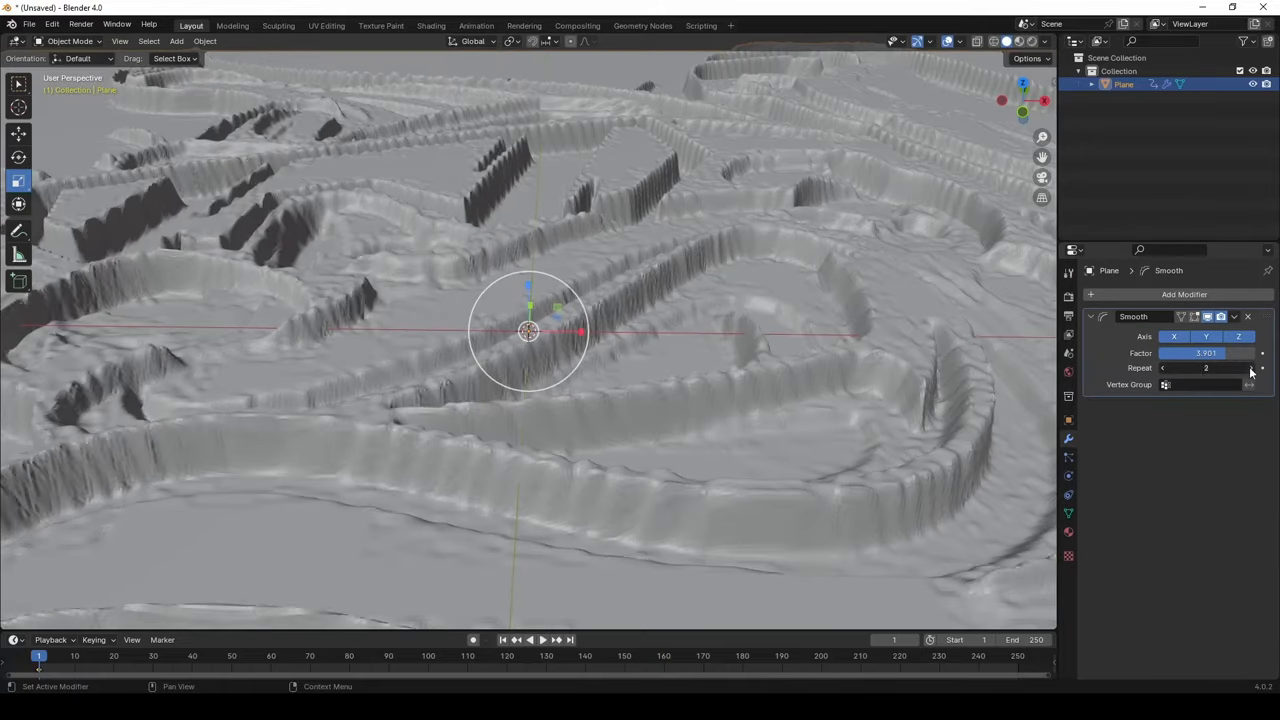
click(1247, 316)
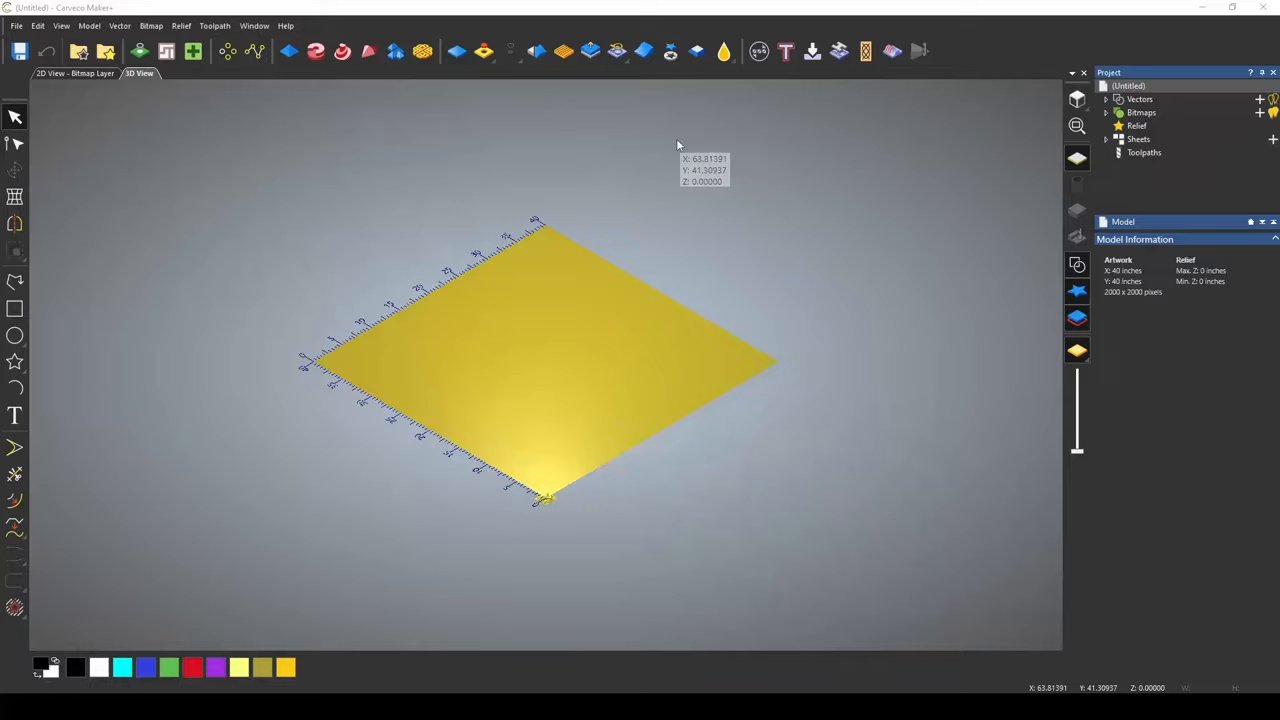
click(564, 51)
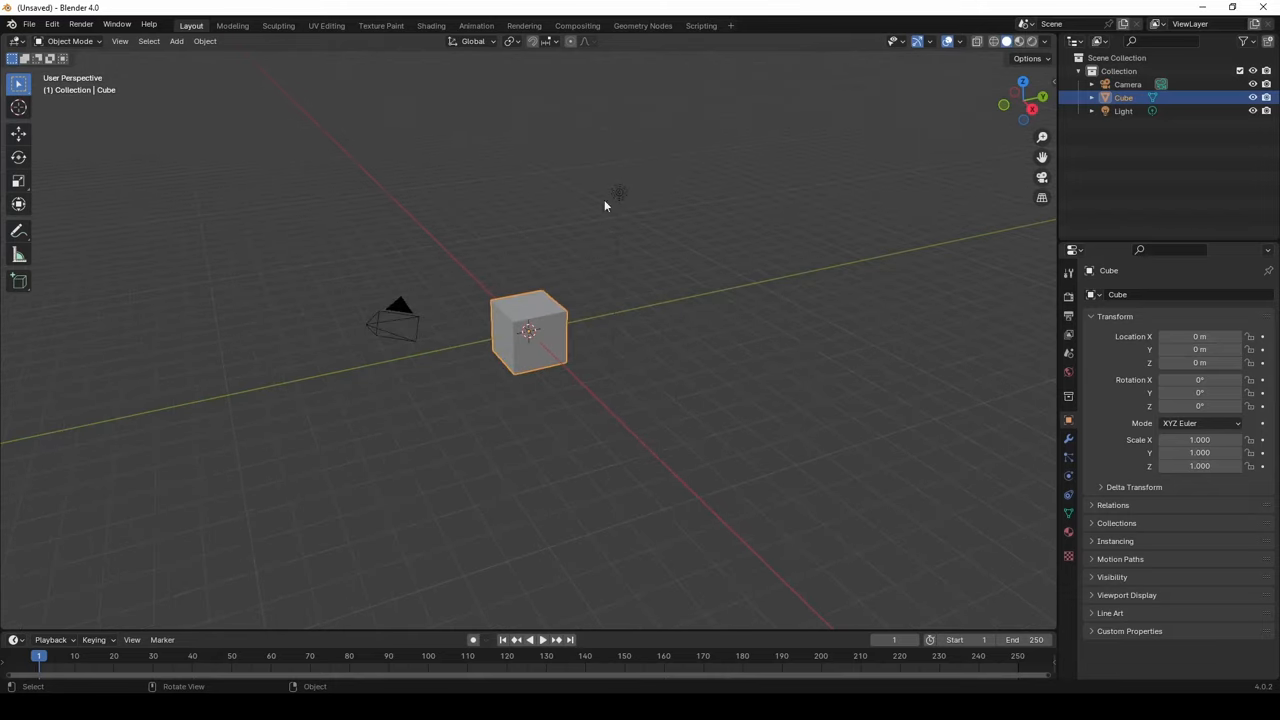
mouse_move(512, 345)
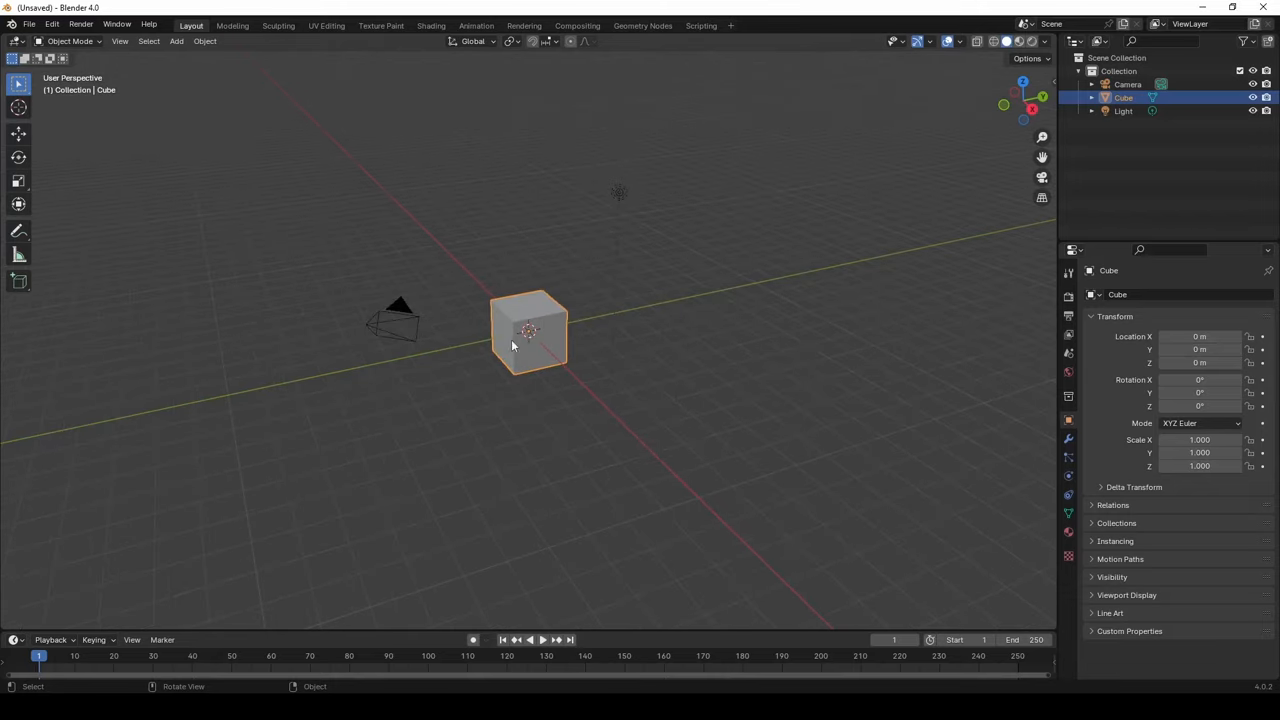
Select the default cube, camera and light and delete them with X.
click(618, 192)
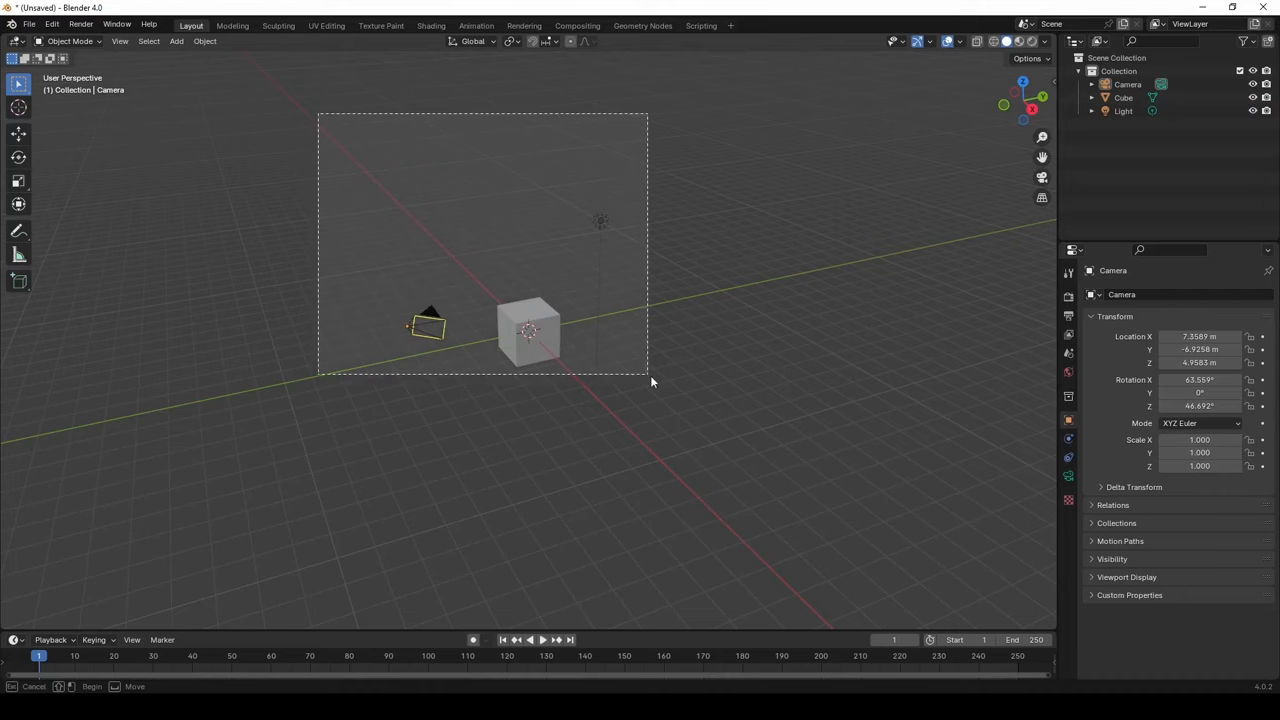
key(x)
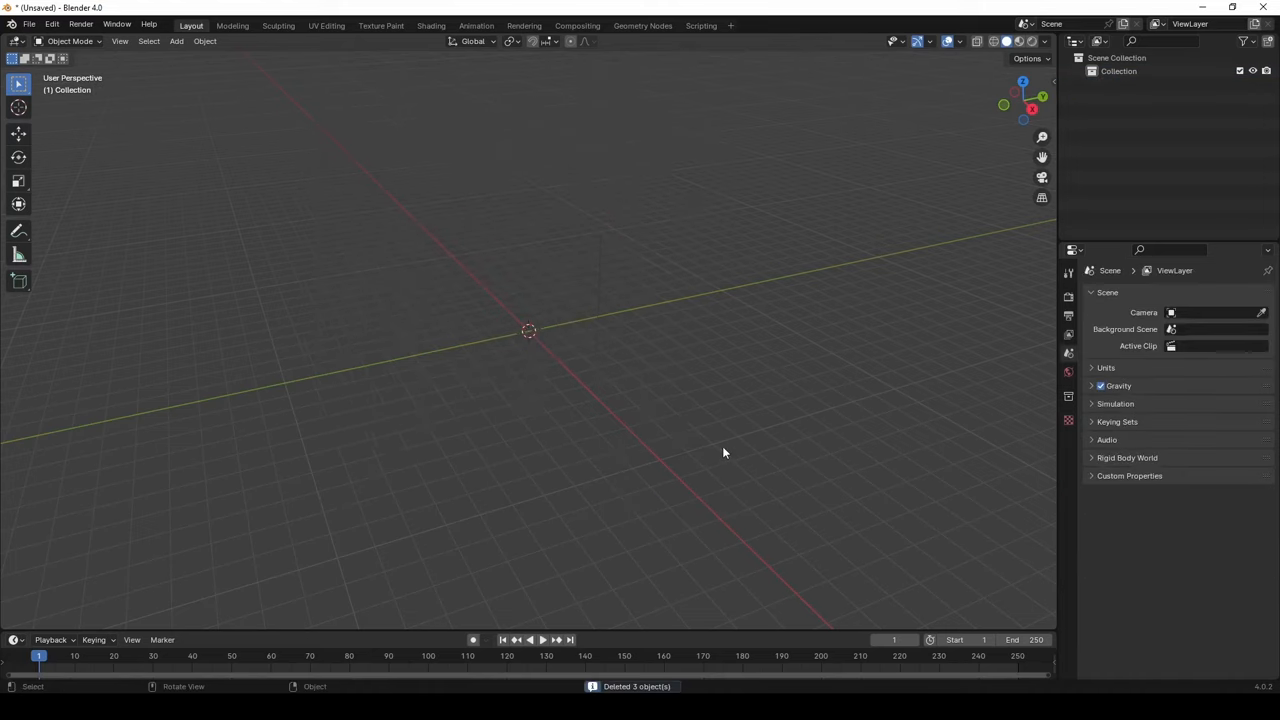
mouse_move(268, 291)
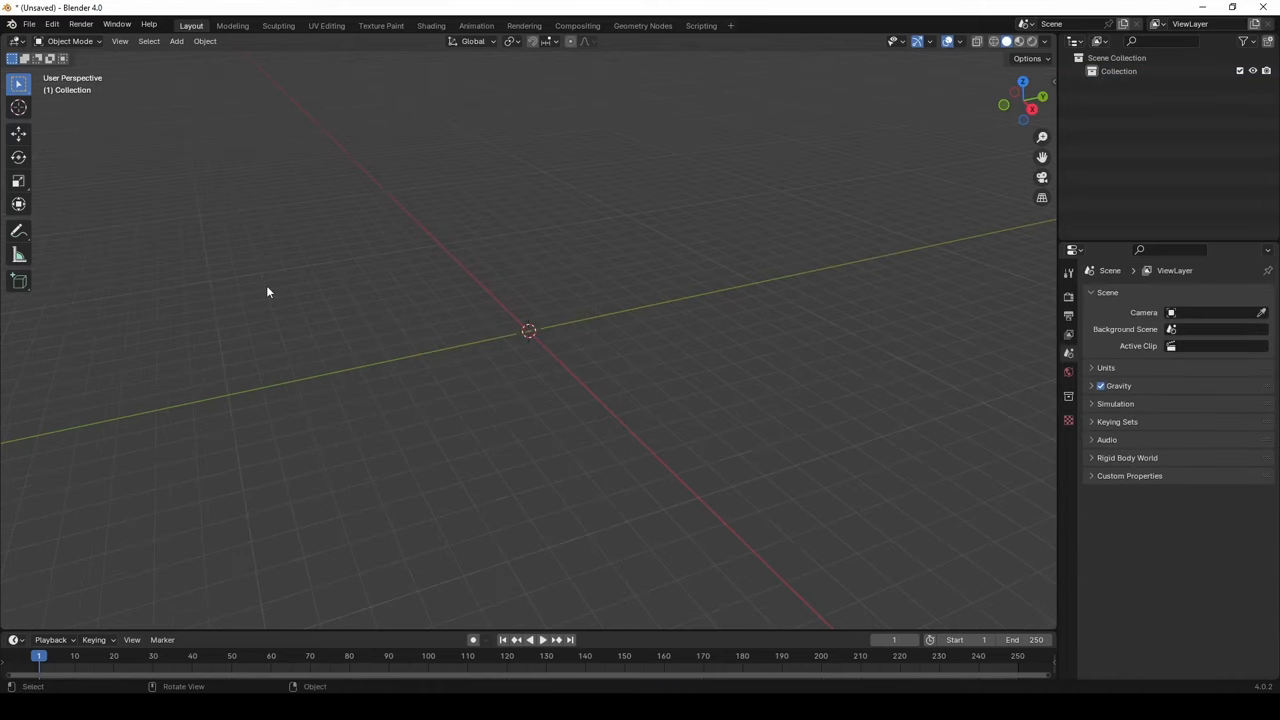
mouse_move(293, 308)
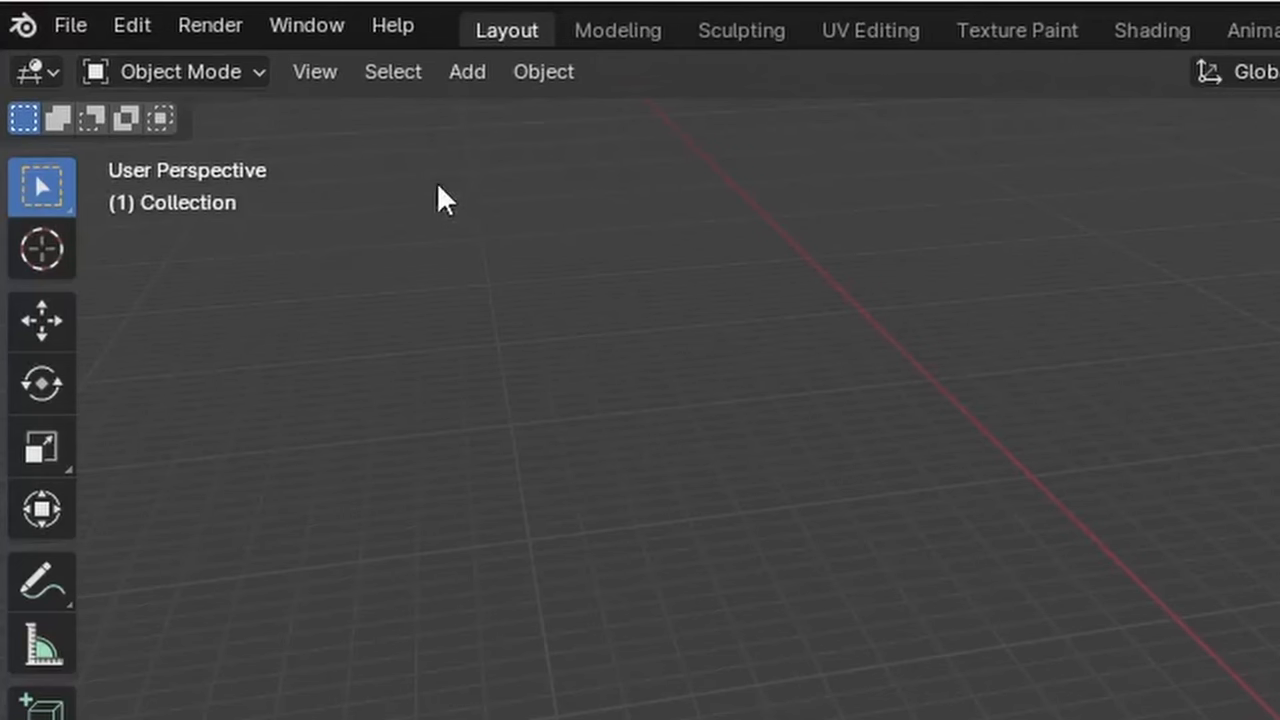
mouse_move(488, 120)
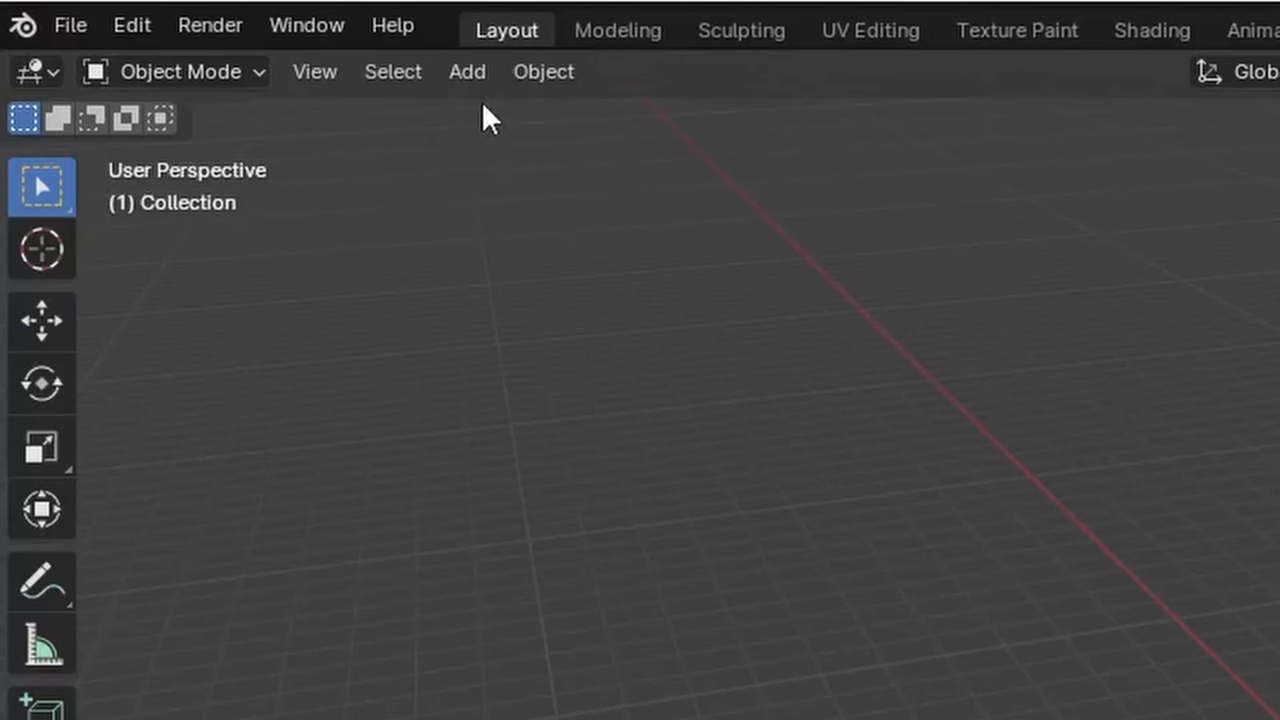
Add a Plane mesh at the world origin from the Add > Mesh menu.
click(467, 71)
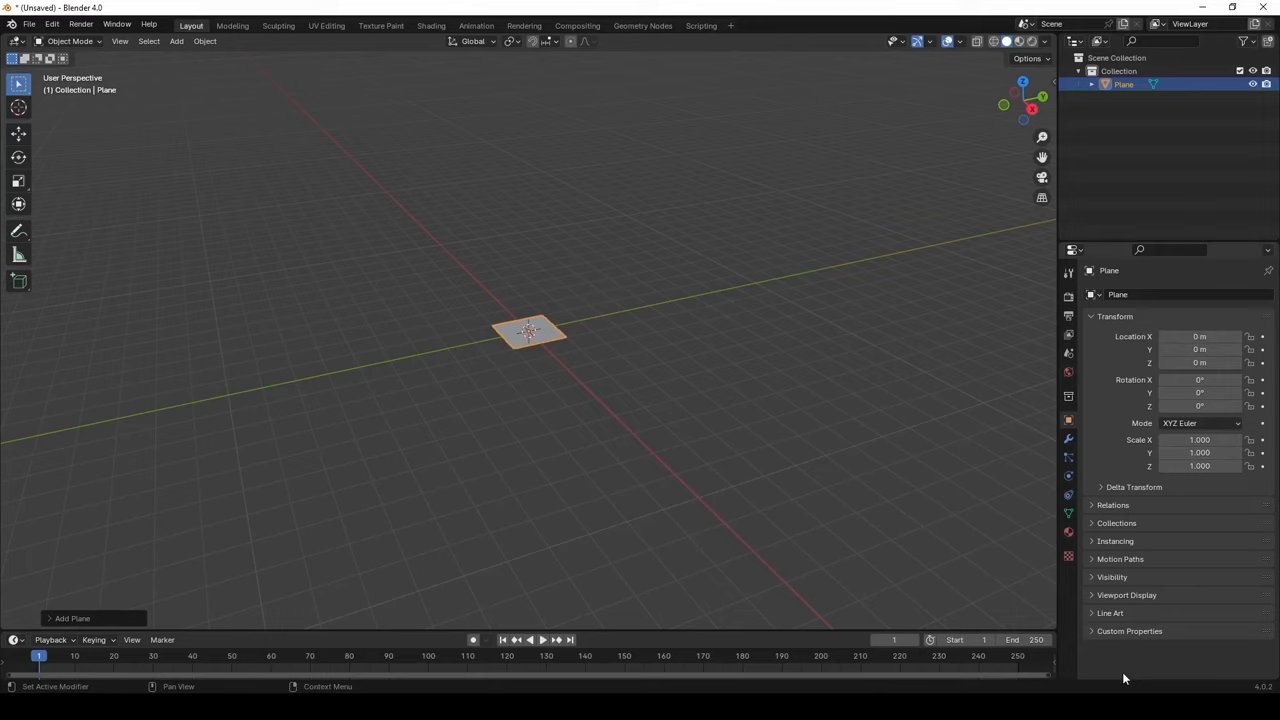
mouse_move(1125, 678)
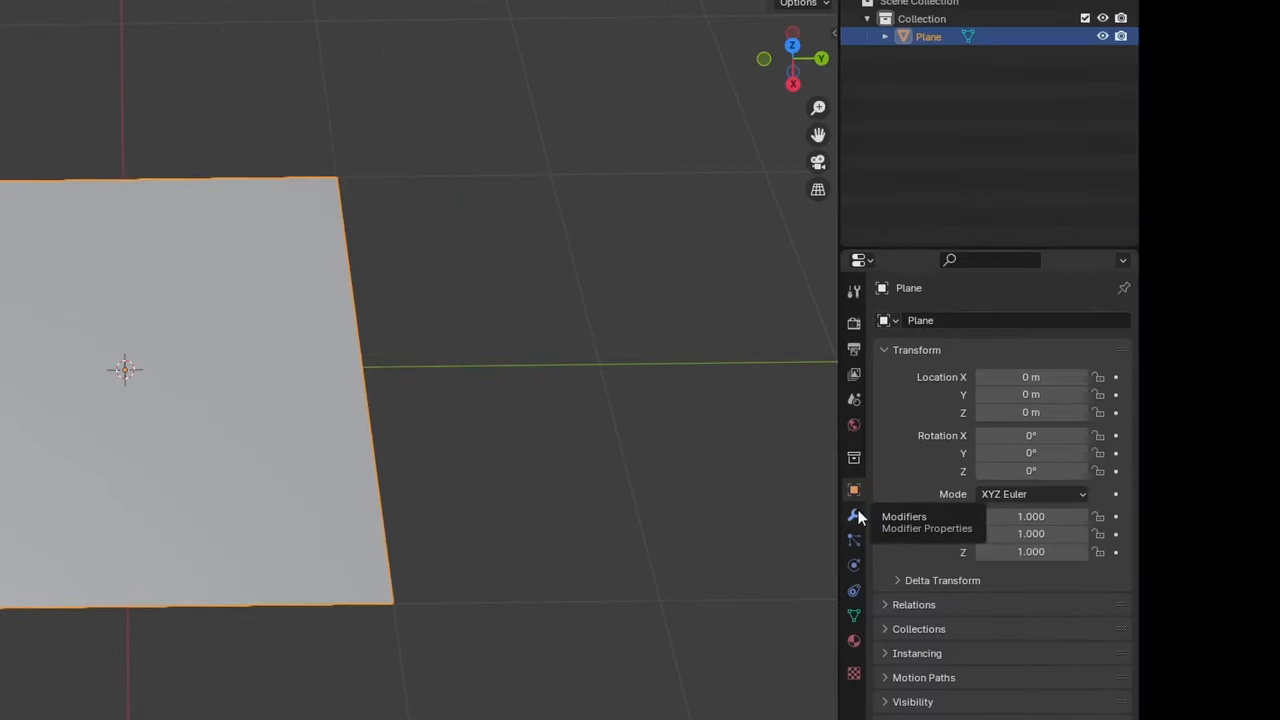
Add a Simple Subdivision Surface modifier at viewport level 6 to the plane and apply it.
click(853, 516)
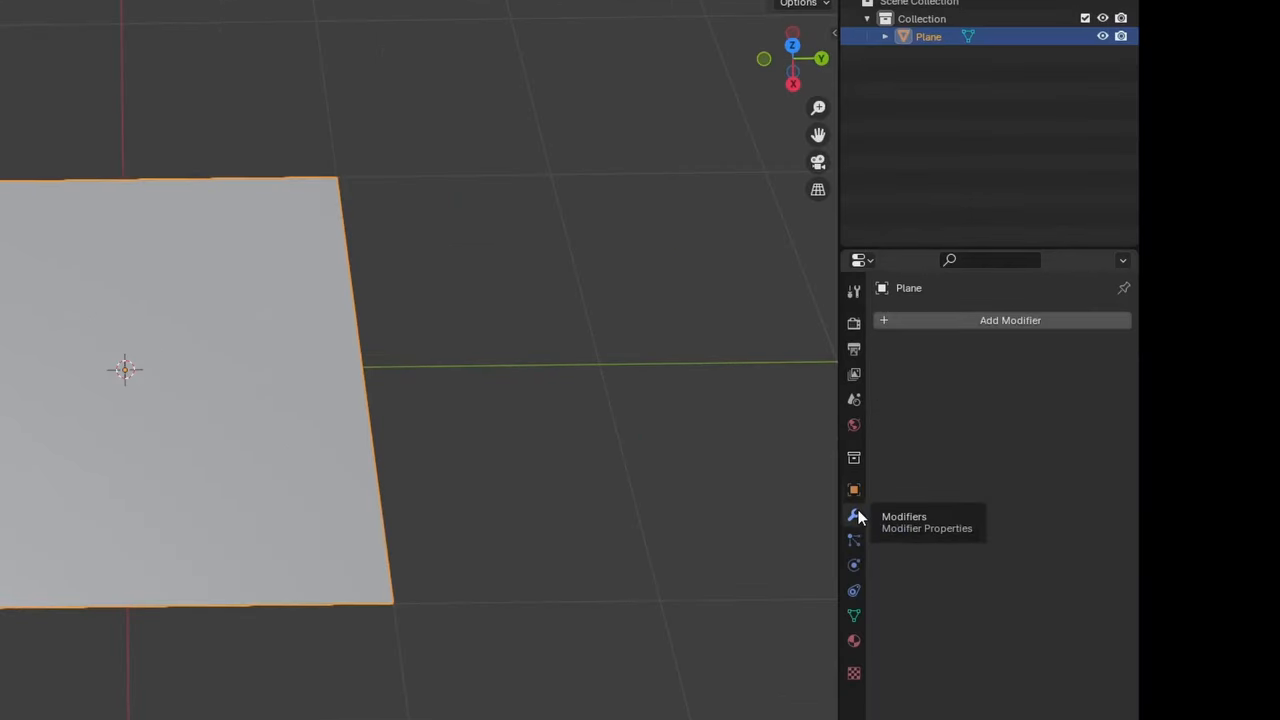
mouse_move(836, 600)
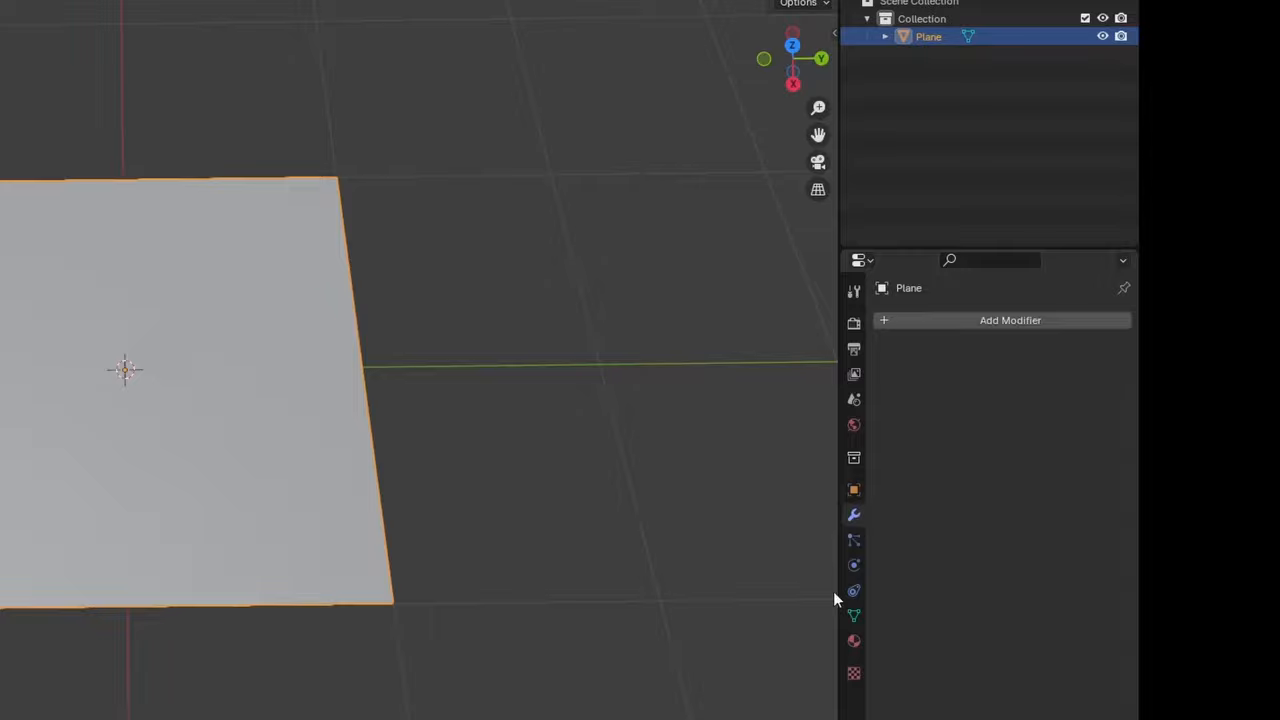
click(1009, 320)
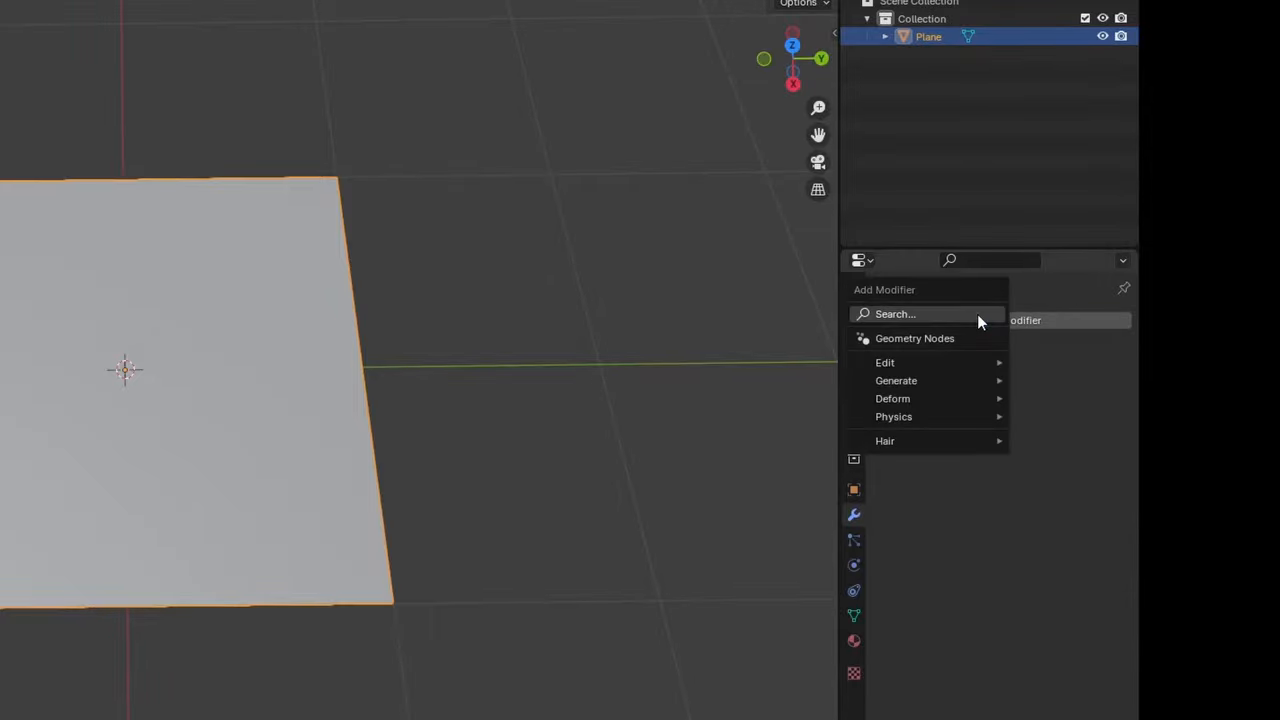
click(896, 380)
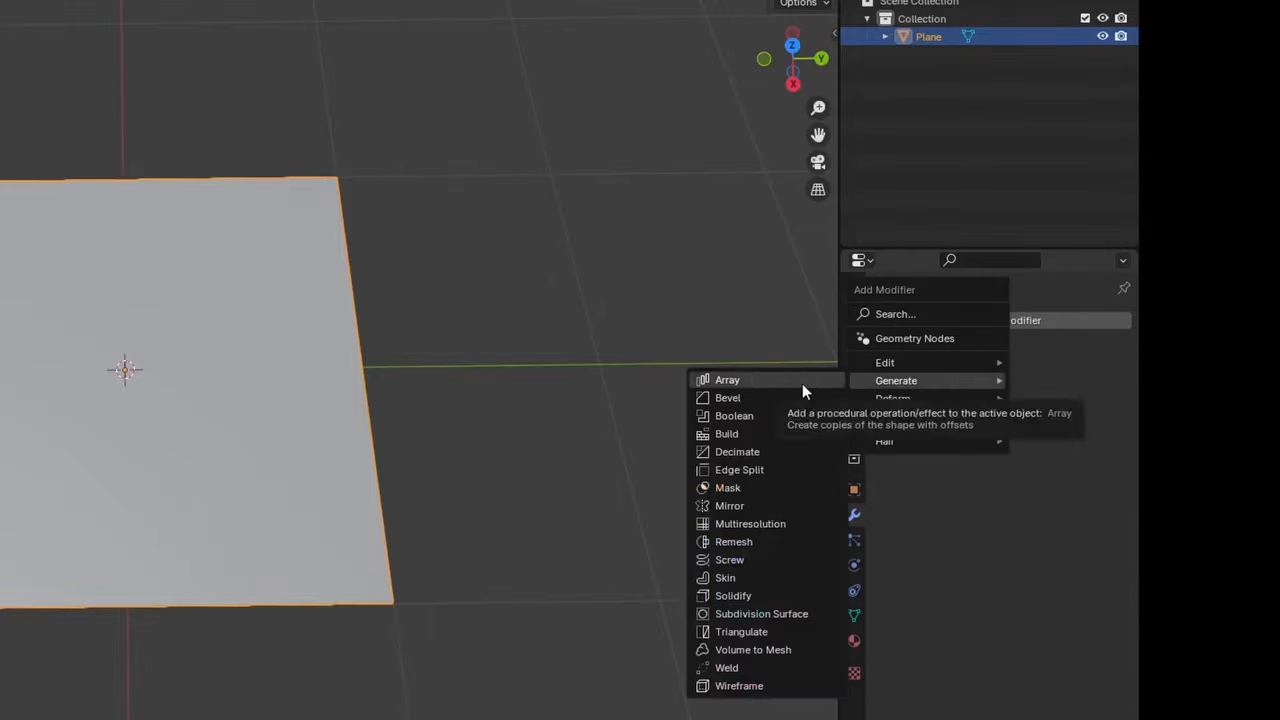
mouse_move(762, 613)
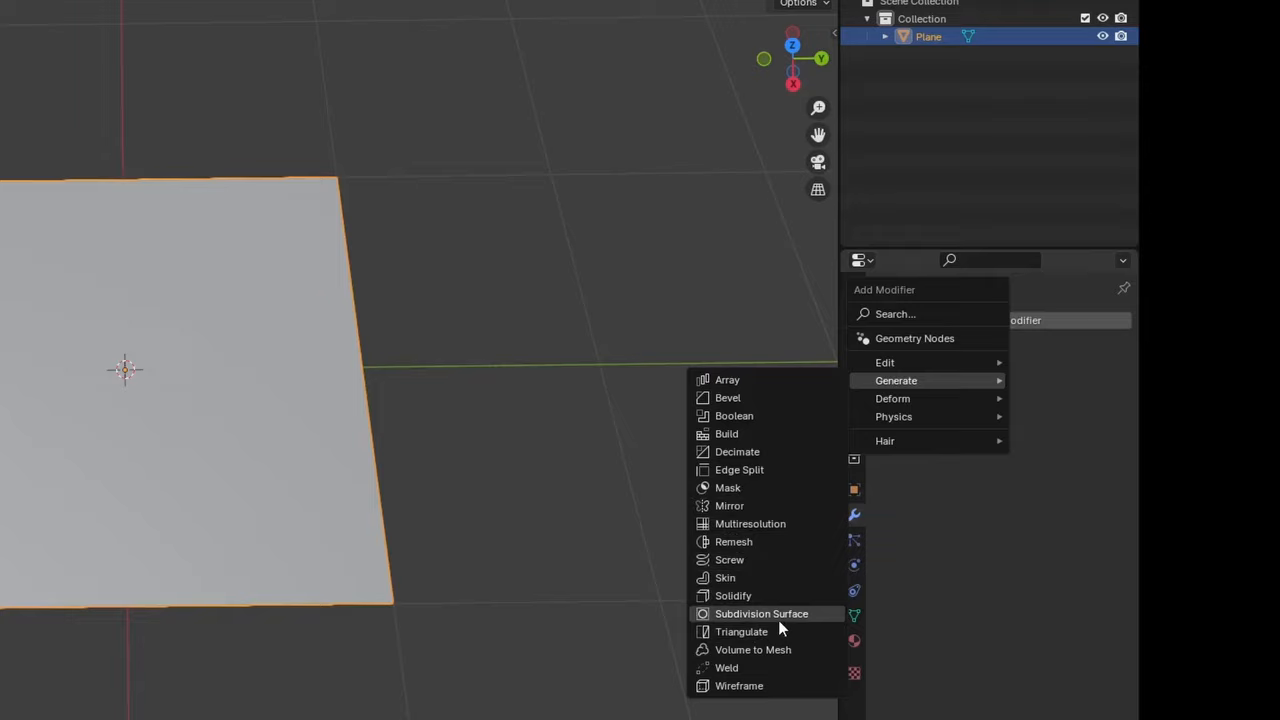
mouse_move(820, 616)
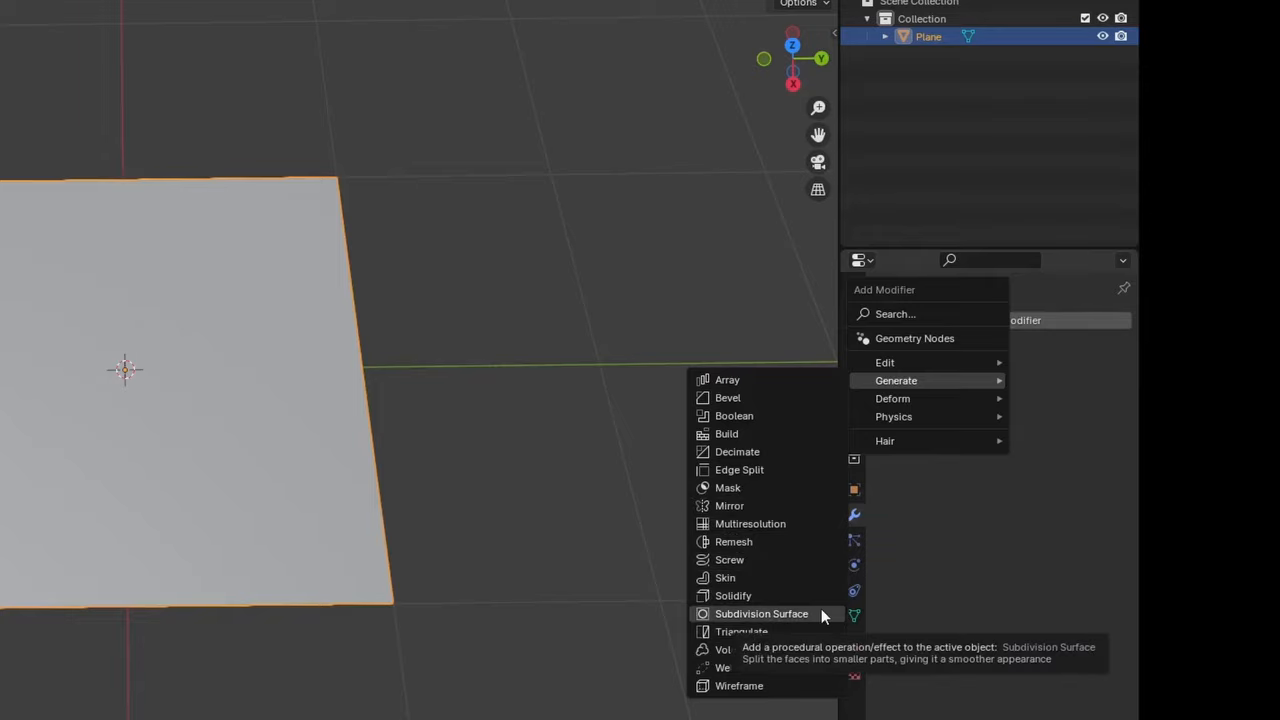
click(761, 613)
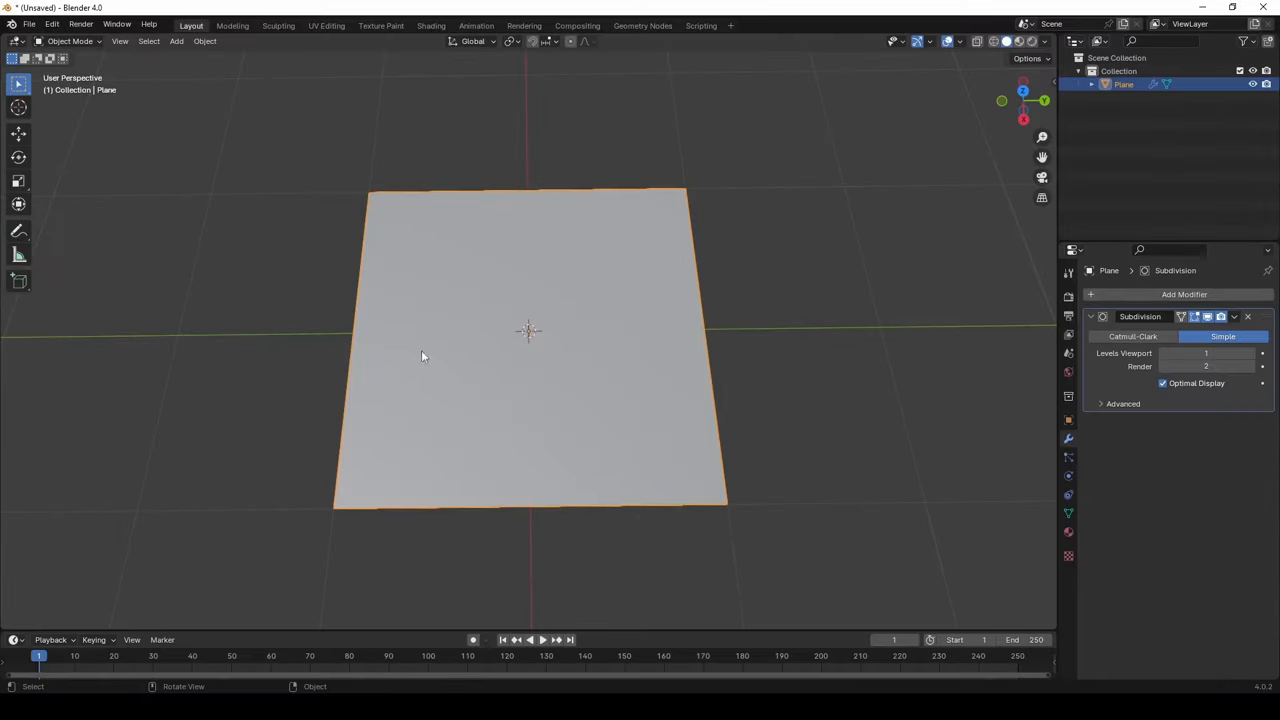
mouse_move(464, 333)
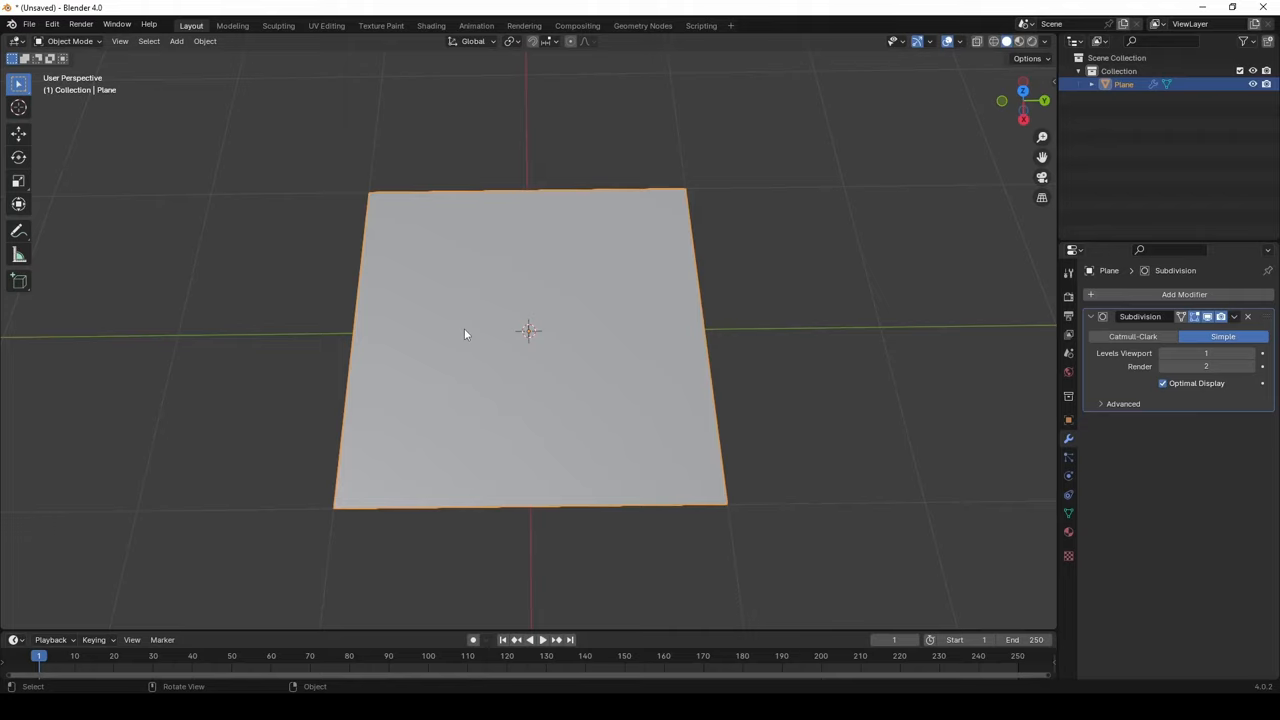
mouse_move(461, 317)
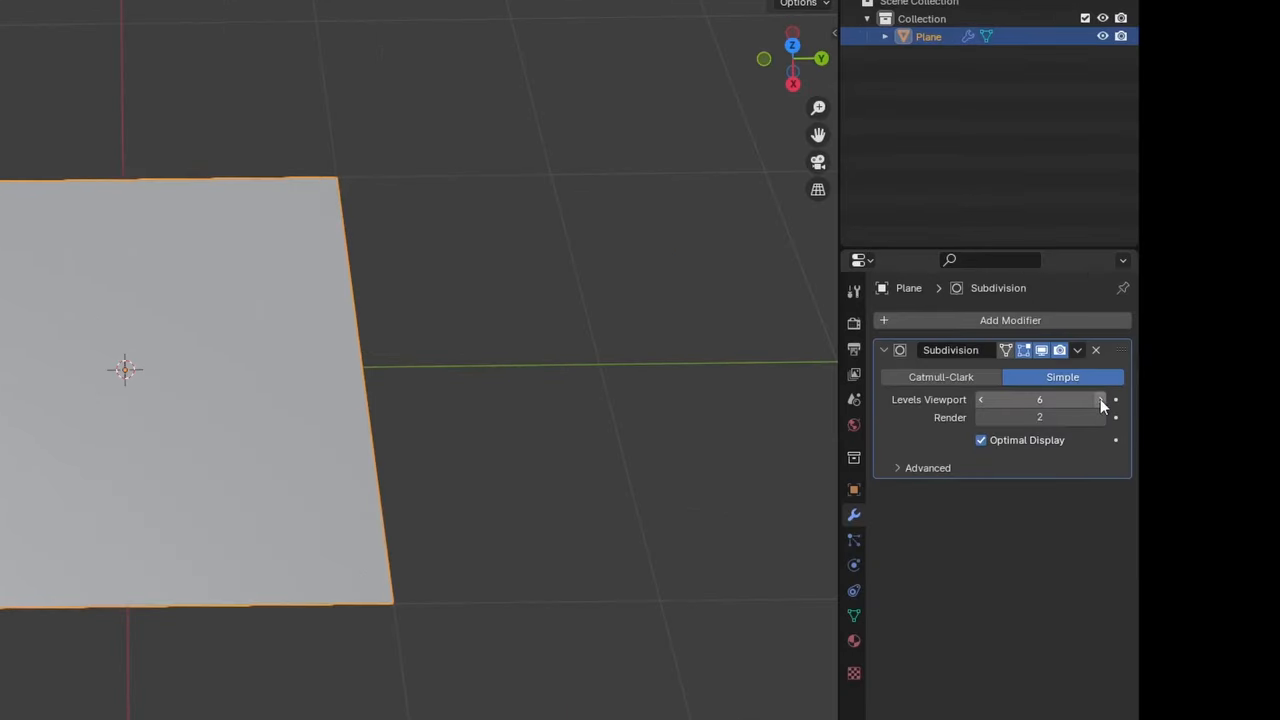
click(1078, 350)
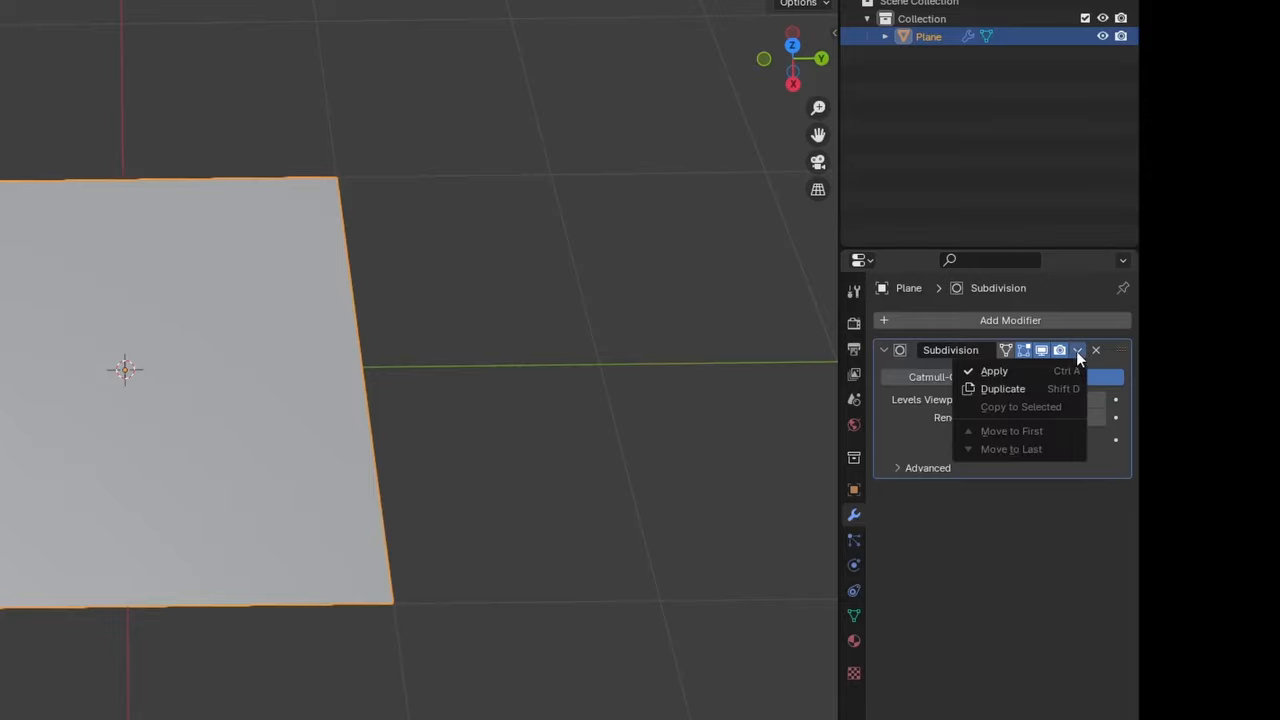
mouse_move(994, 371)
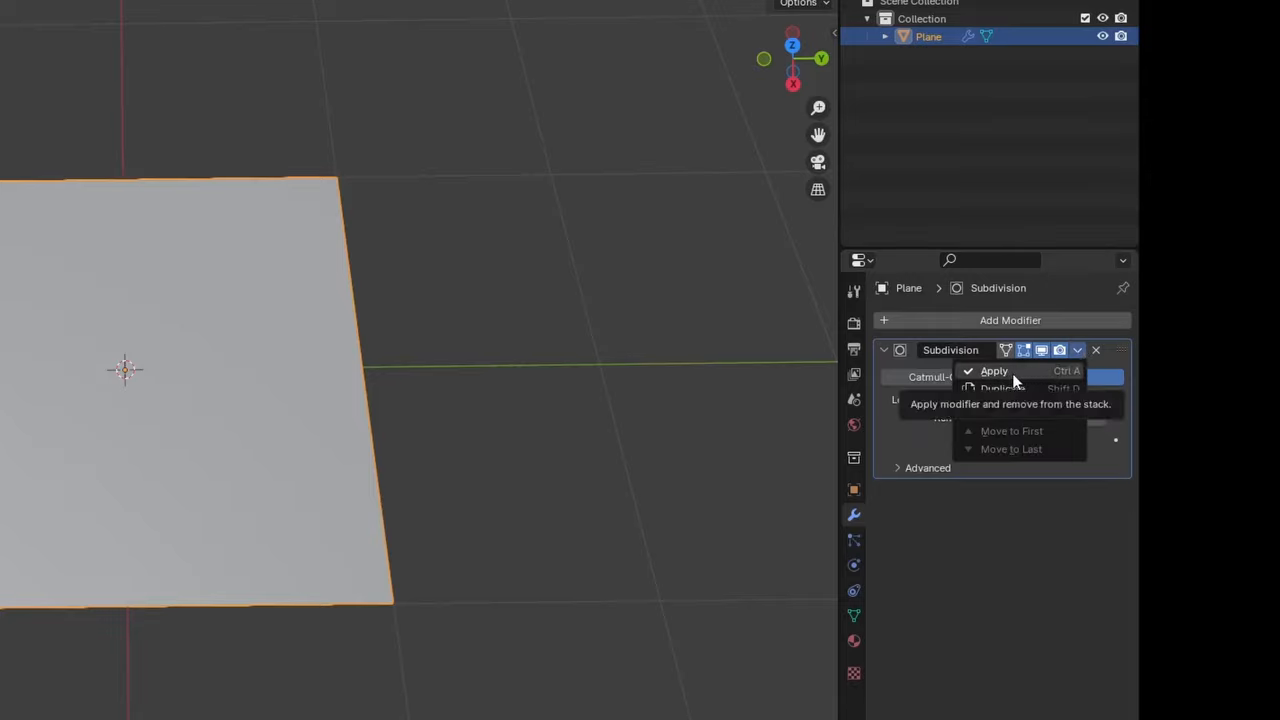
click(993, 371)
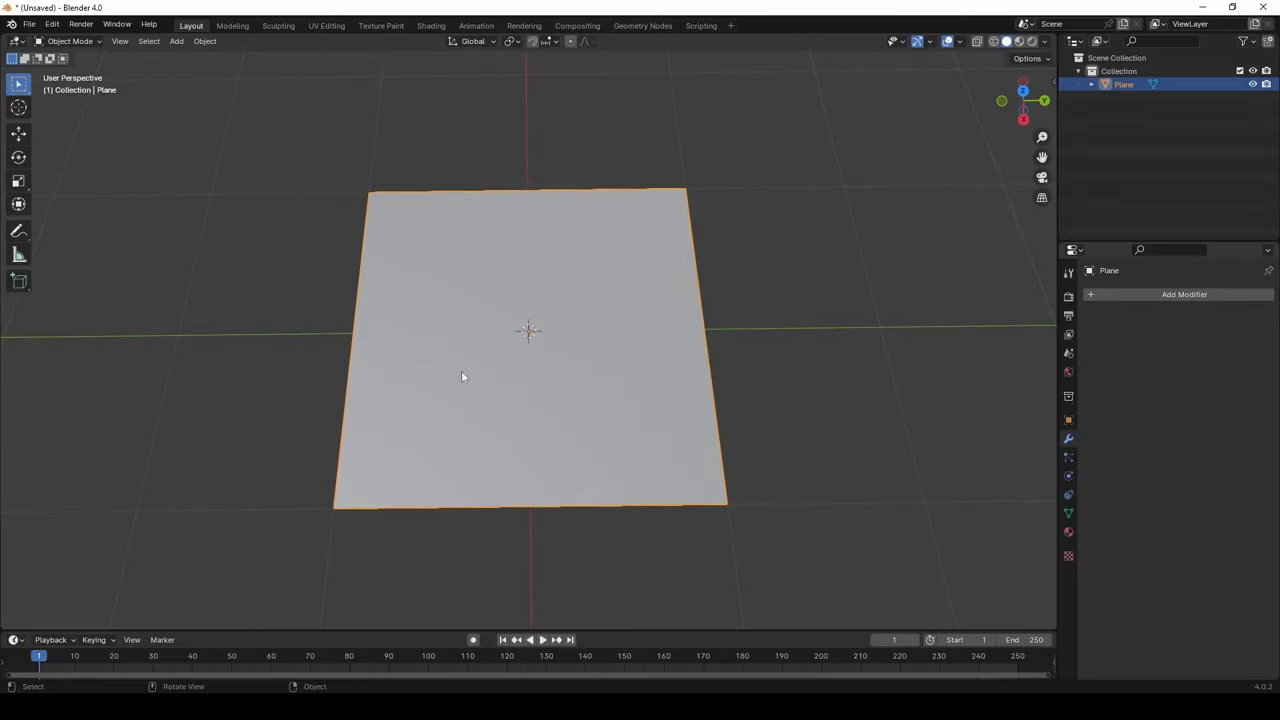
mouse_move(481, 327)
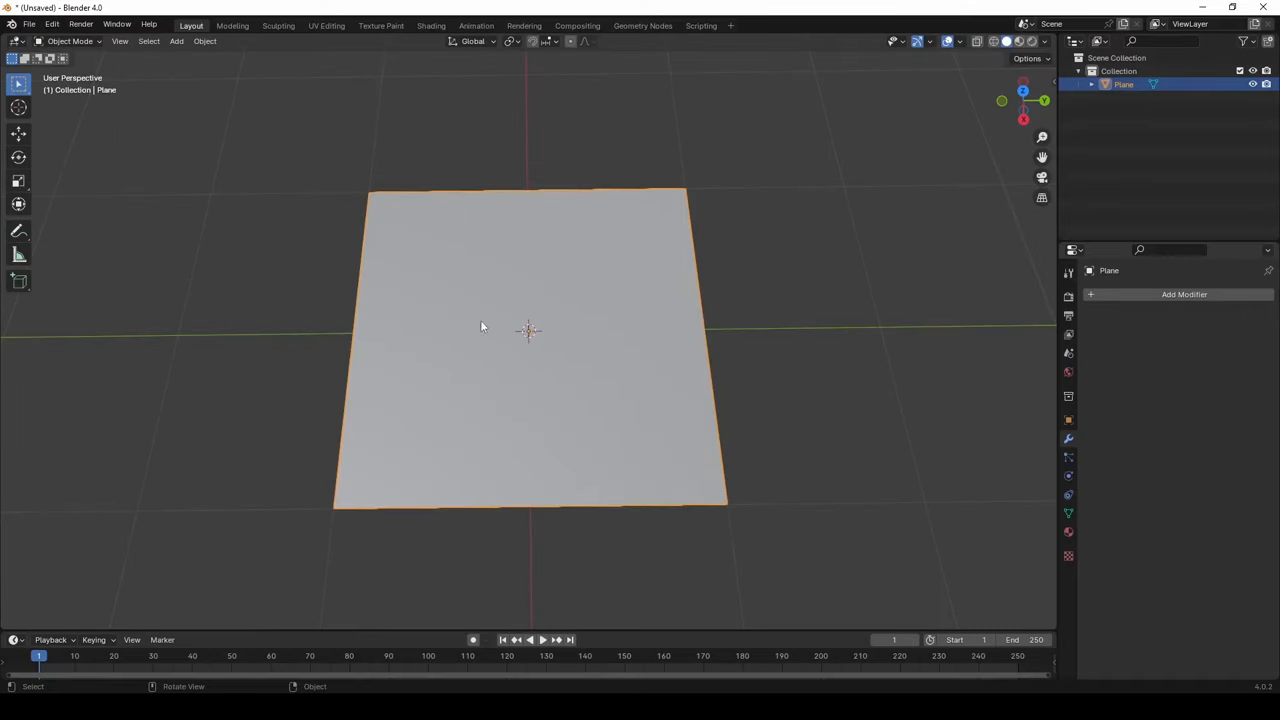
Add a second Simple Subdivision Surface modifier to the plane and apply it.
click(1184, 294)
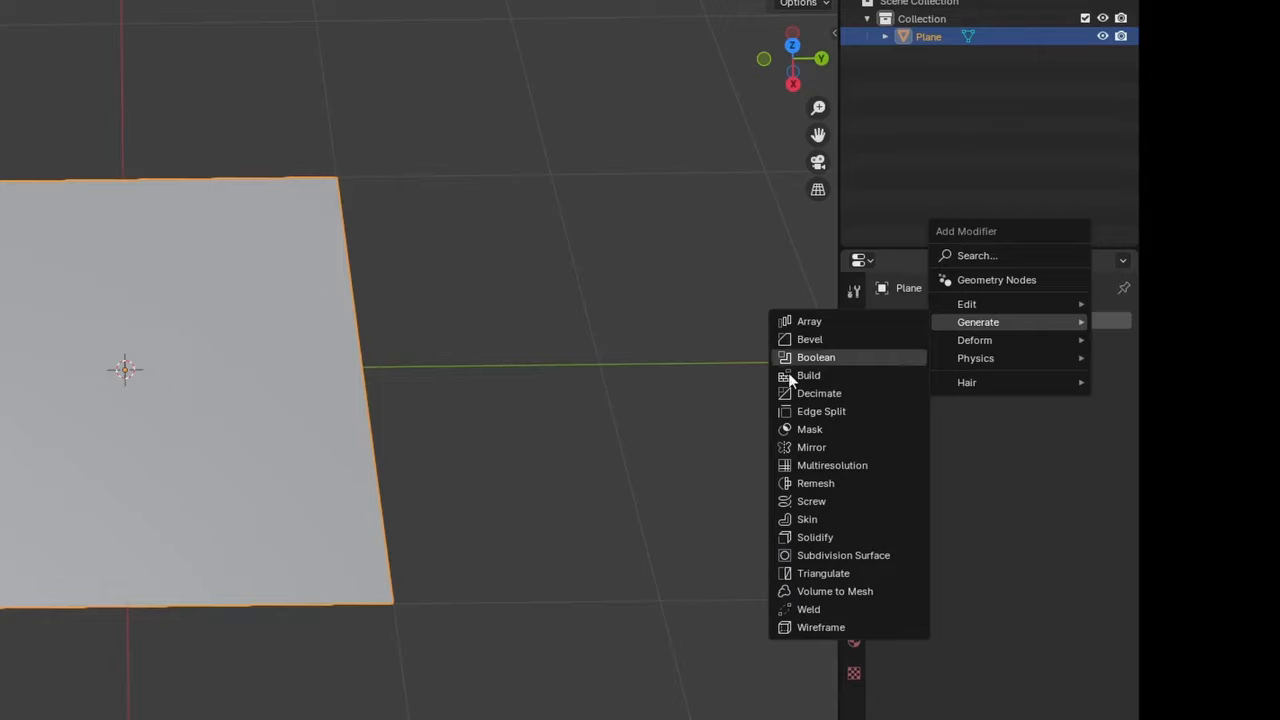
click(843, 555)
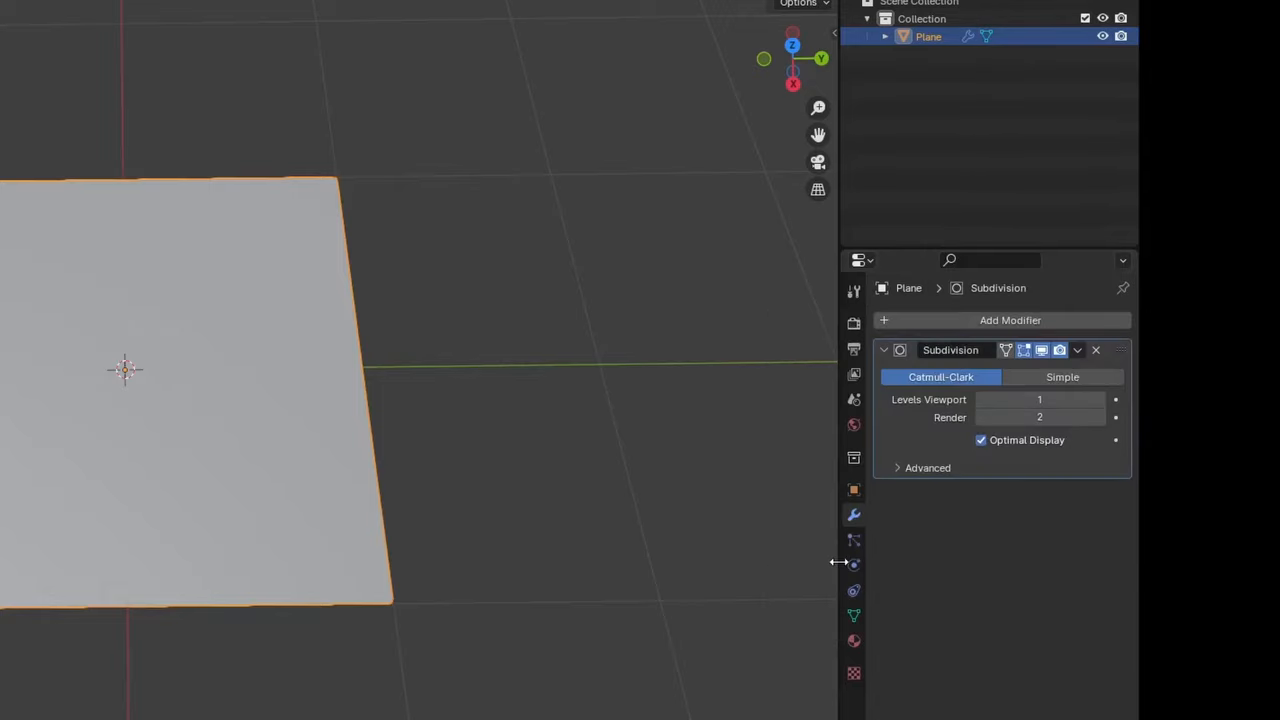
click(1062, 377)
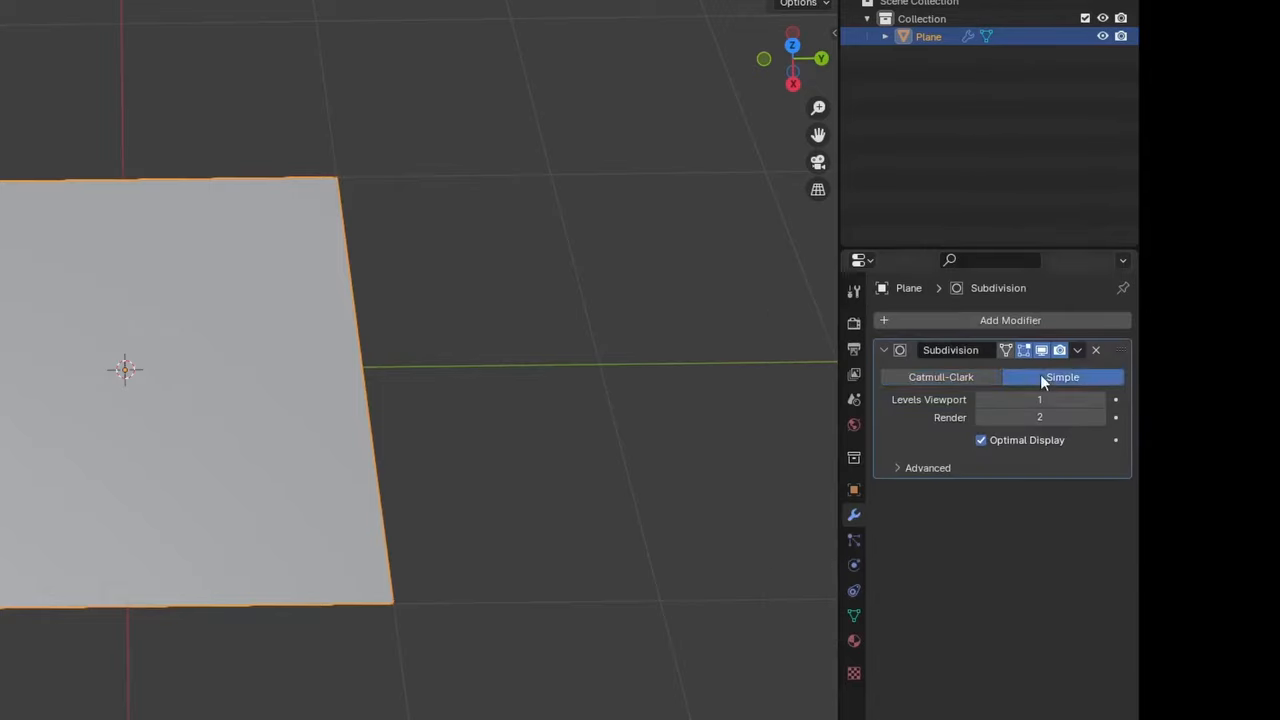
click(1040, 399)
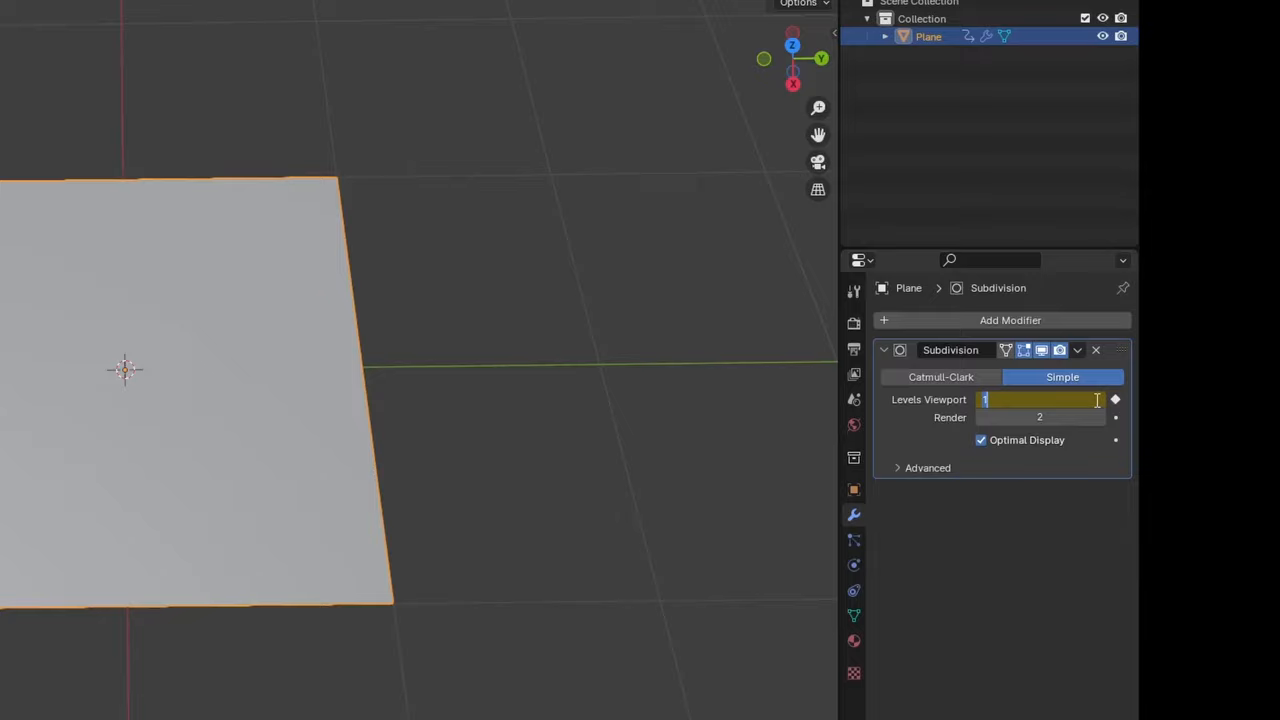
click(1077, 350)
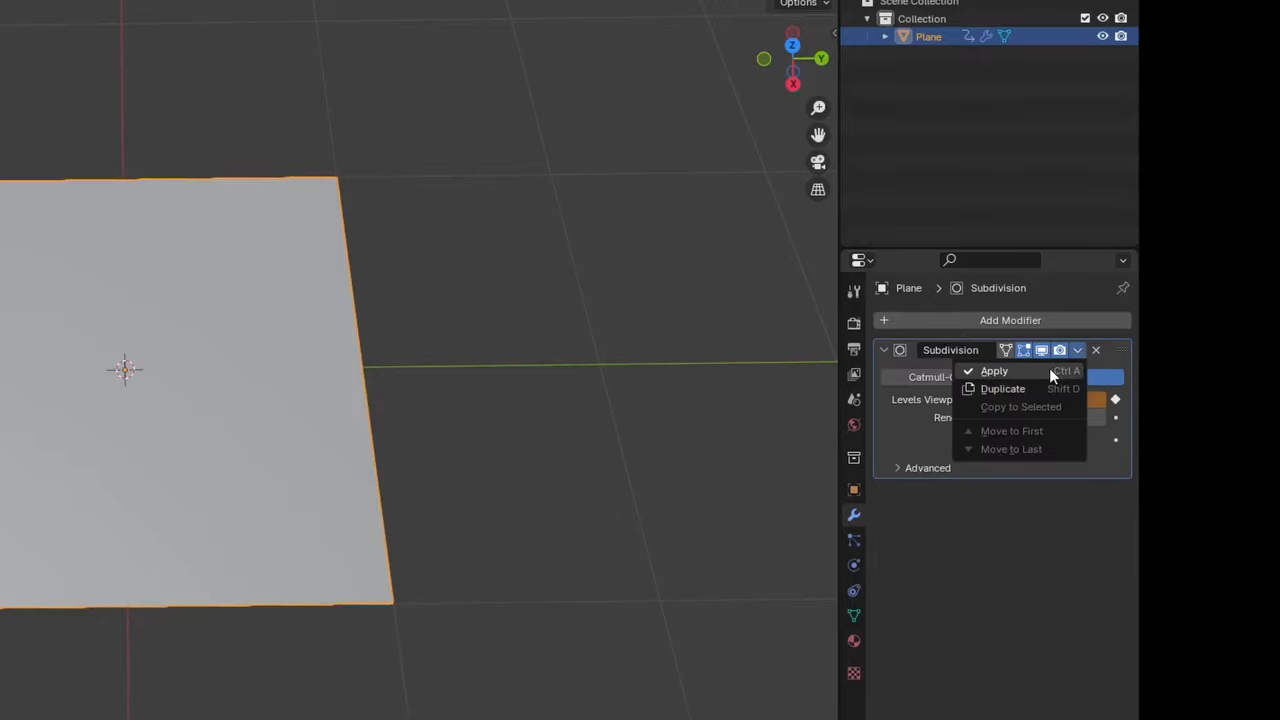
click(994, 371)
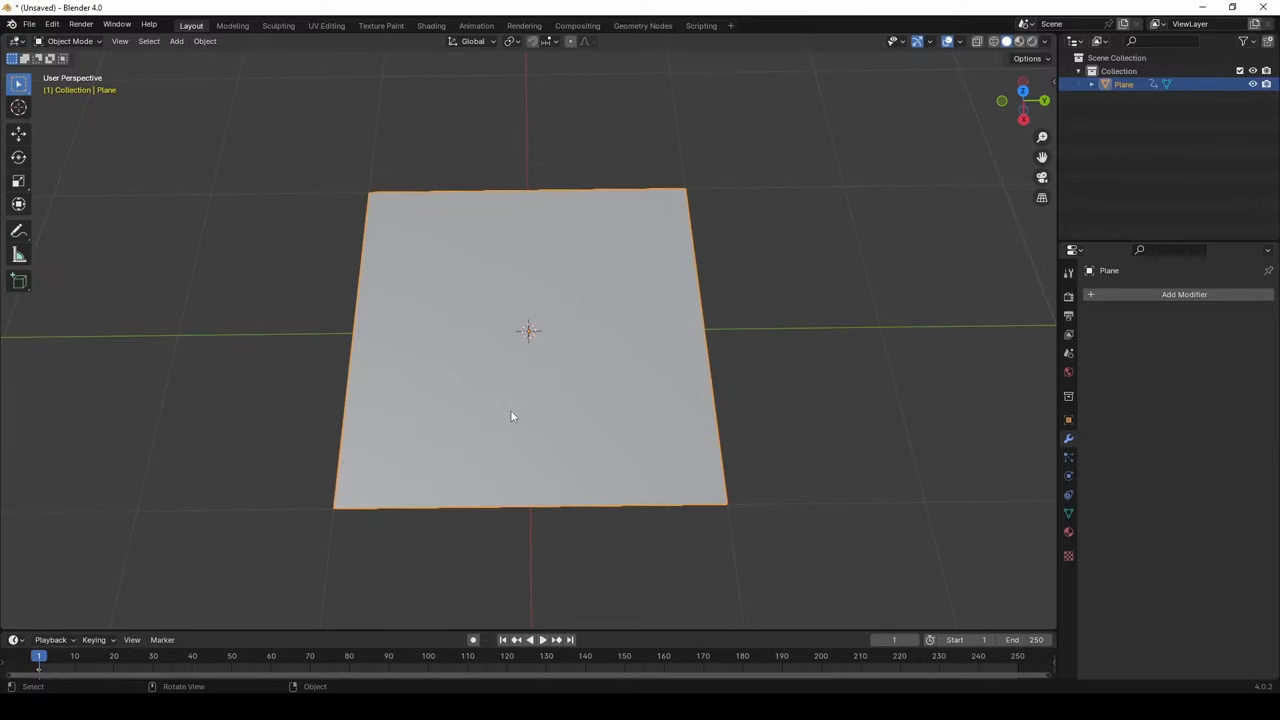
mouse_move(646, 422)
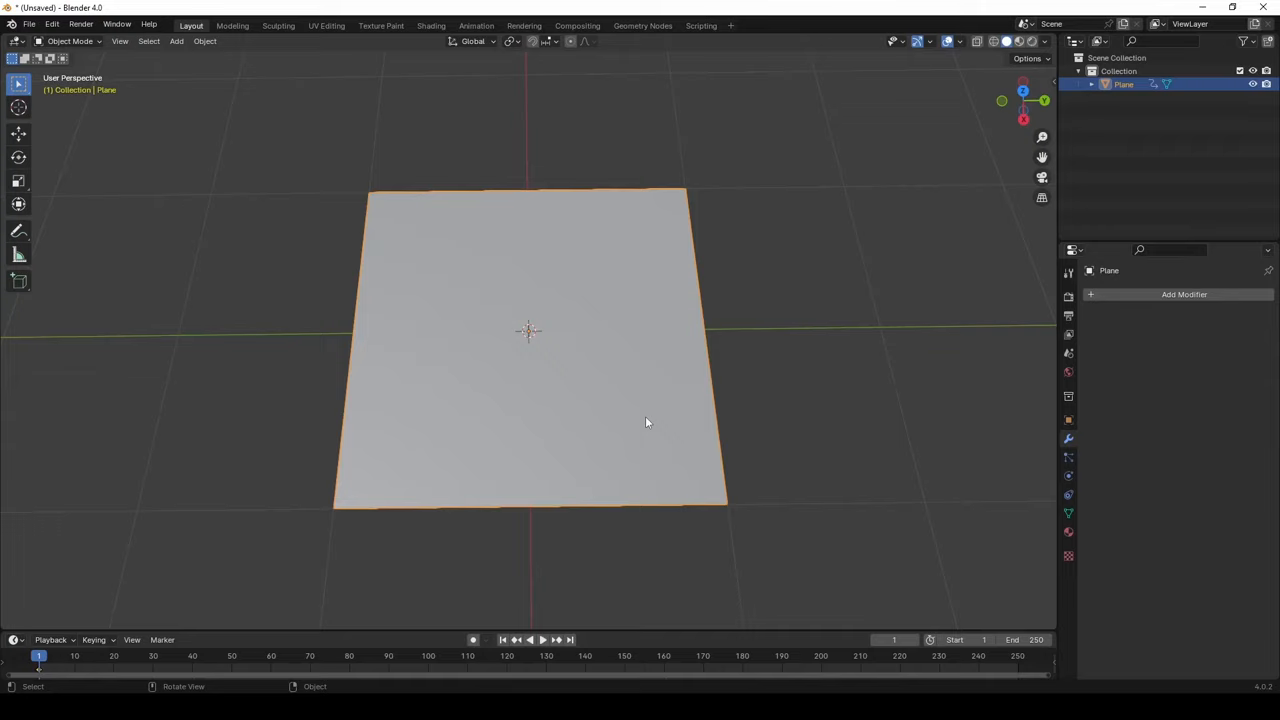
mouse_move(475, 300)
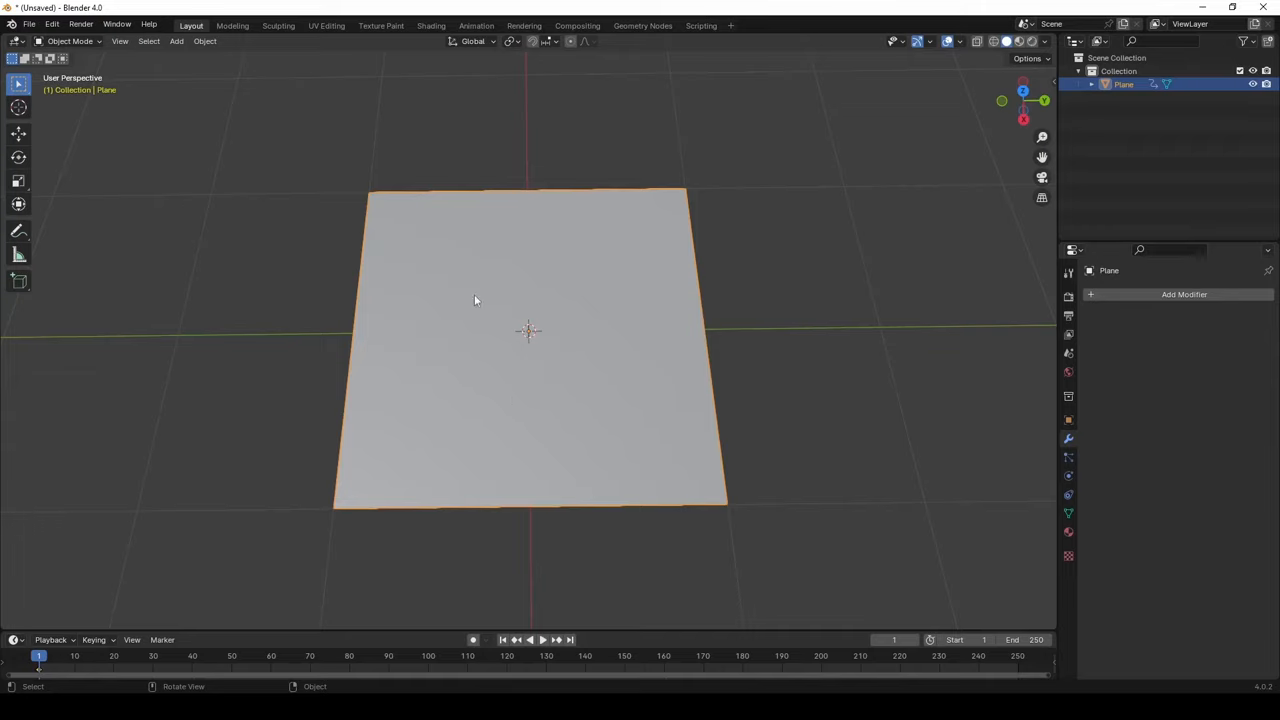
mouse_move(488, 393)
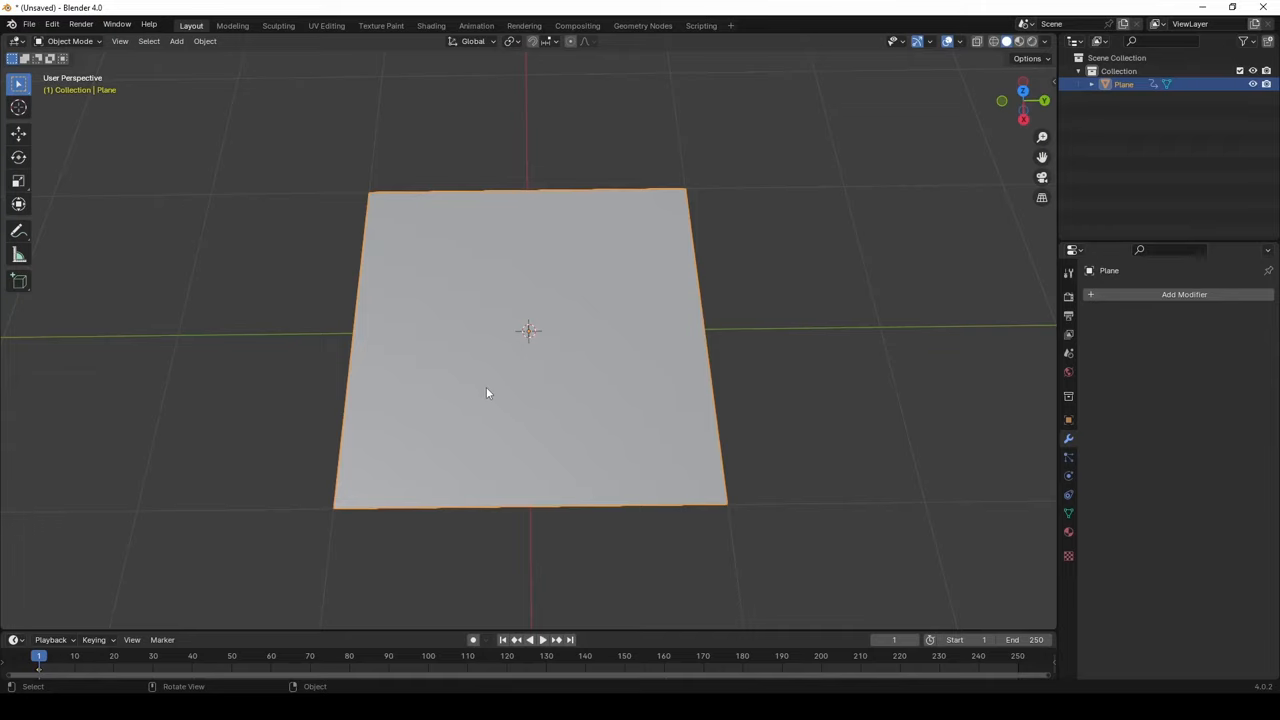
Add a Displace modifier from the Deform category to the subdivided plane.
click(1184, 294)
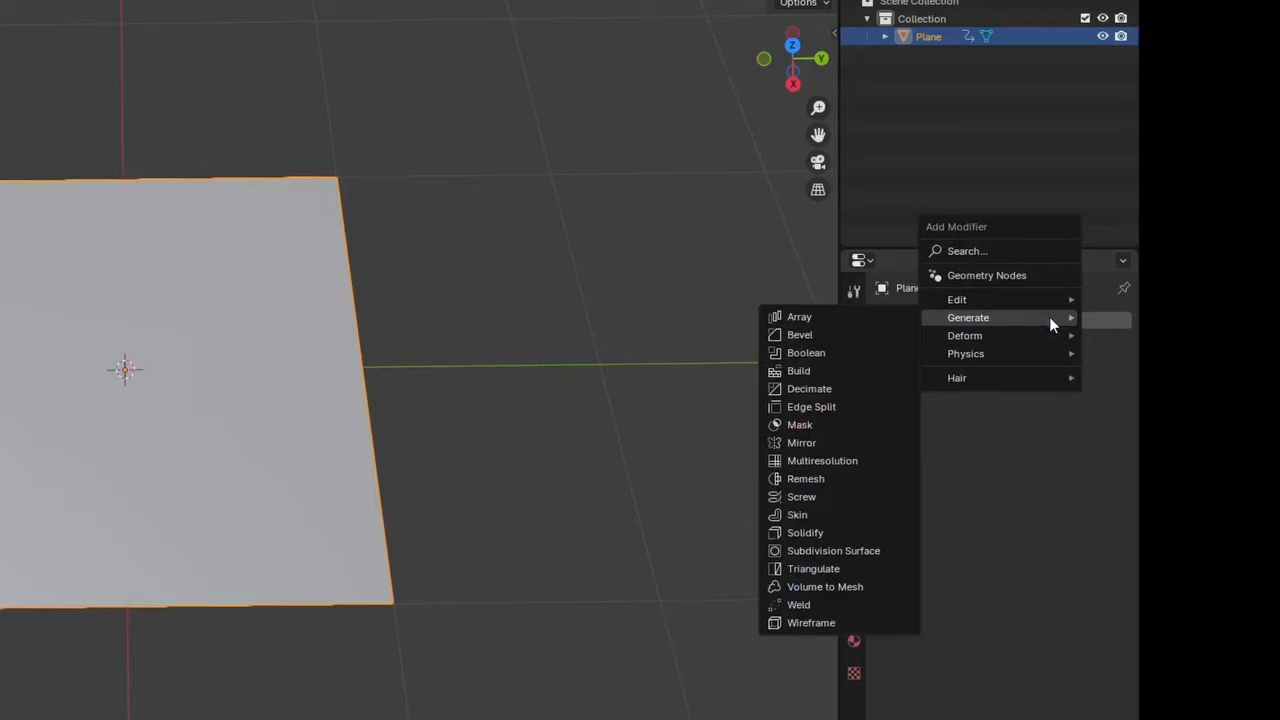
mouse_move(993, 343)
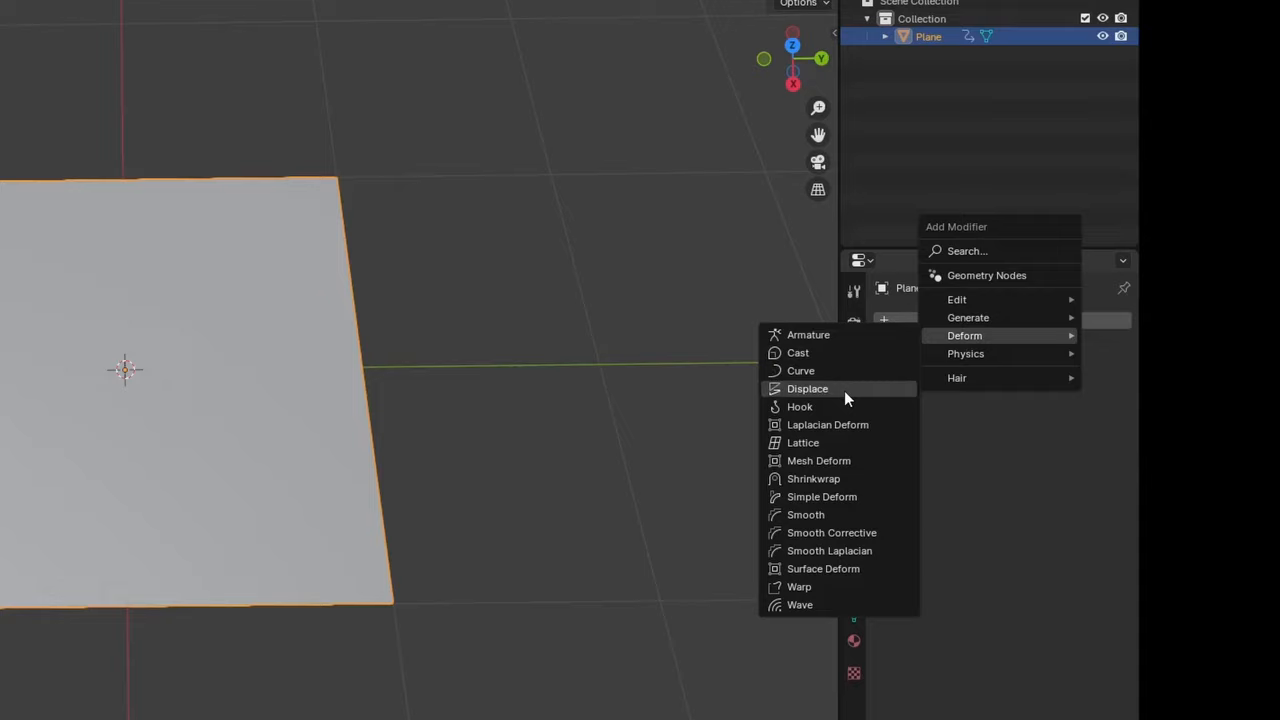
click(807, 388)
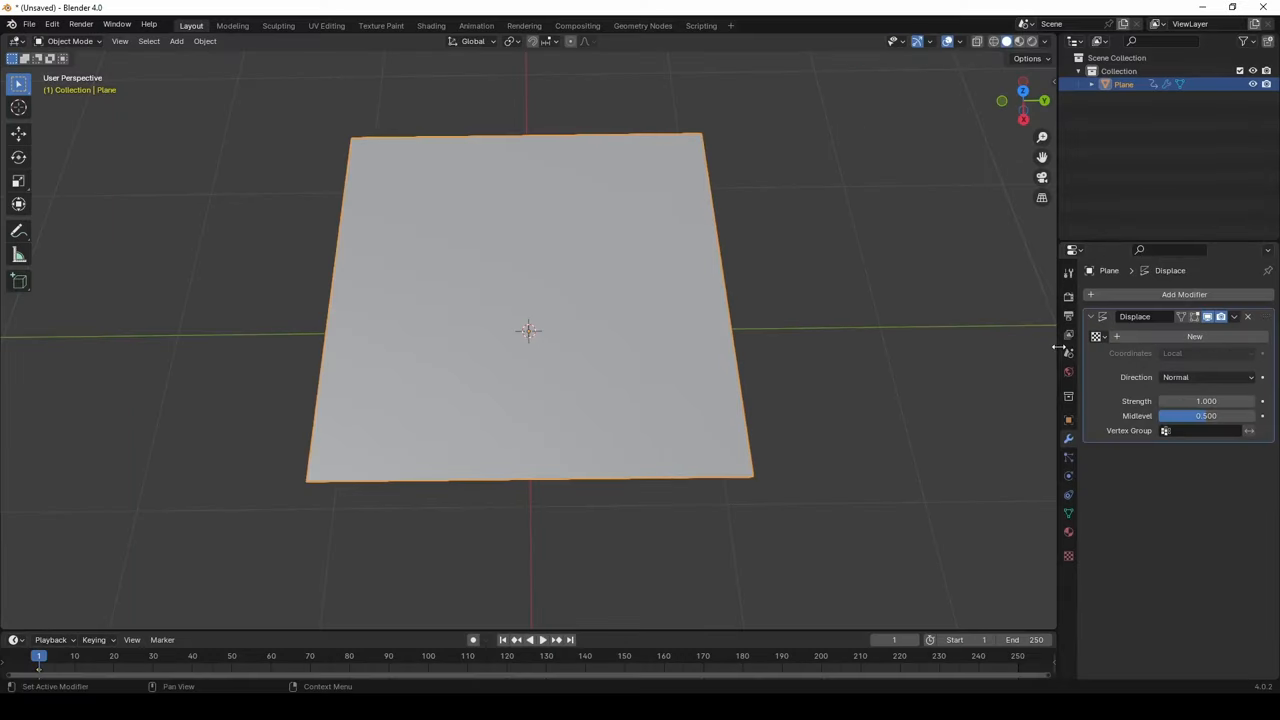
mouse_move(893, 430)
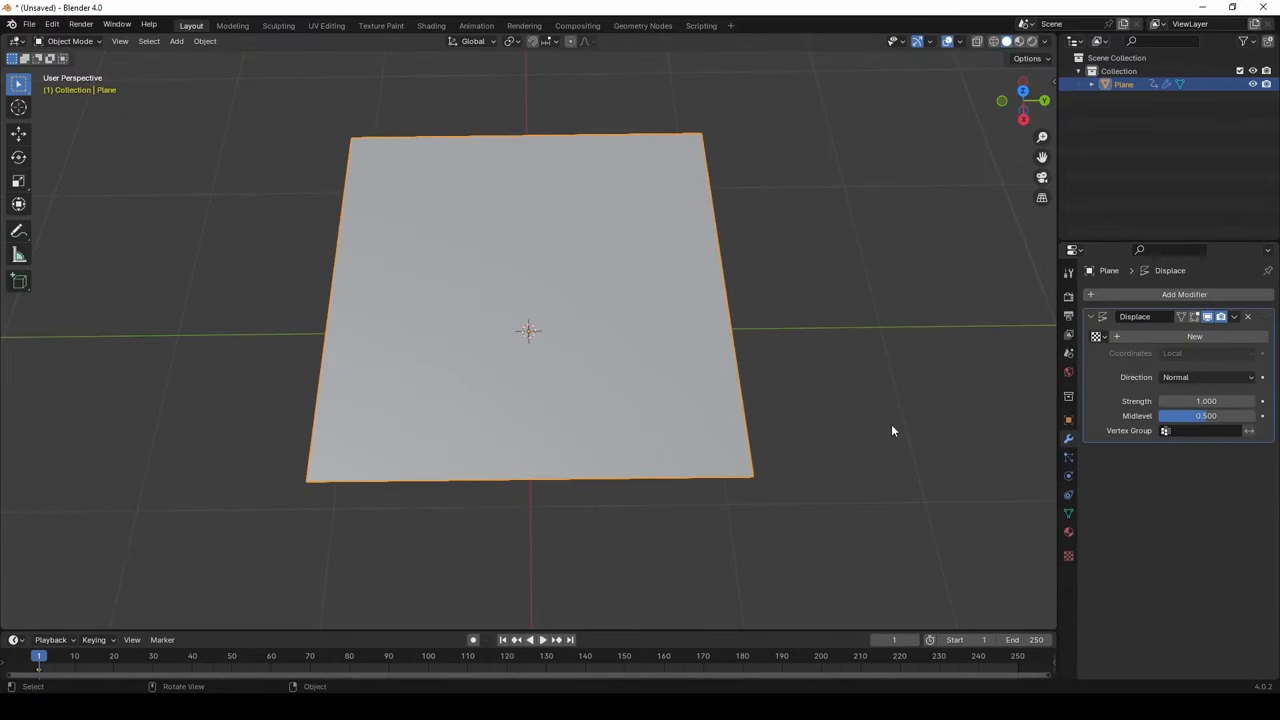
mouse_move(607, 334)
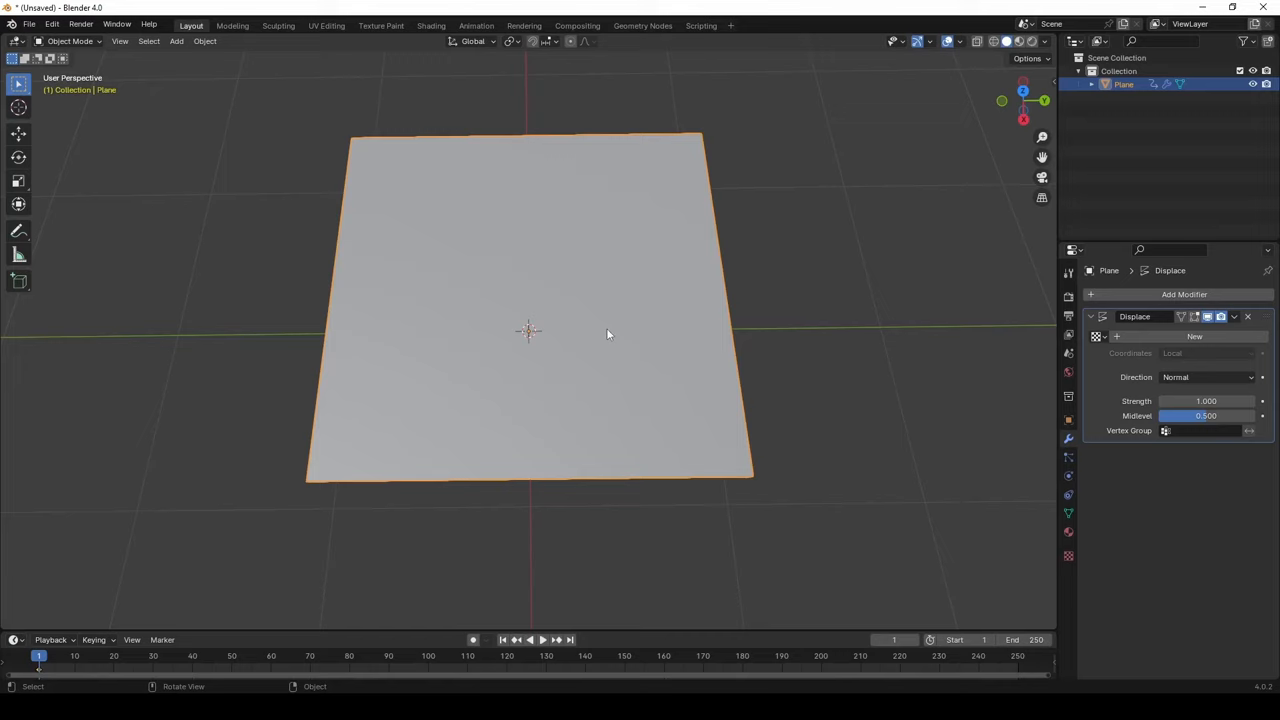
mouse_move(744, 421)
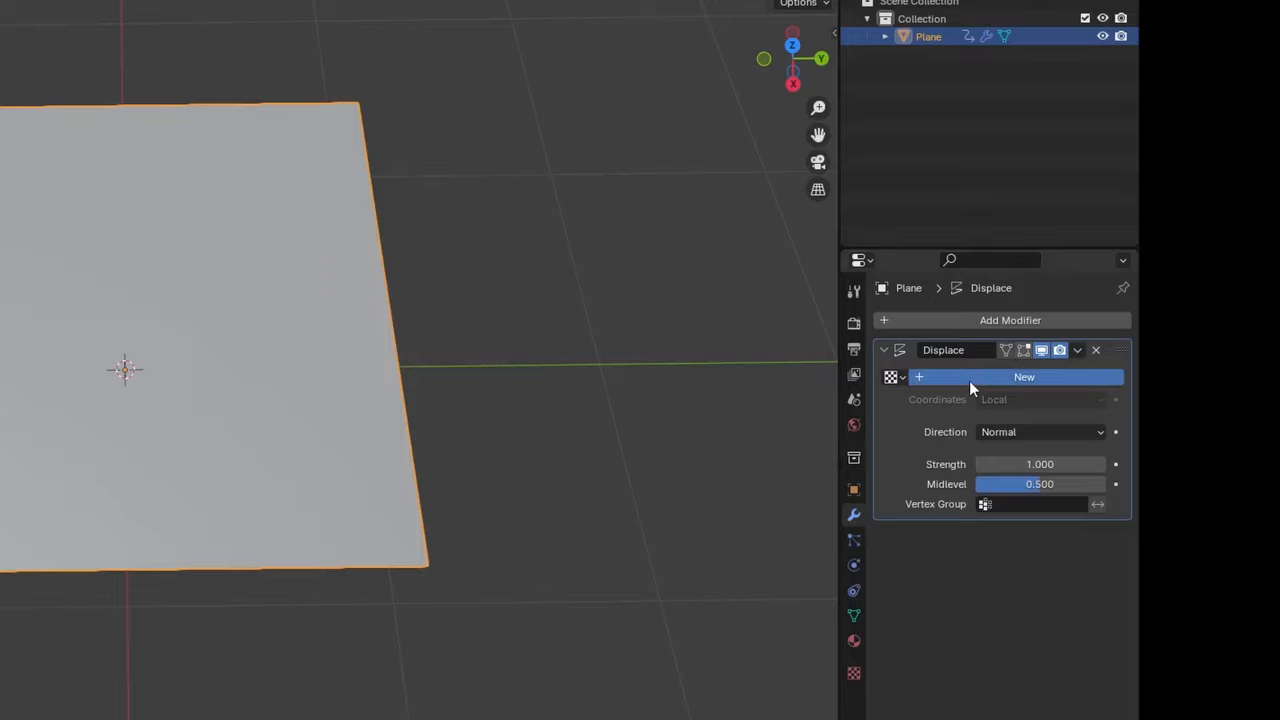
Create a new texture for the Displace modifier and show it in texture properties.
click(1024, 377)
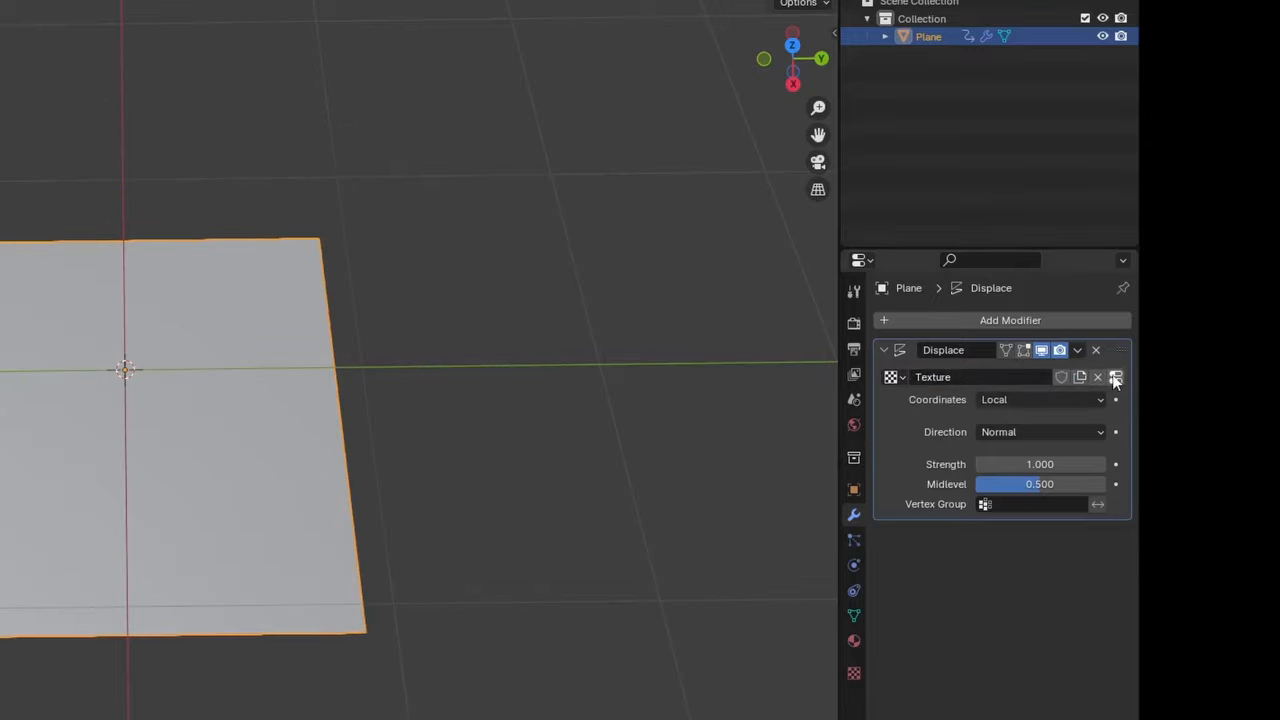
mouse_move(1116, 377)
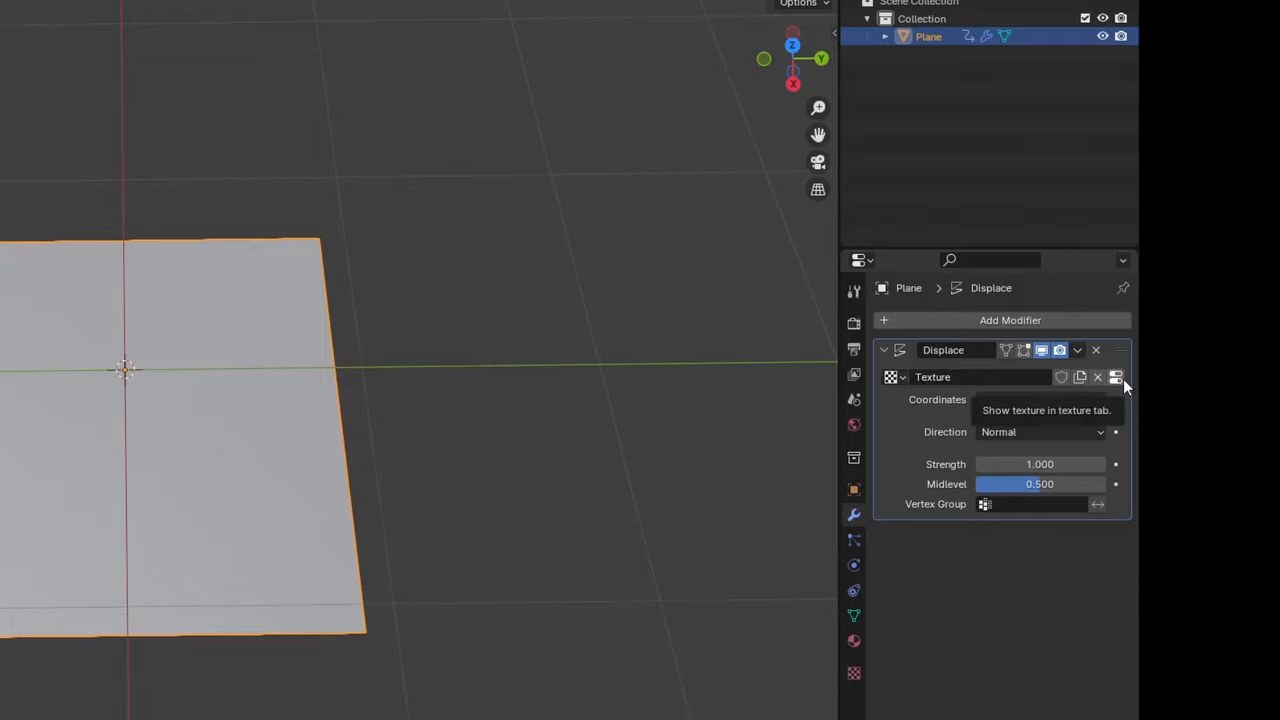
click(1116, 377)
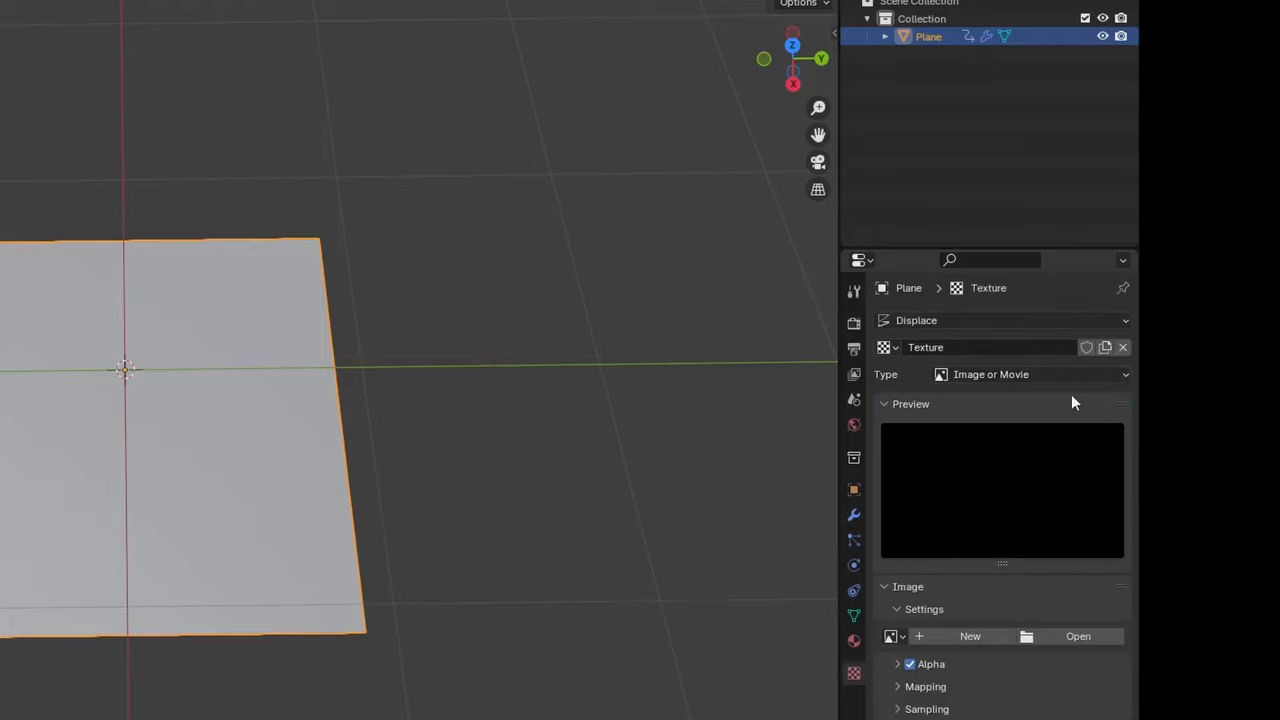
mouse_move(358, 557)
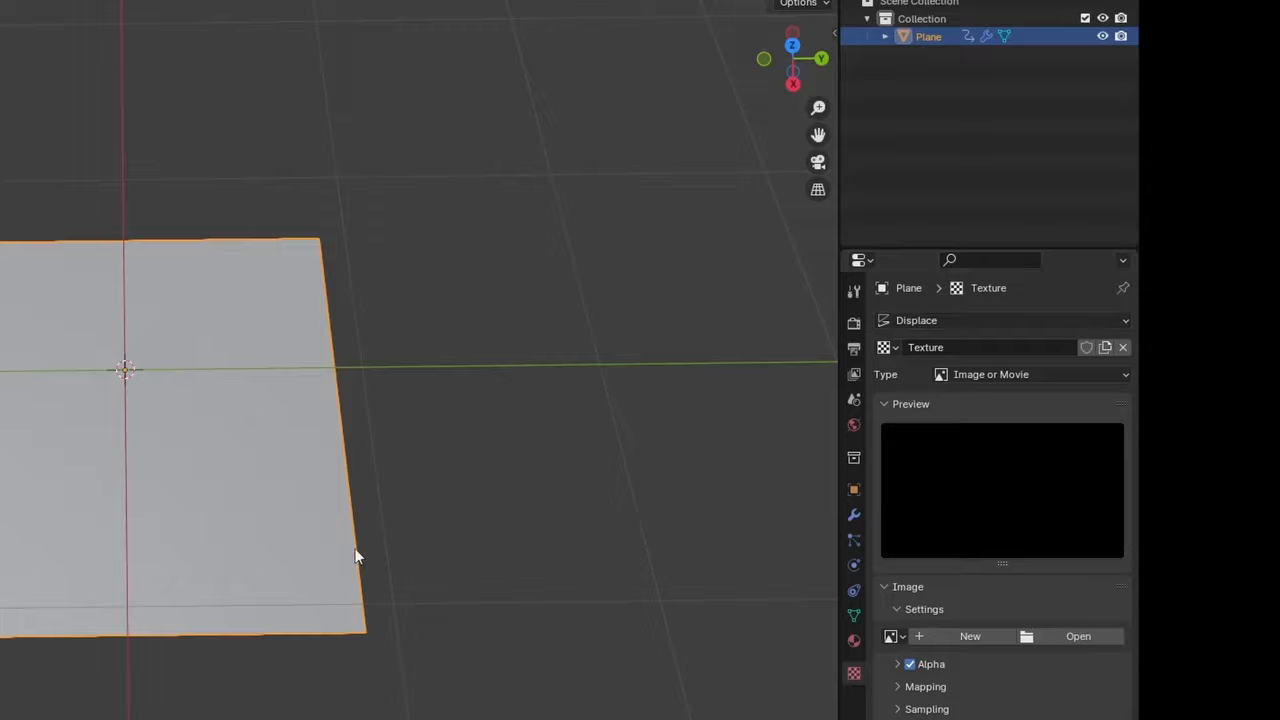
mouse_move(1078, 636)
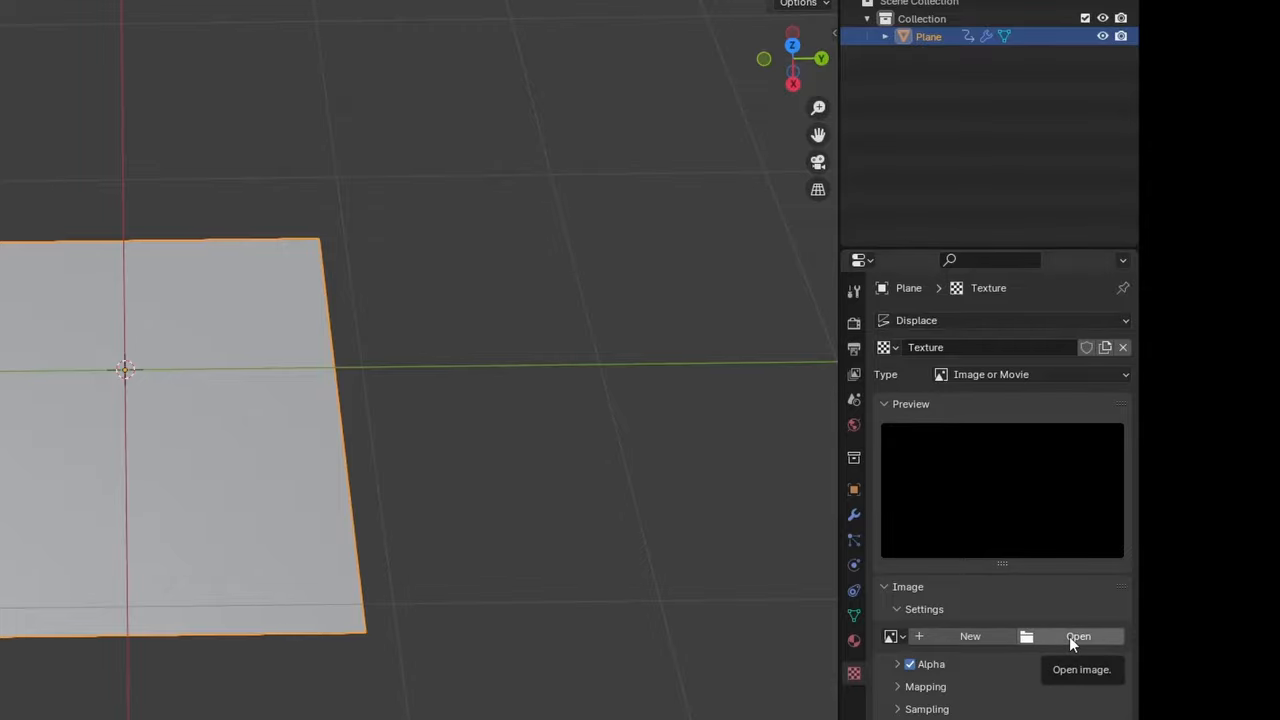
mouse_move(988, 456)
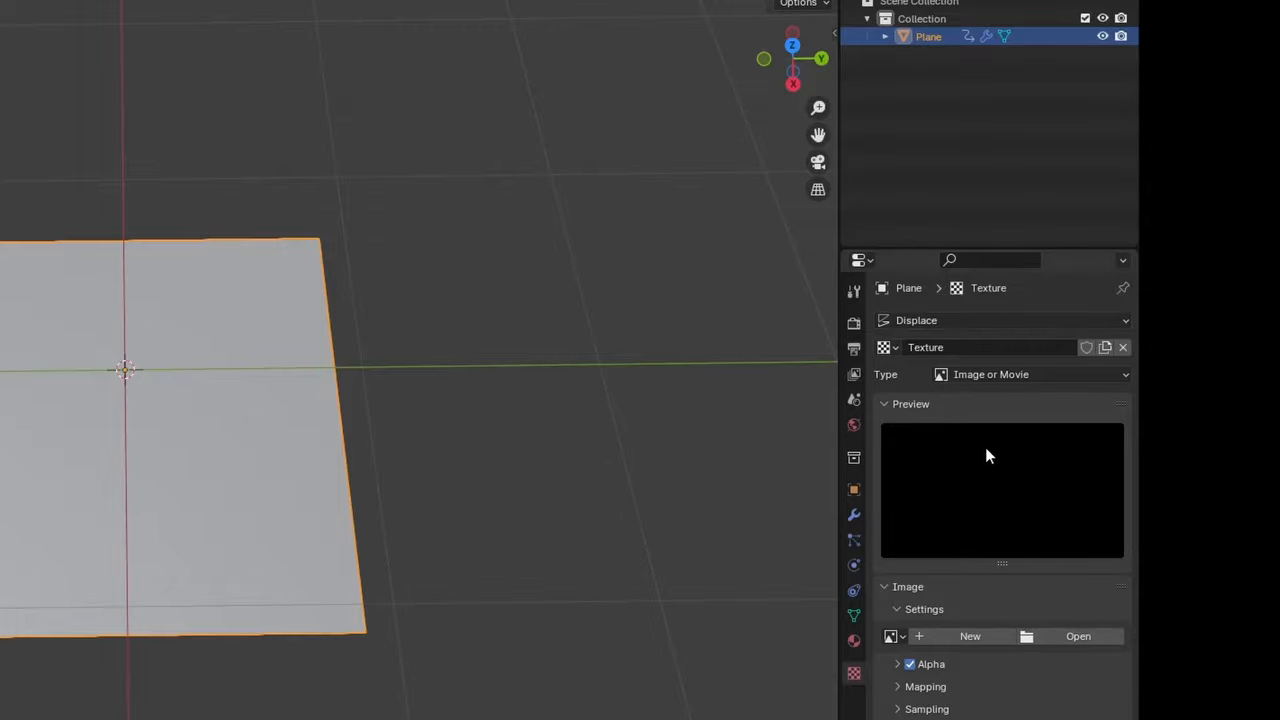
Load Muscle Banana.png from Downloads as the displacement image texture.
click(1078, 636)
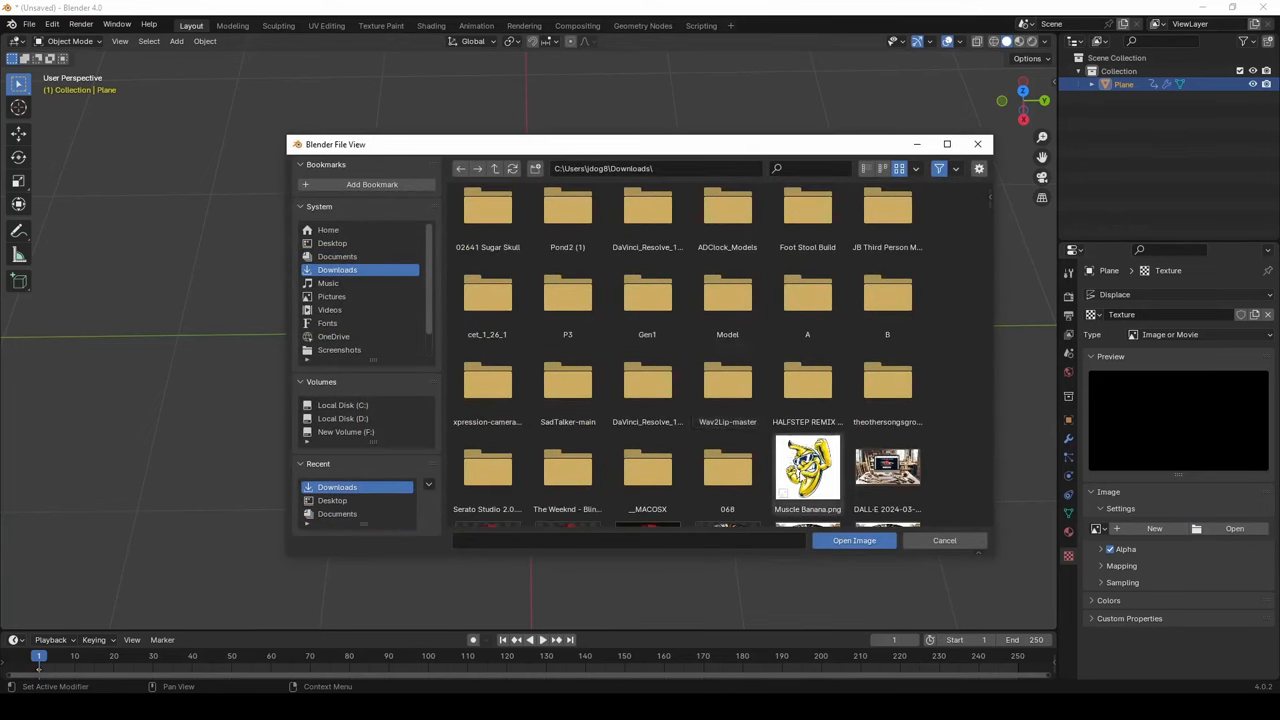
click(807, 467)
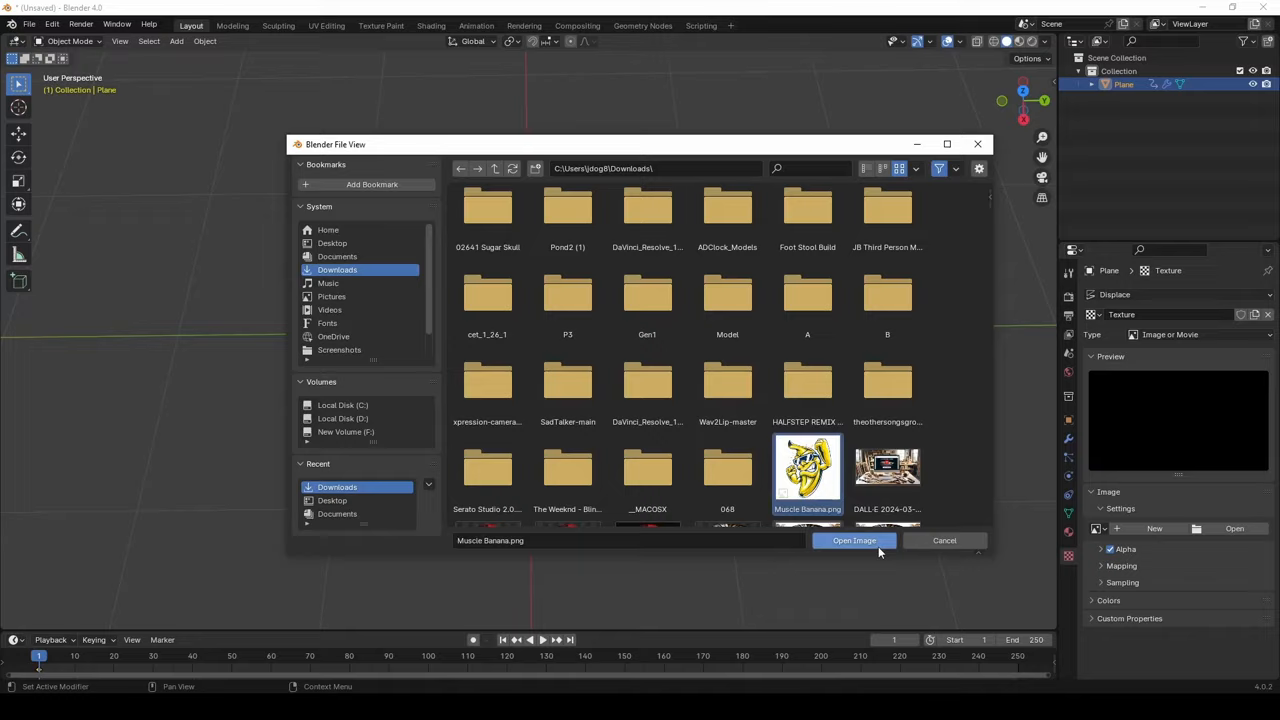
click(853, 540)
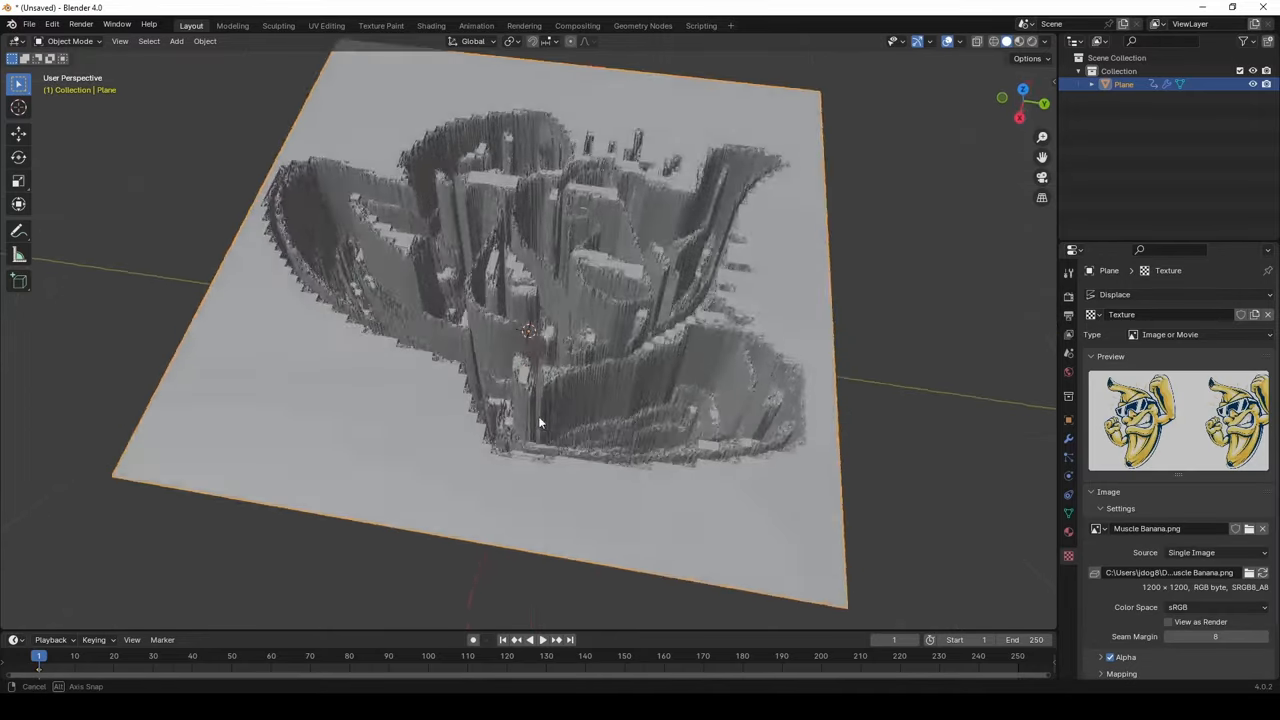
Scale the displaced plane down vertically to flatten the banana relief.
drag(540, 420, 573, 302)
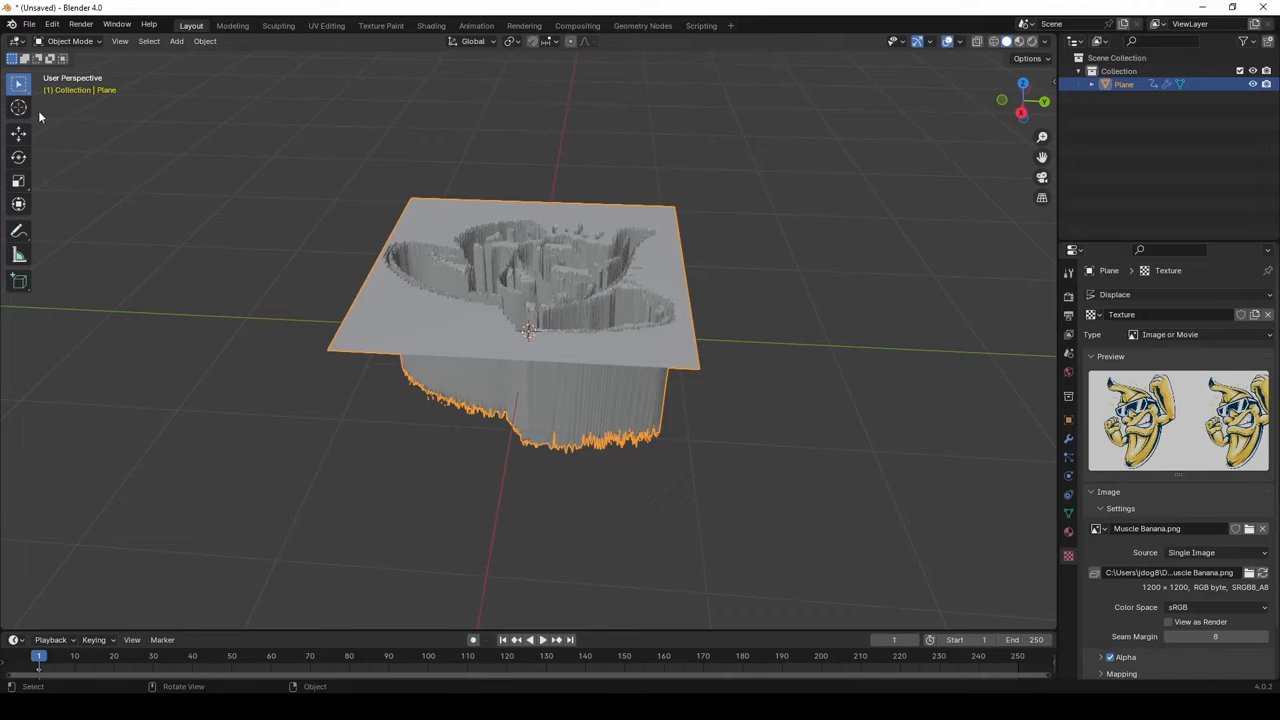
mouse_move(18, 181)
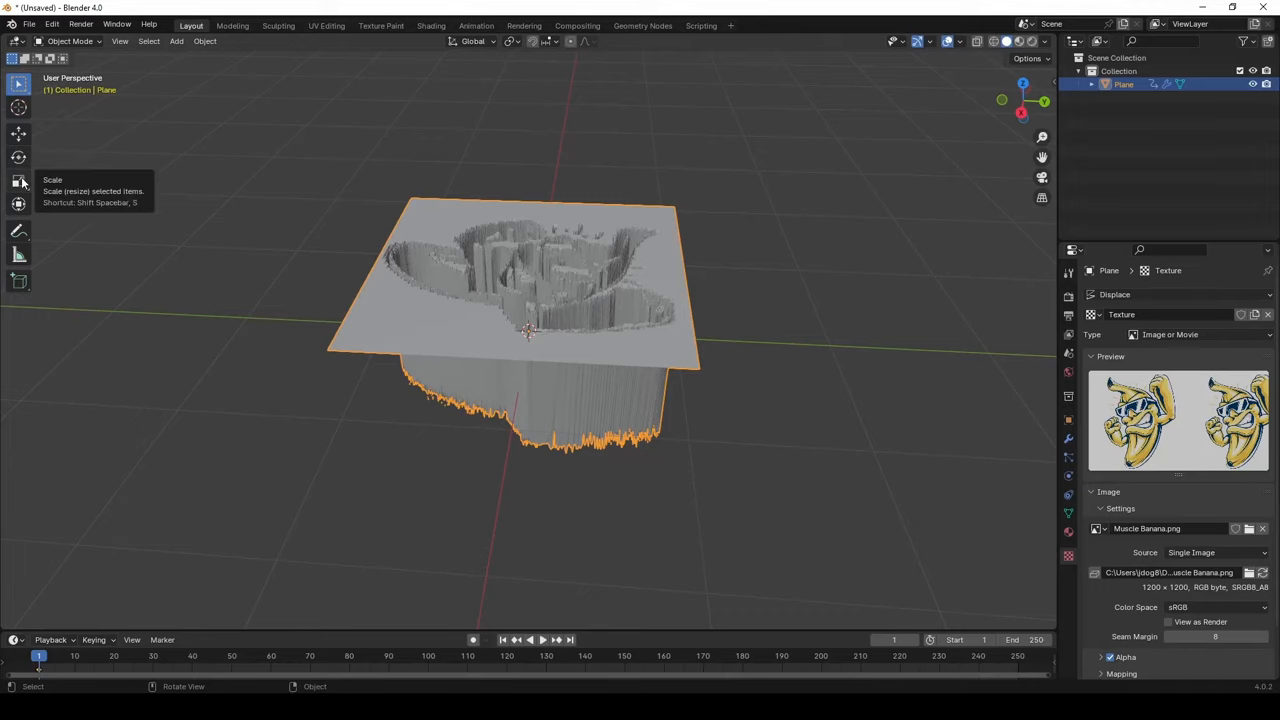
click(18, 181)
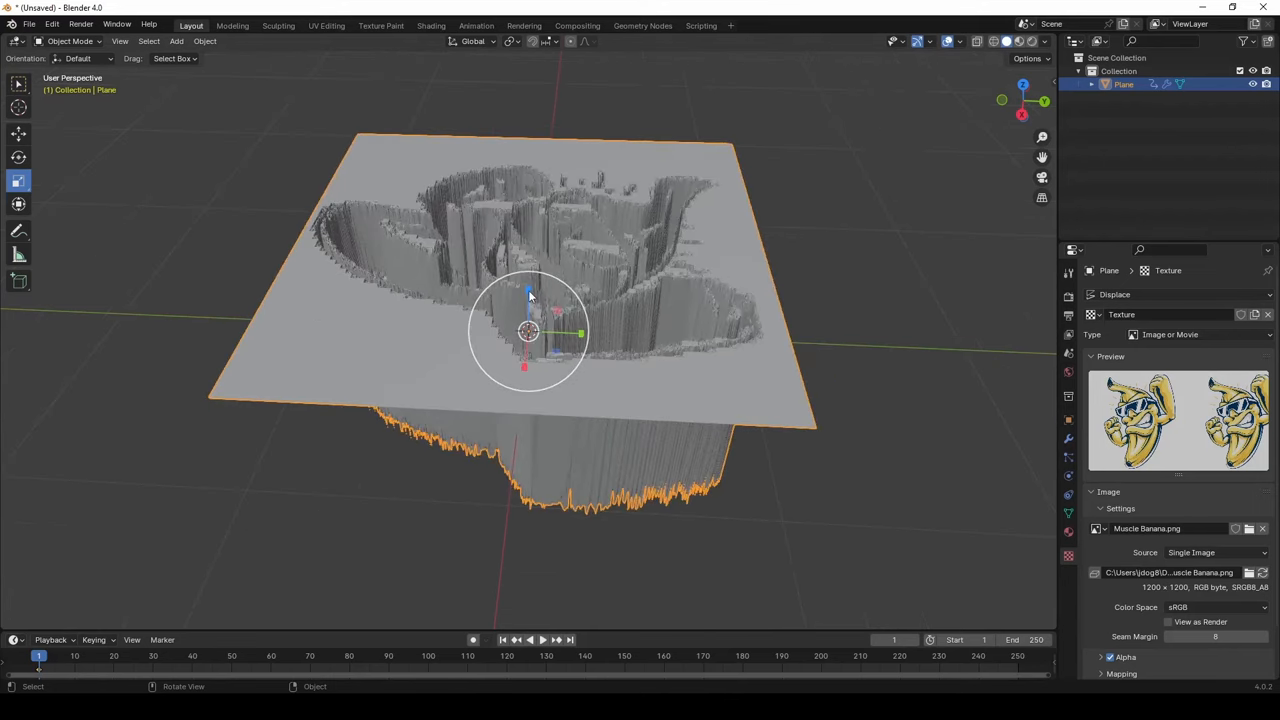
key(s)
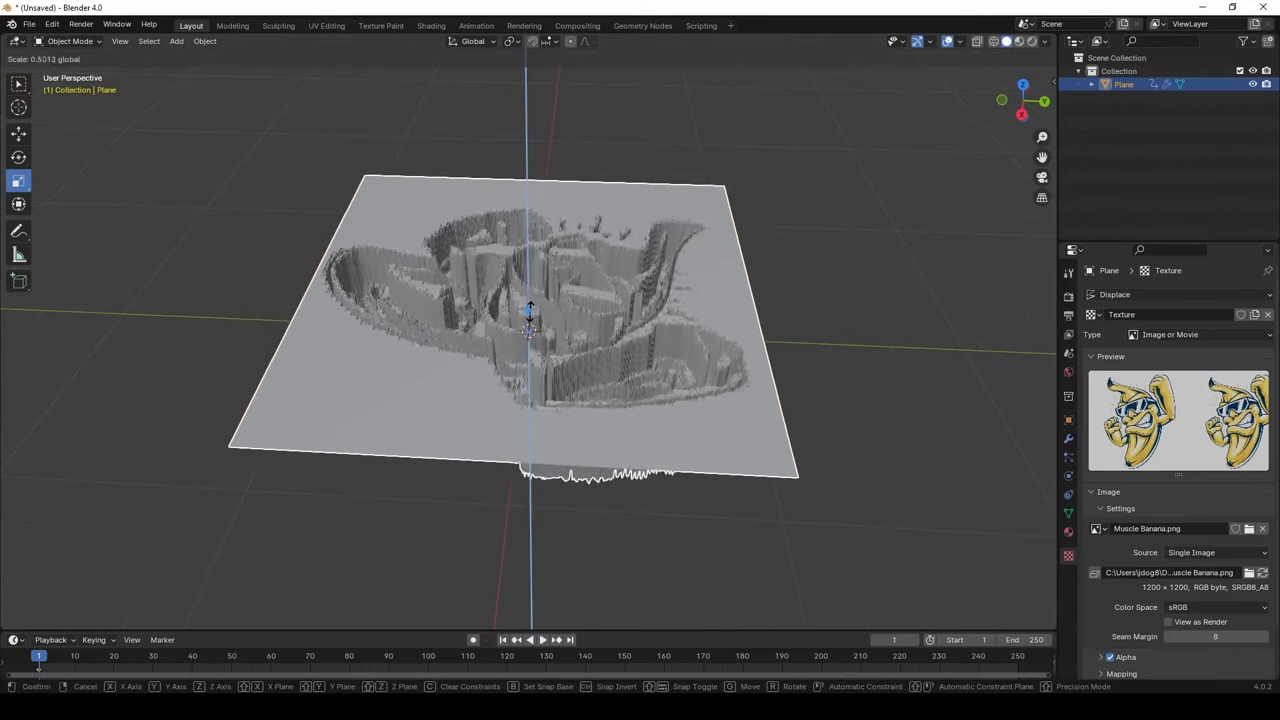
mouse_move(540, 345)
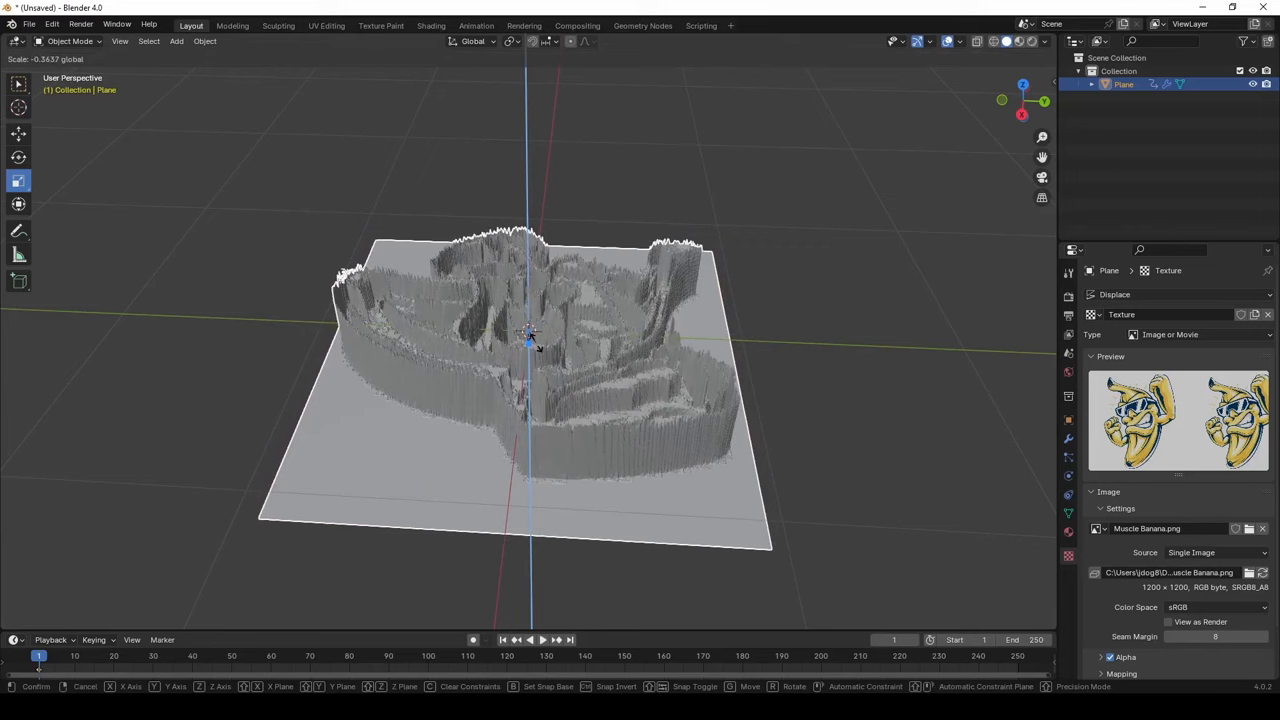
mouse_move(540, 340)
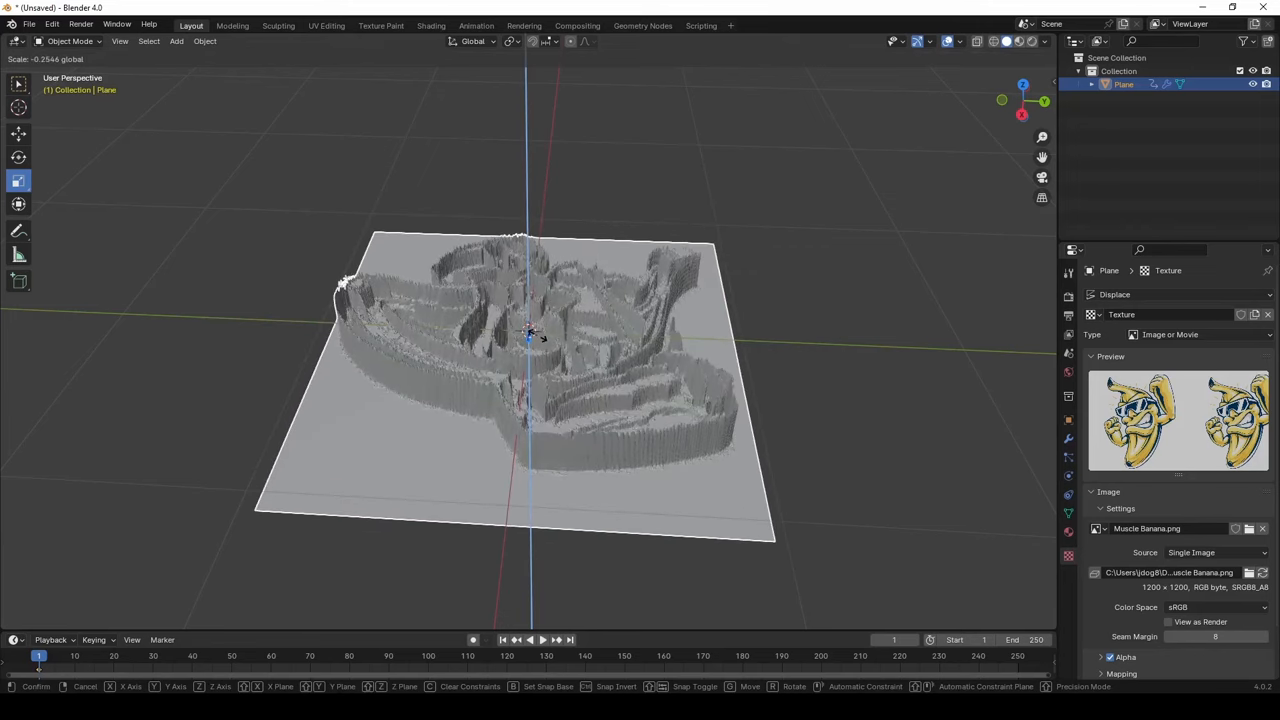
mouse_move(540, 333)
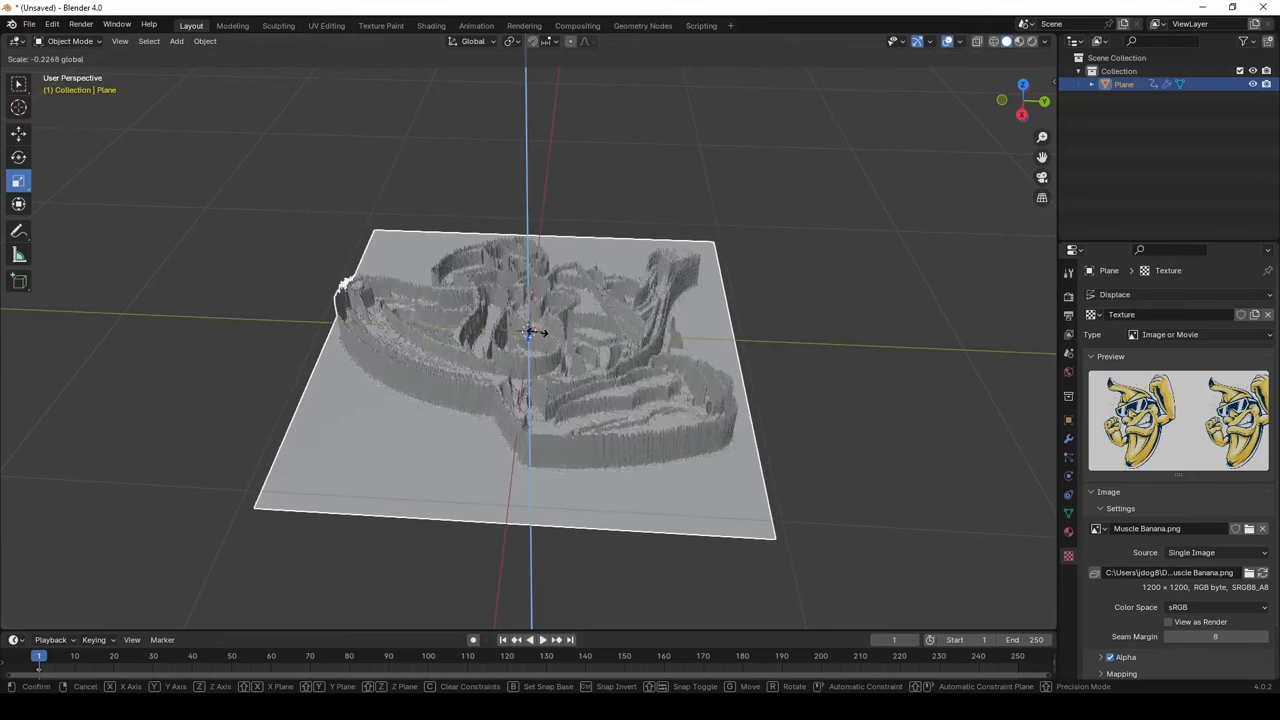
mouse_move(530, 335)
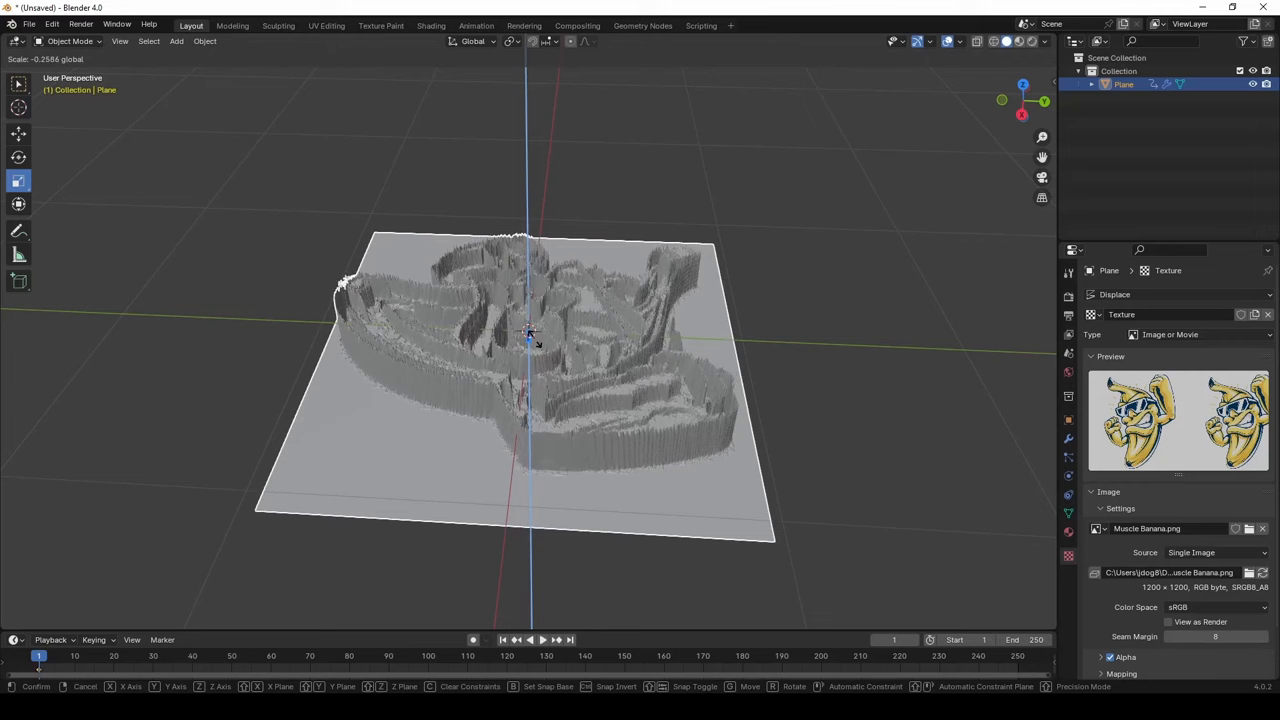
mouse_move(530, 335)
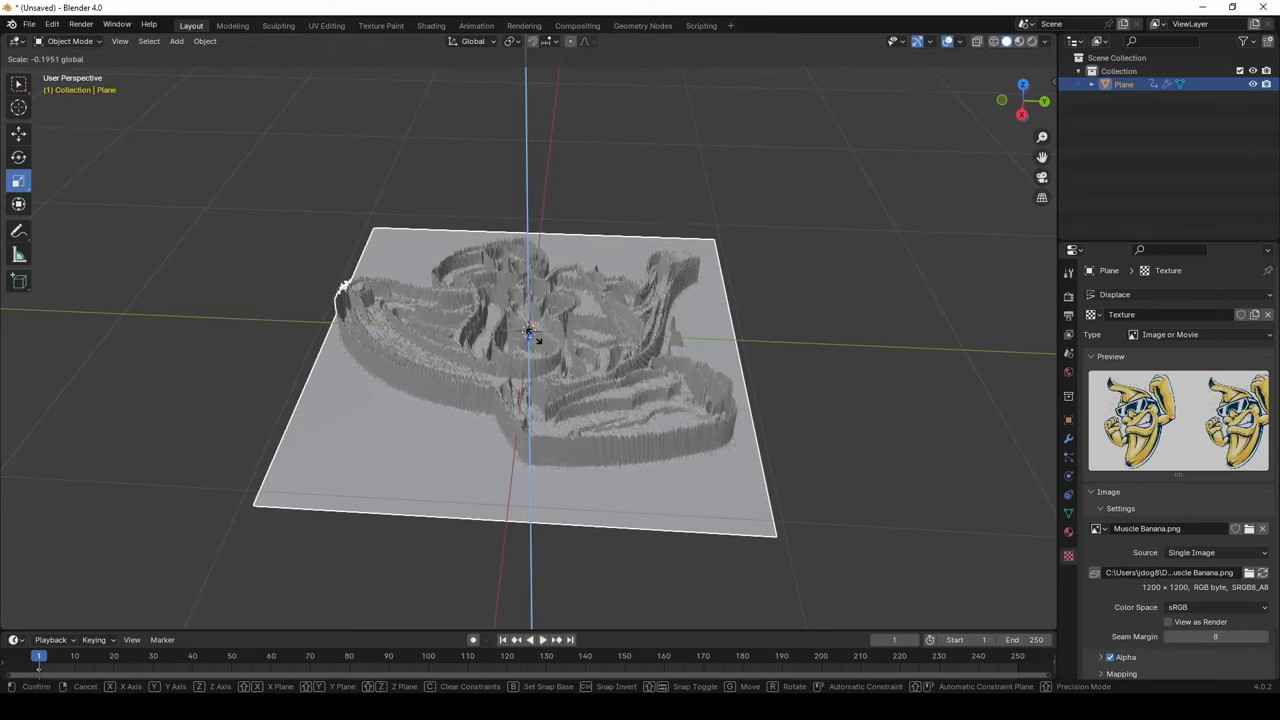
click(528, 330)
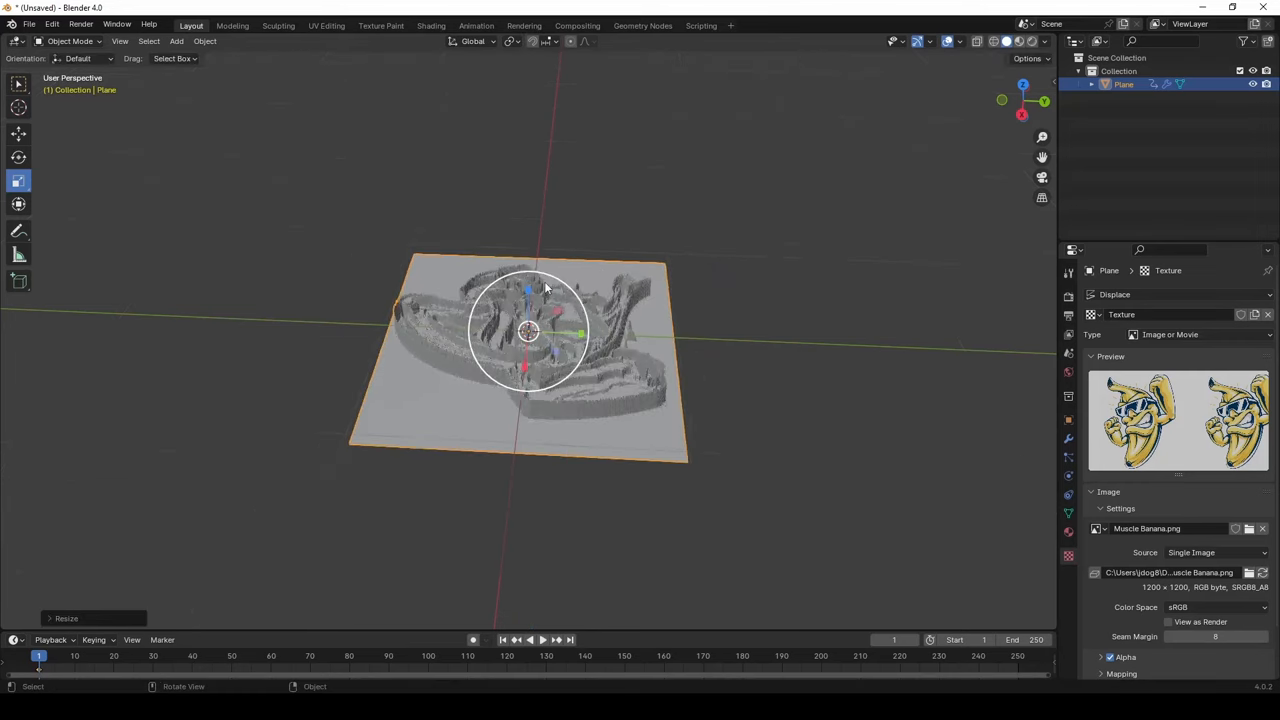
key(s)
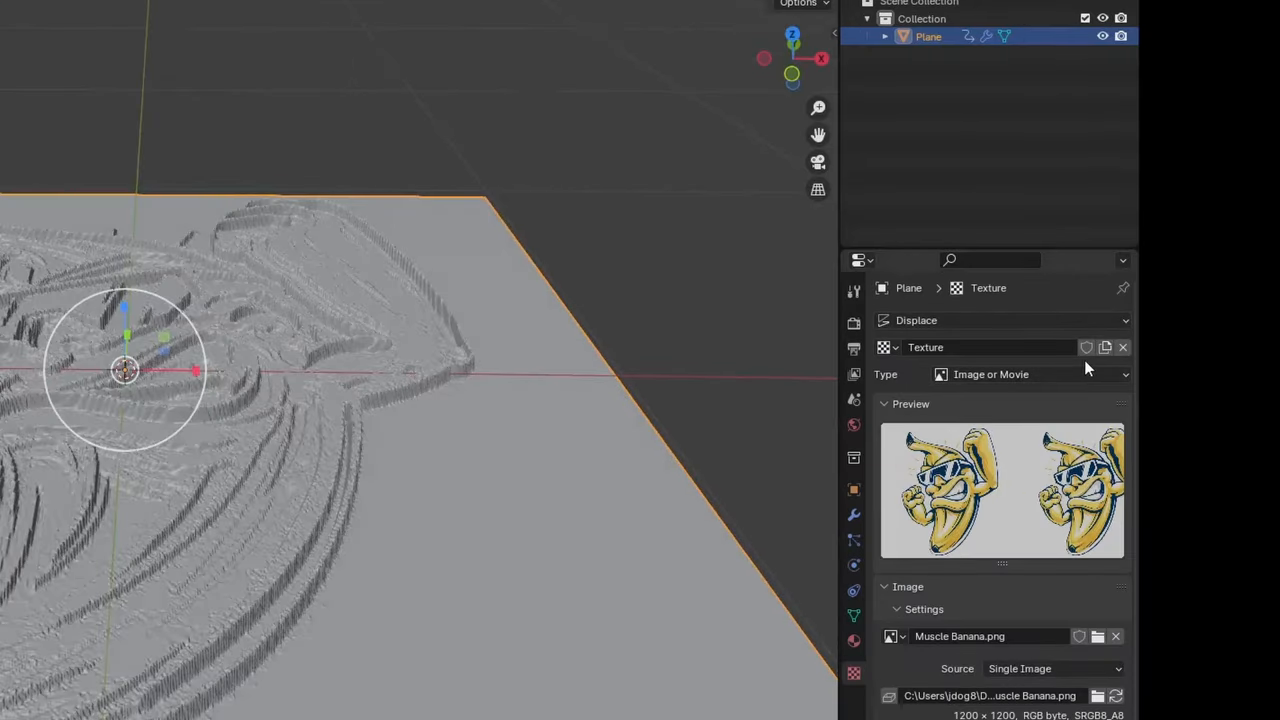
Apply the Displace modifier to bake the shallow banana relief into the mesh.
click(854, 515)
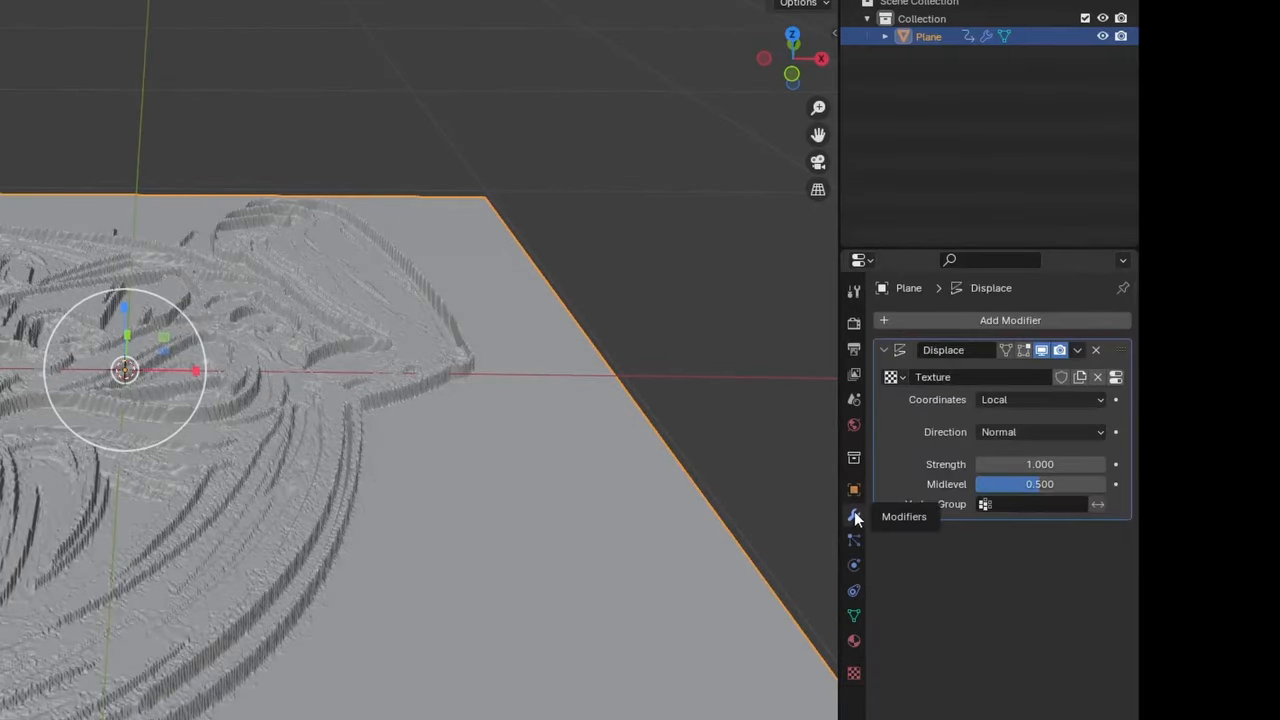
click(1077, 350)
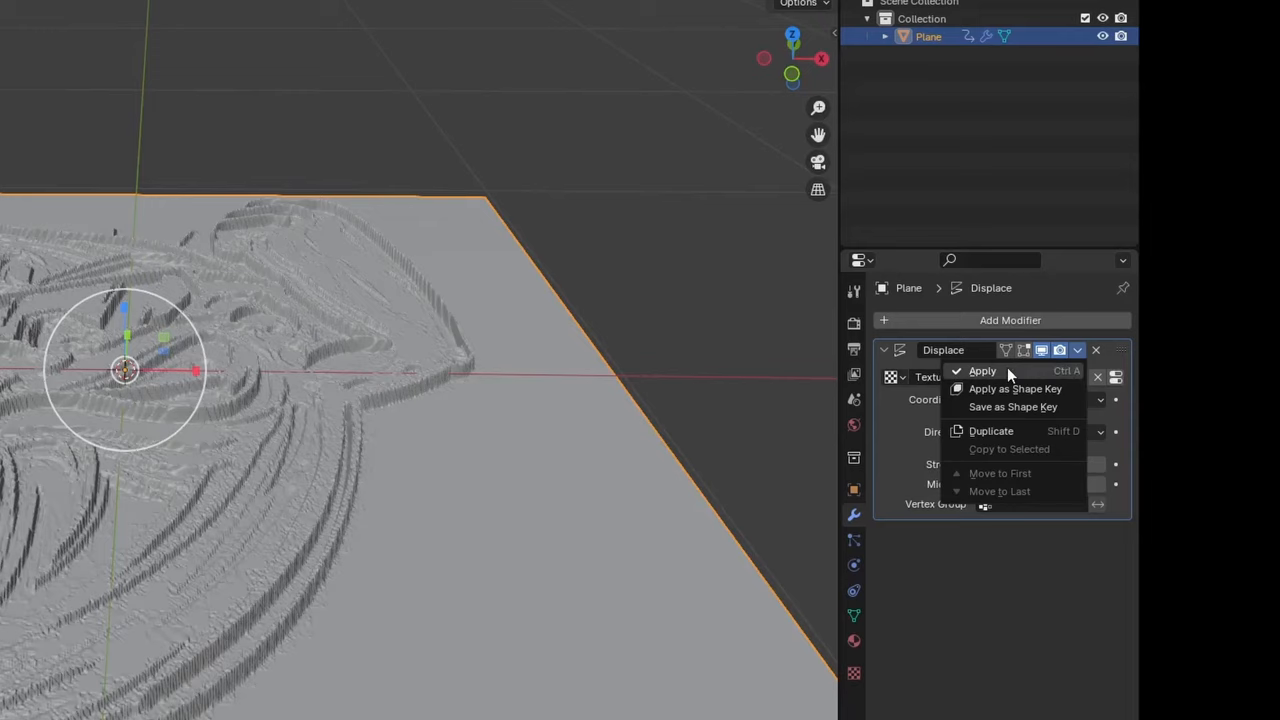
click(982, 371)
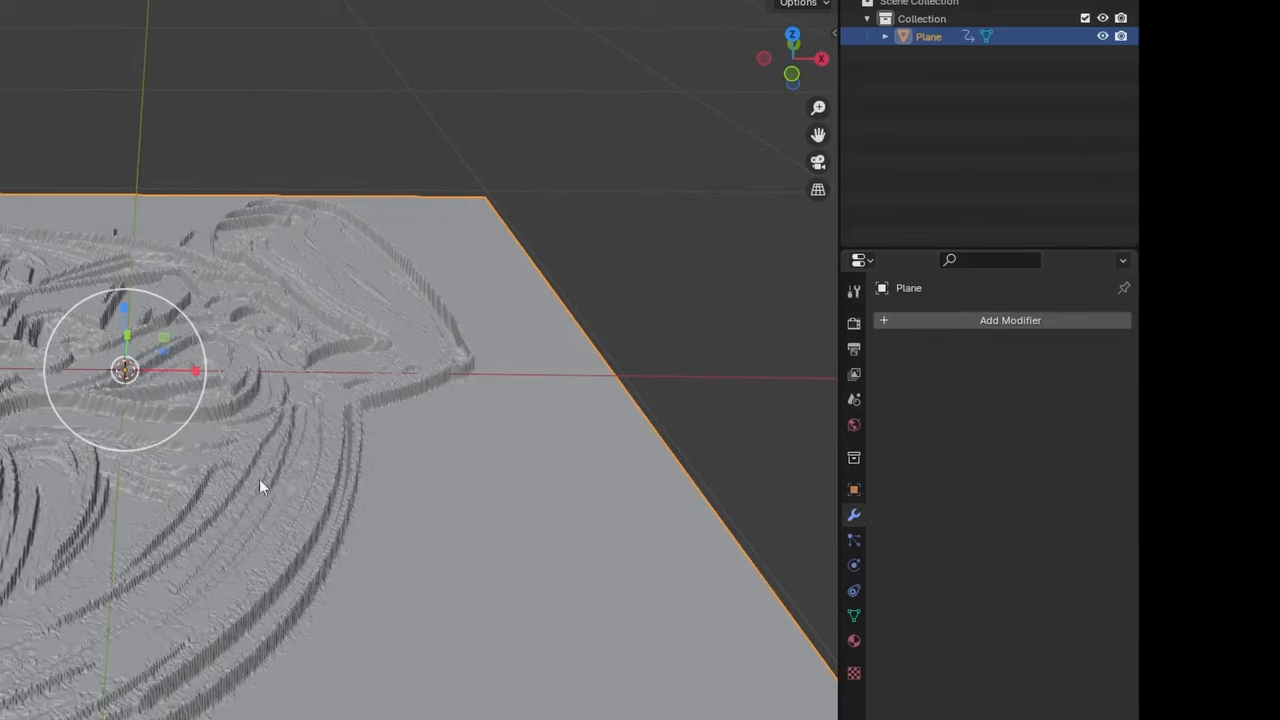
Add a Smooth modifier, tune its factor, set Repeat to 11, and apply it.
click(1009, 320)
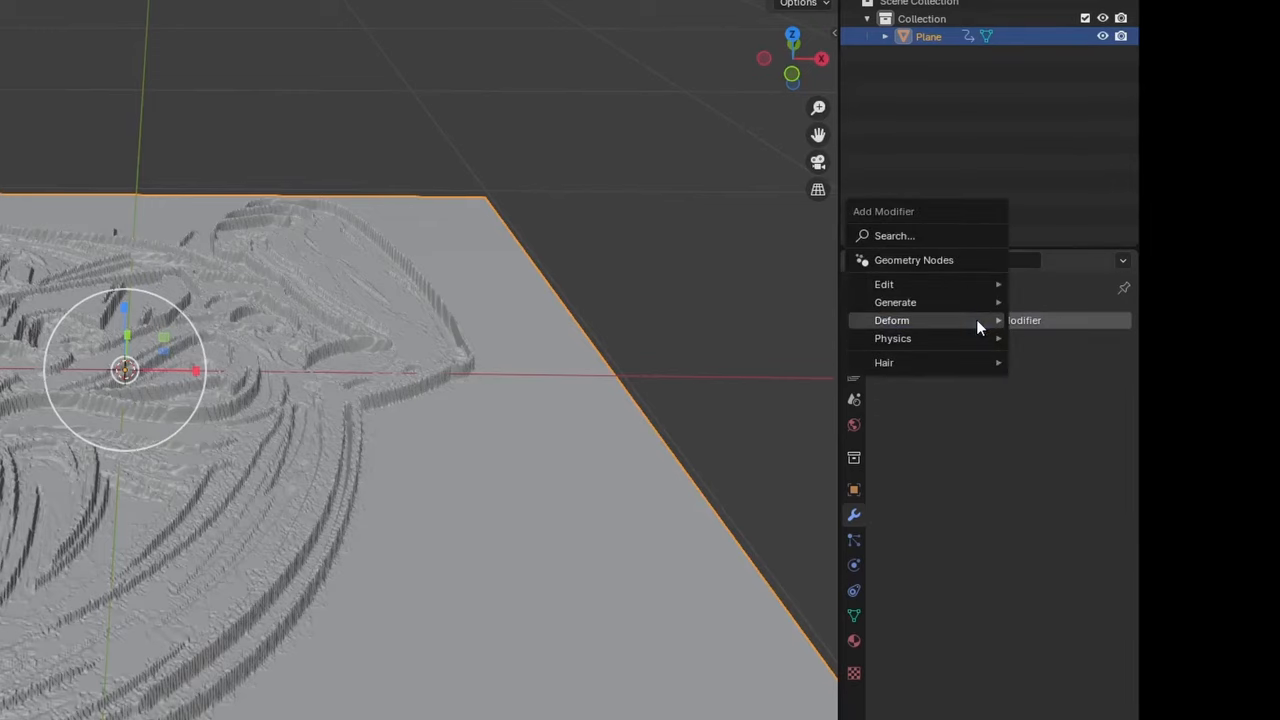
click(891, 320)
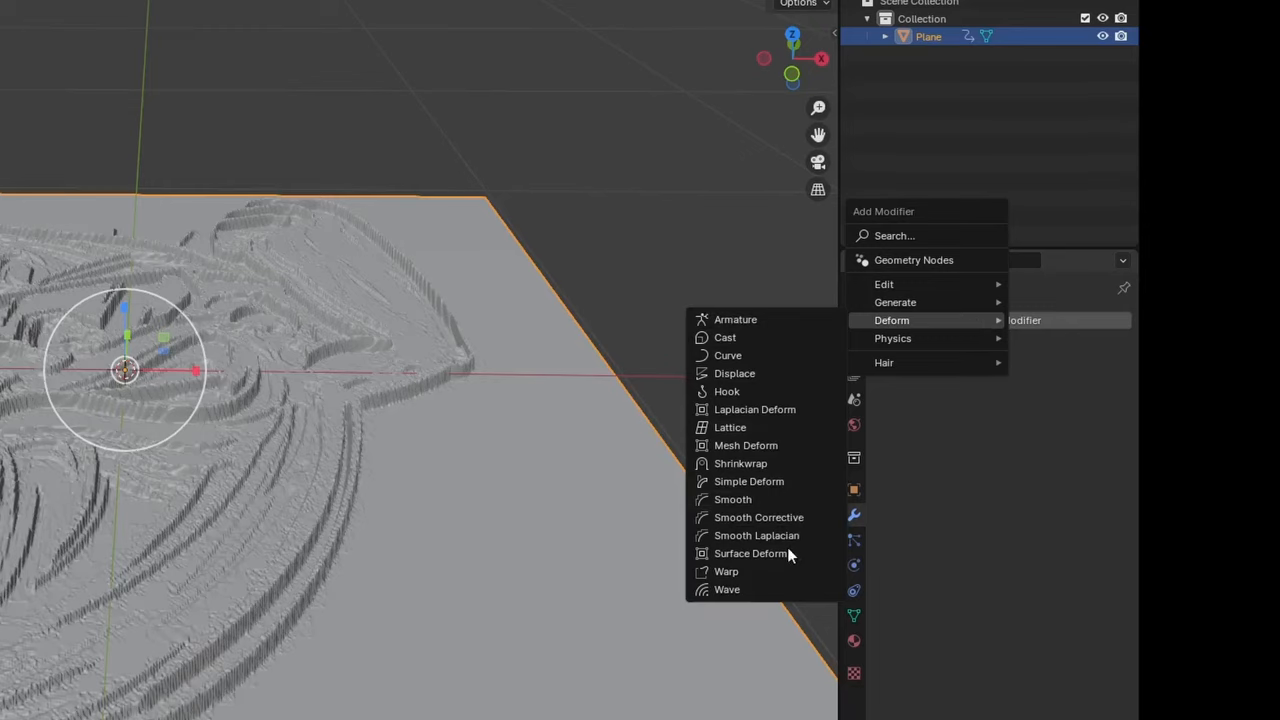
mouse_move(733, 499)
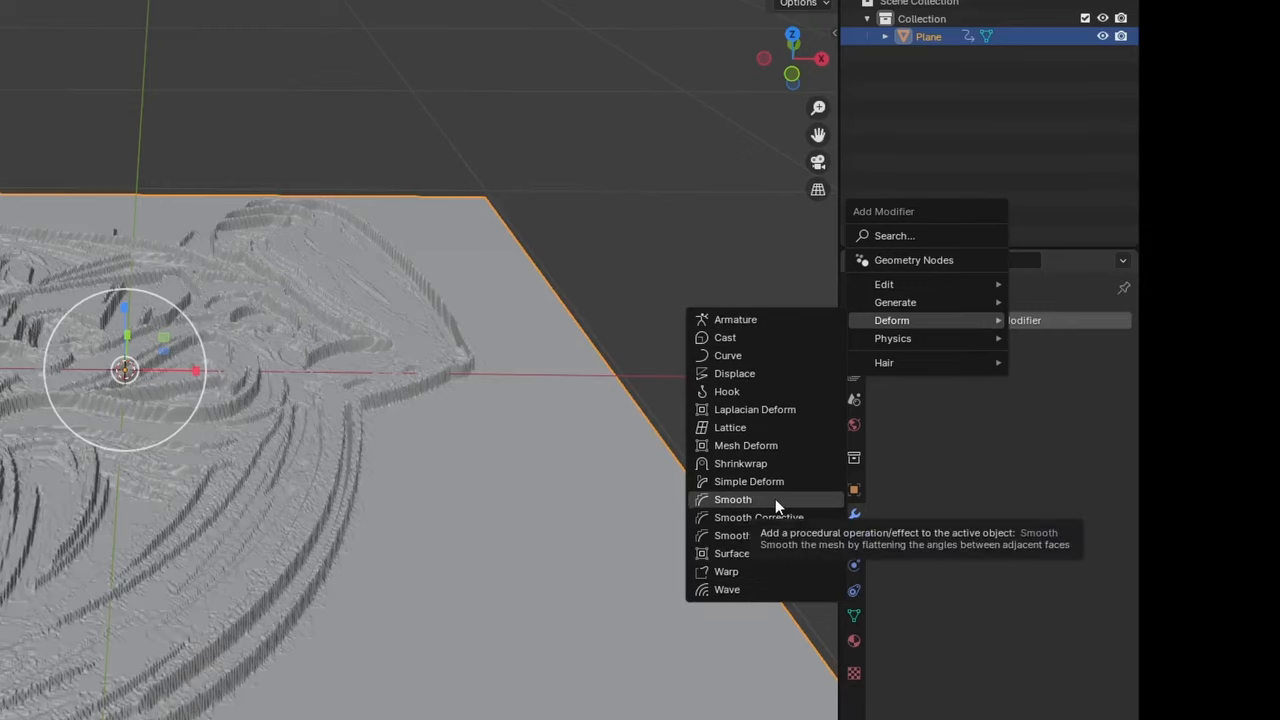
click(733, 499)
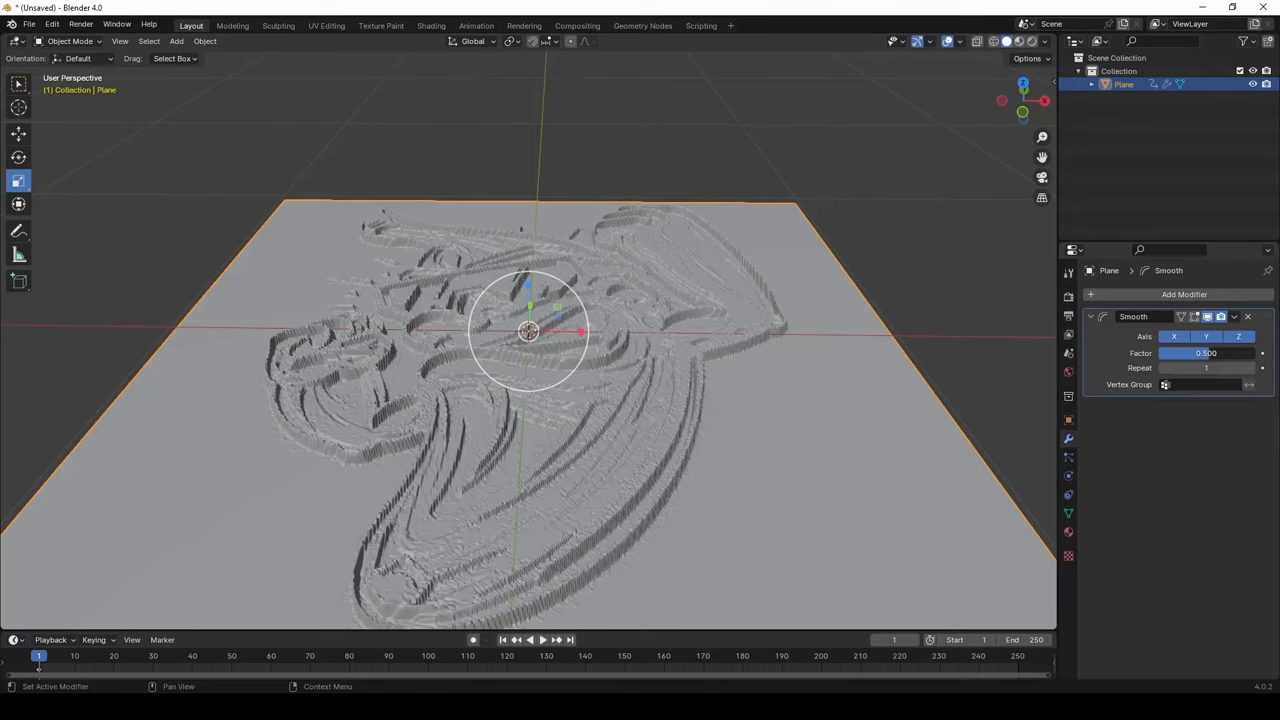
drag(1205, 353, 1240, 353)
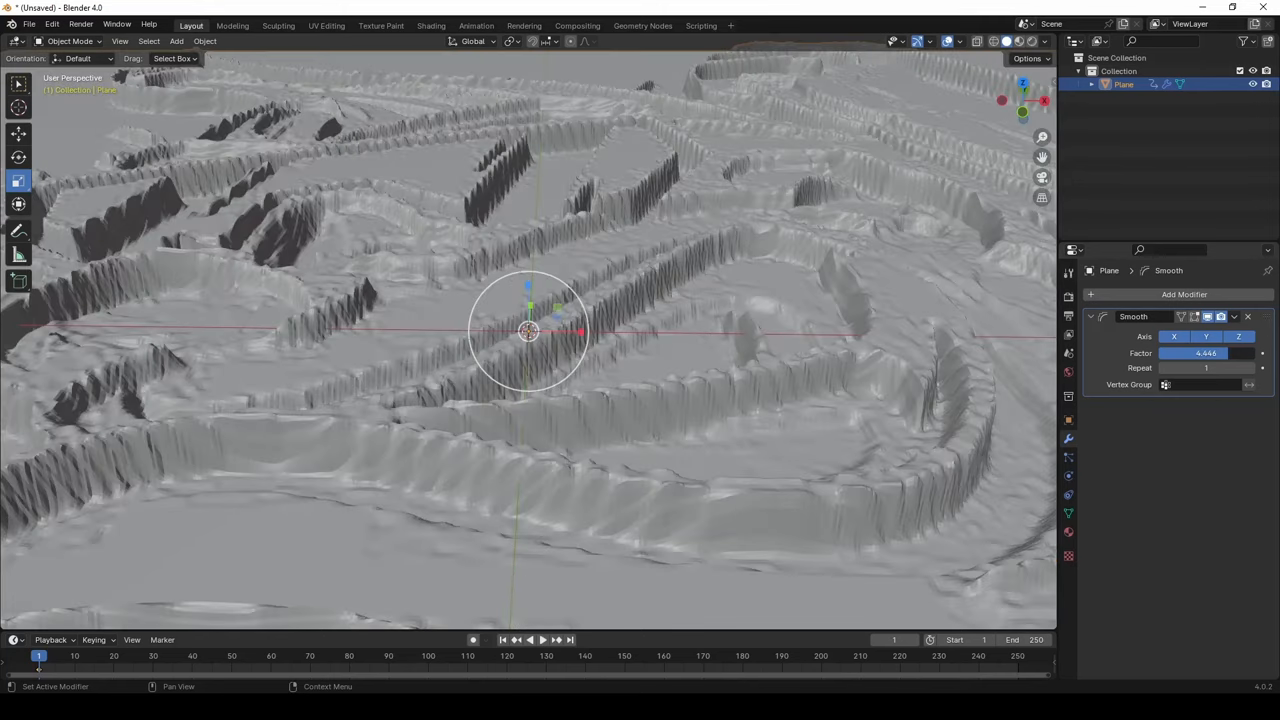
drag(1250, 353, 1205, 353)
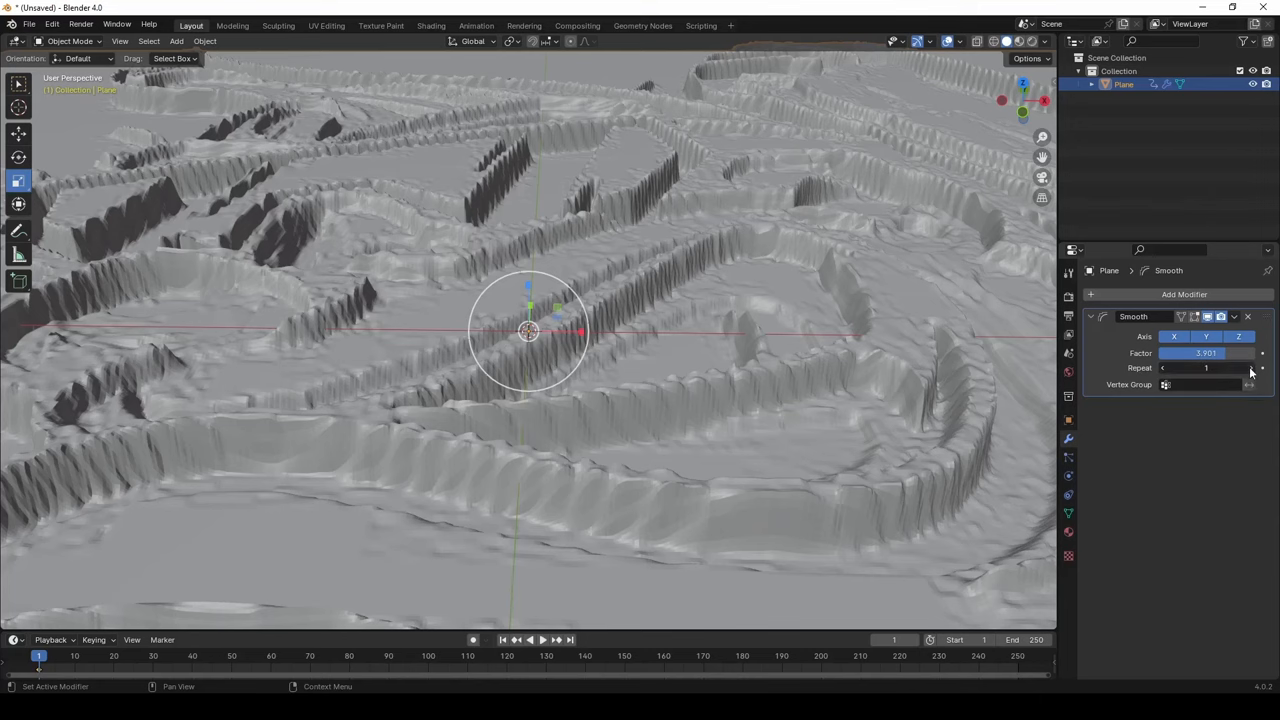
click(1260, 367)
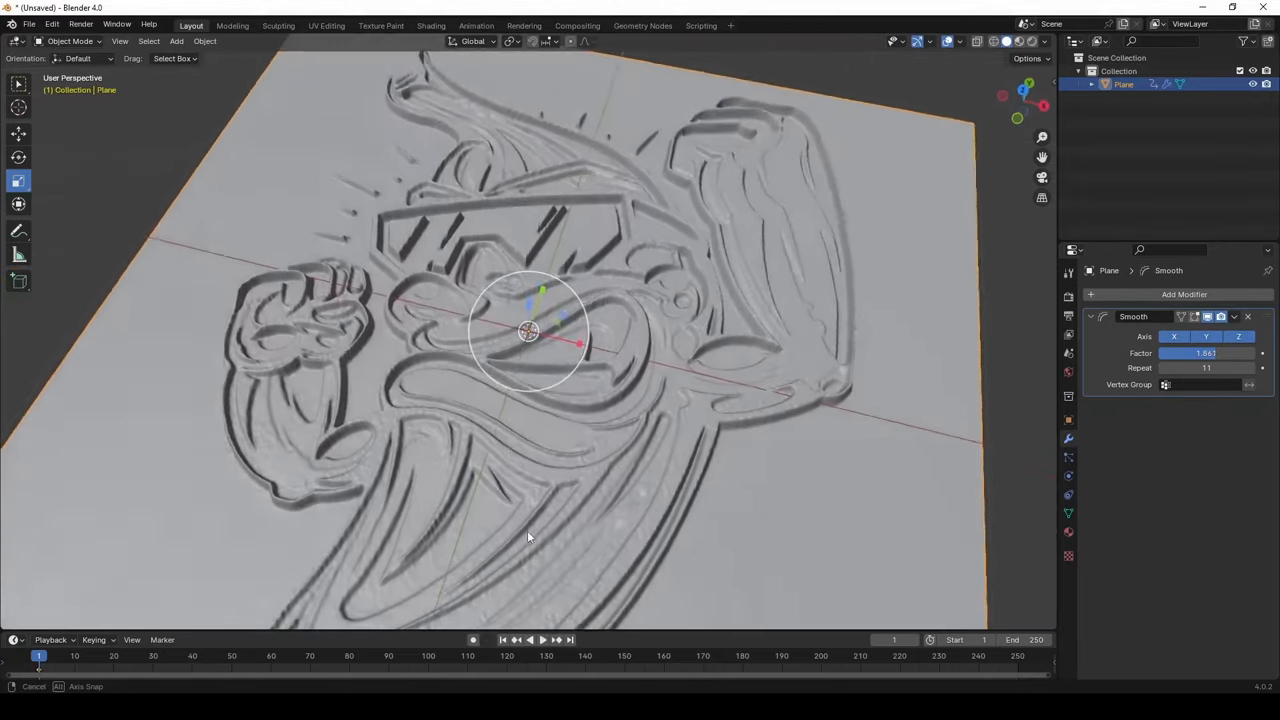
click(1234, 316)
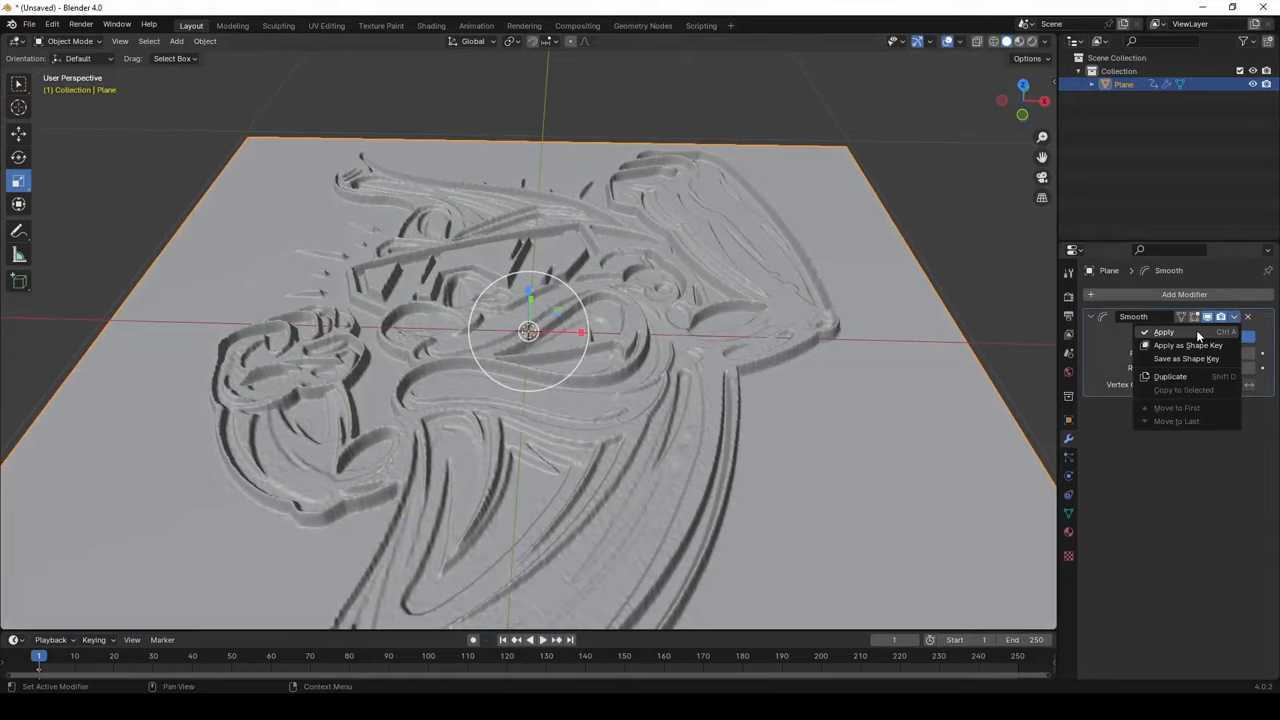
click(1163, 331)
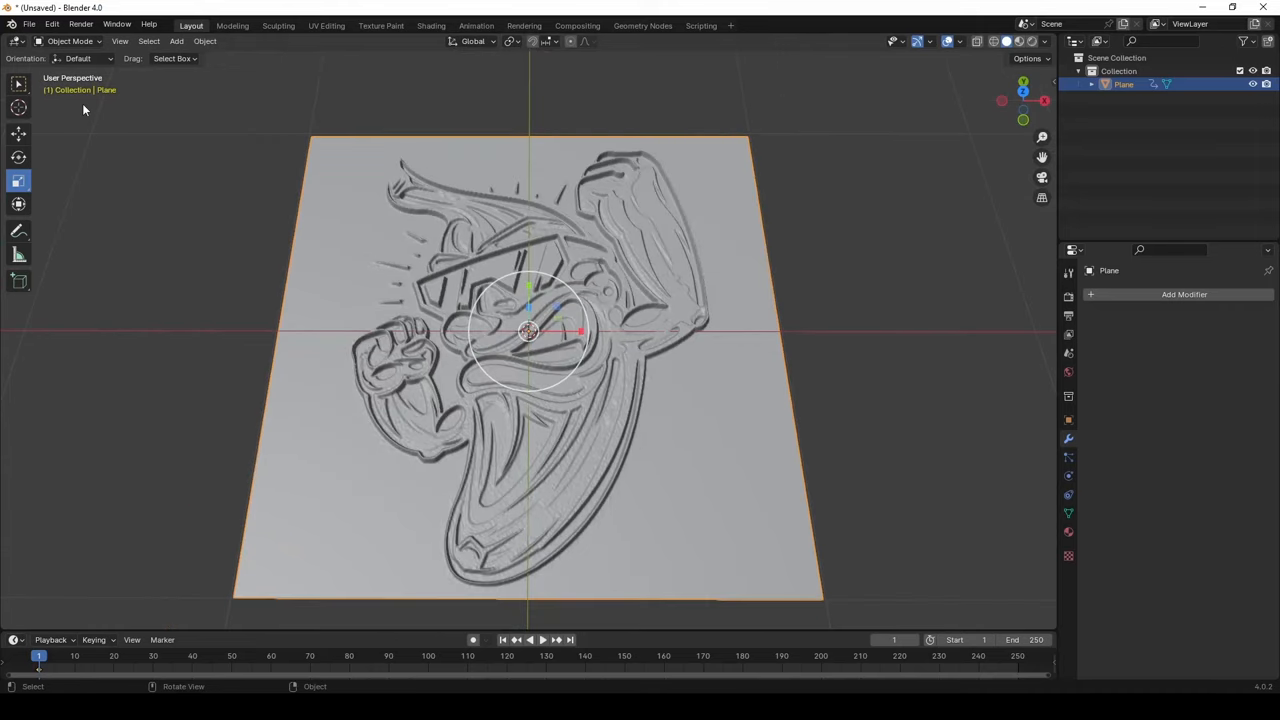
mouse_move(85, 108)
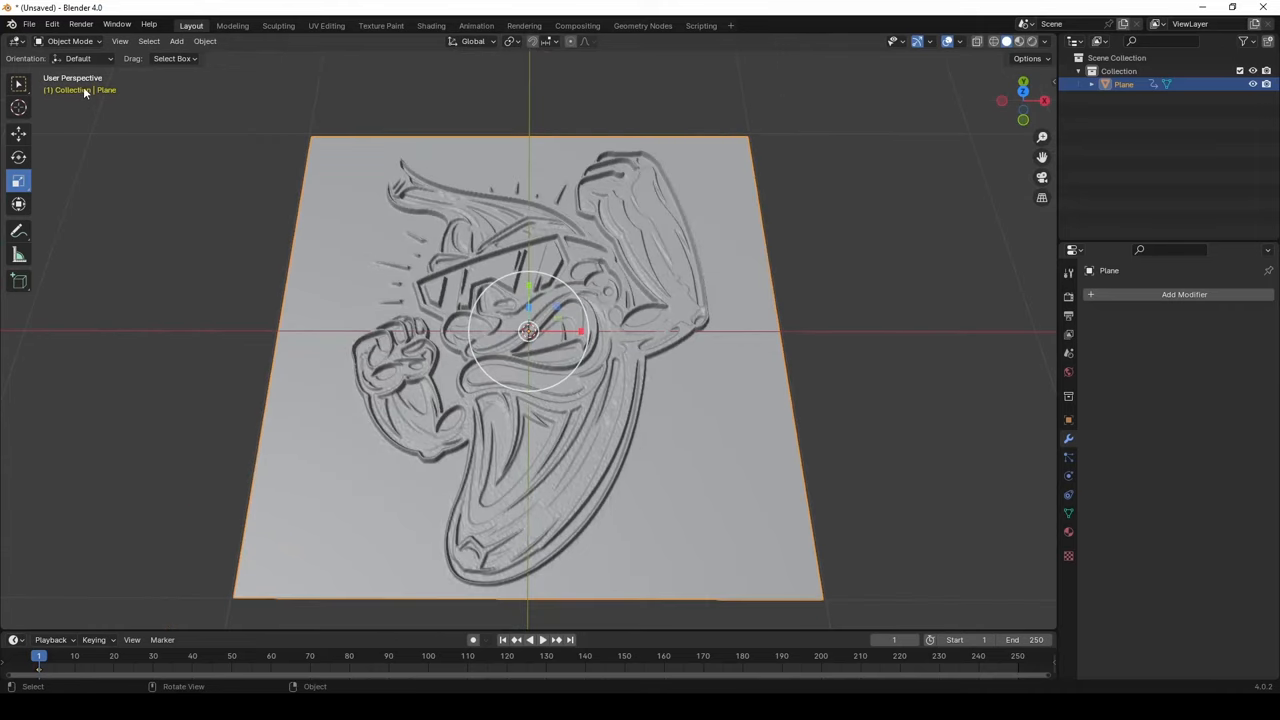
scroll(down, 3)
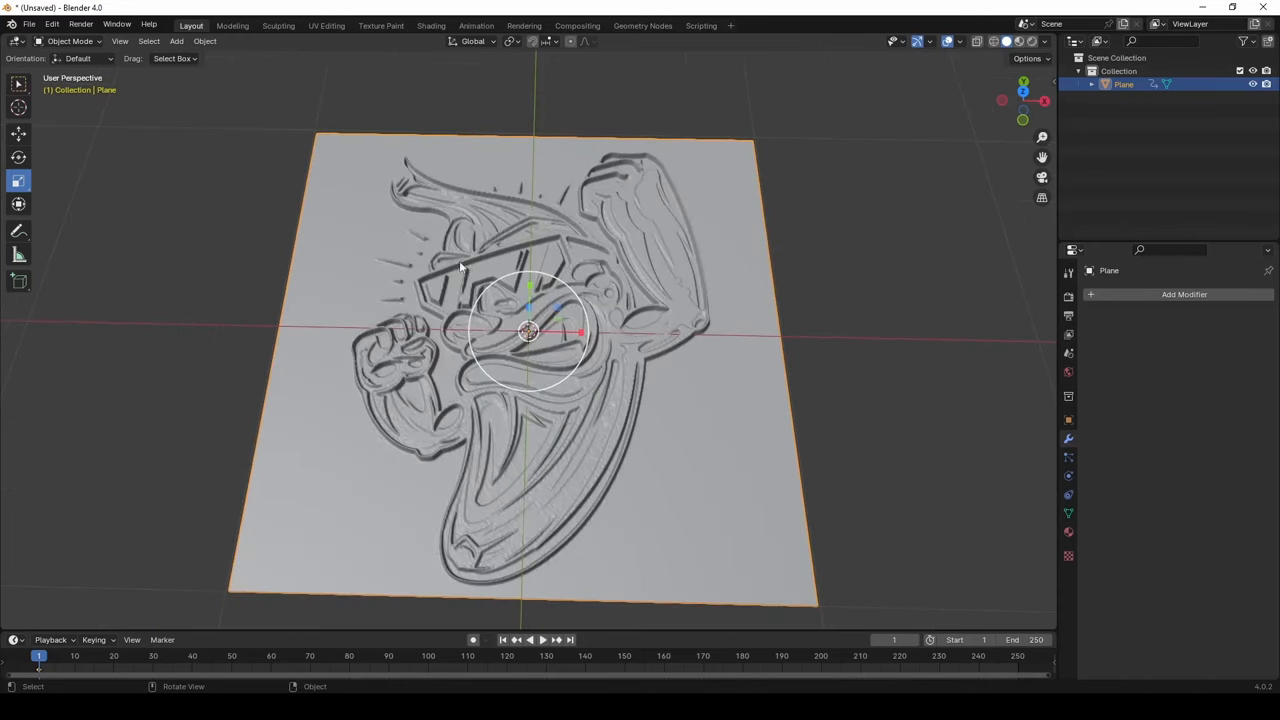
click(30, 23)
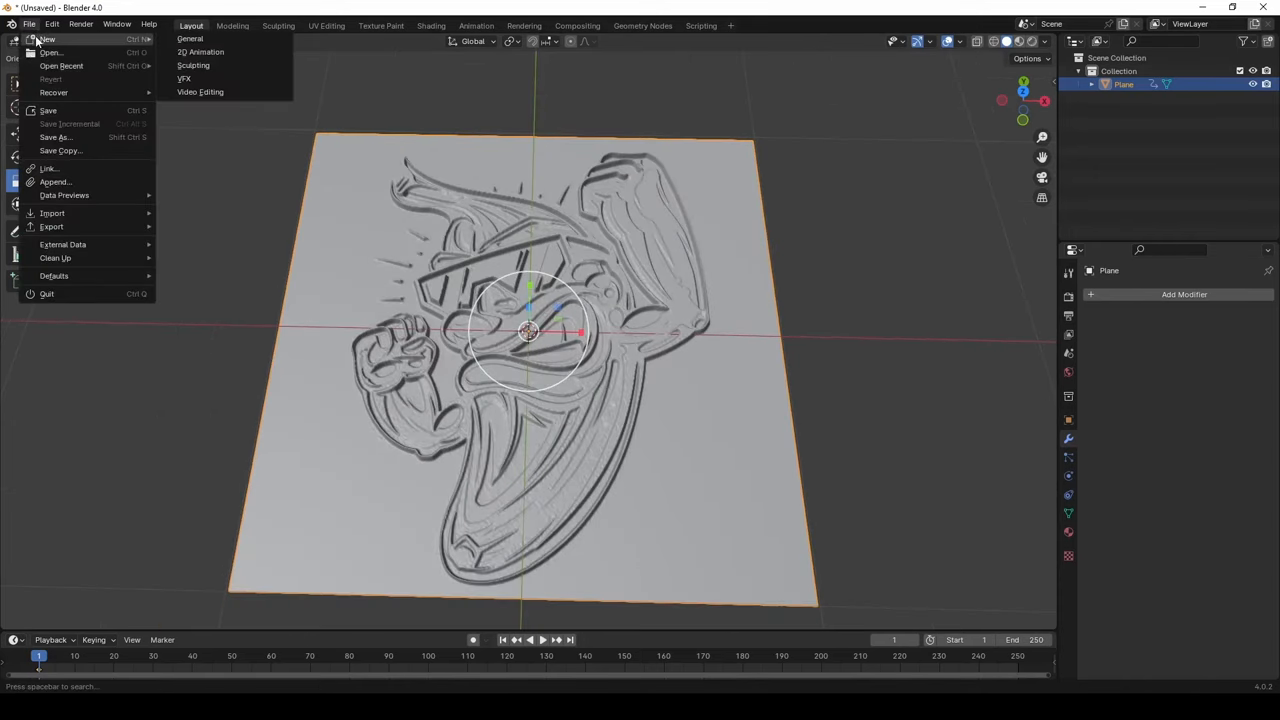
Start a new General scene without saving and replace the default objects with a plane.
click(46, 39)
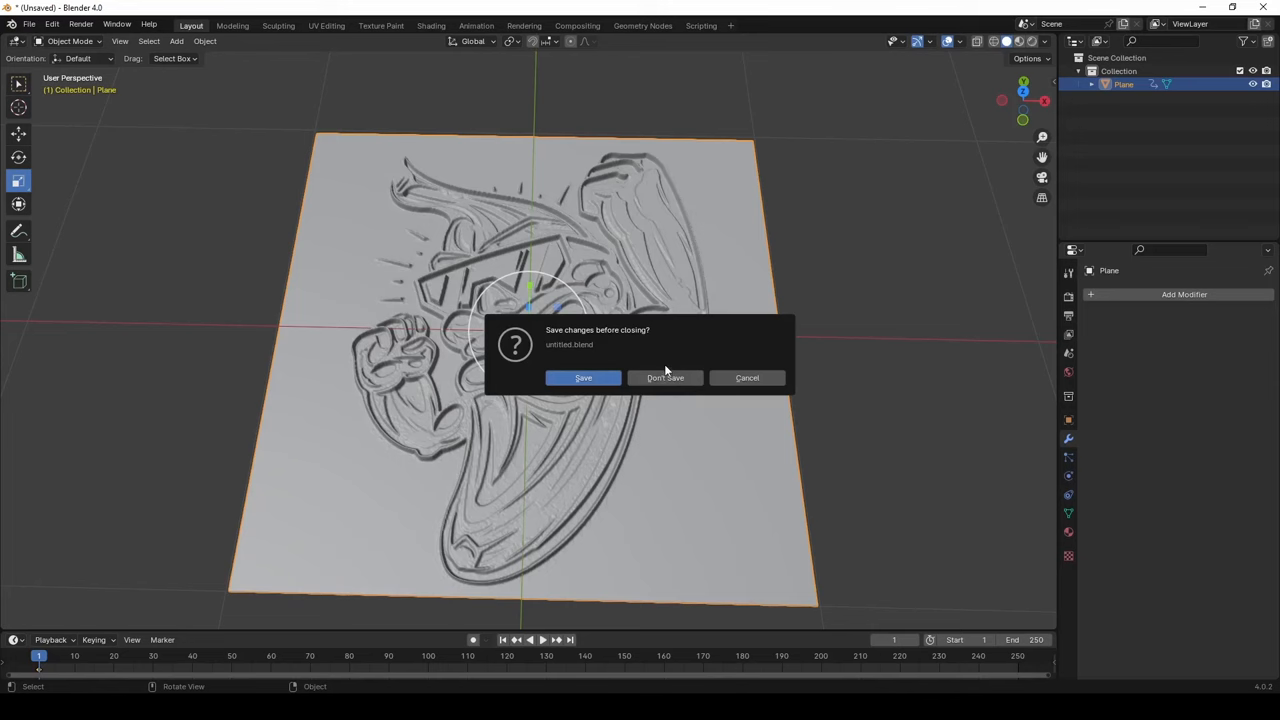
click(664, 377)
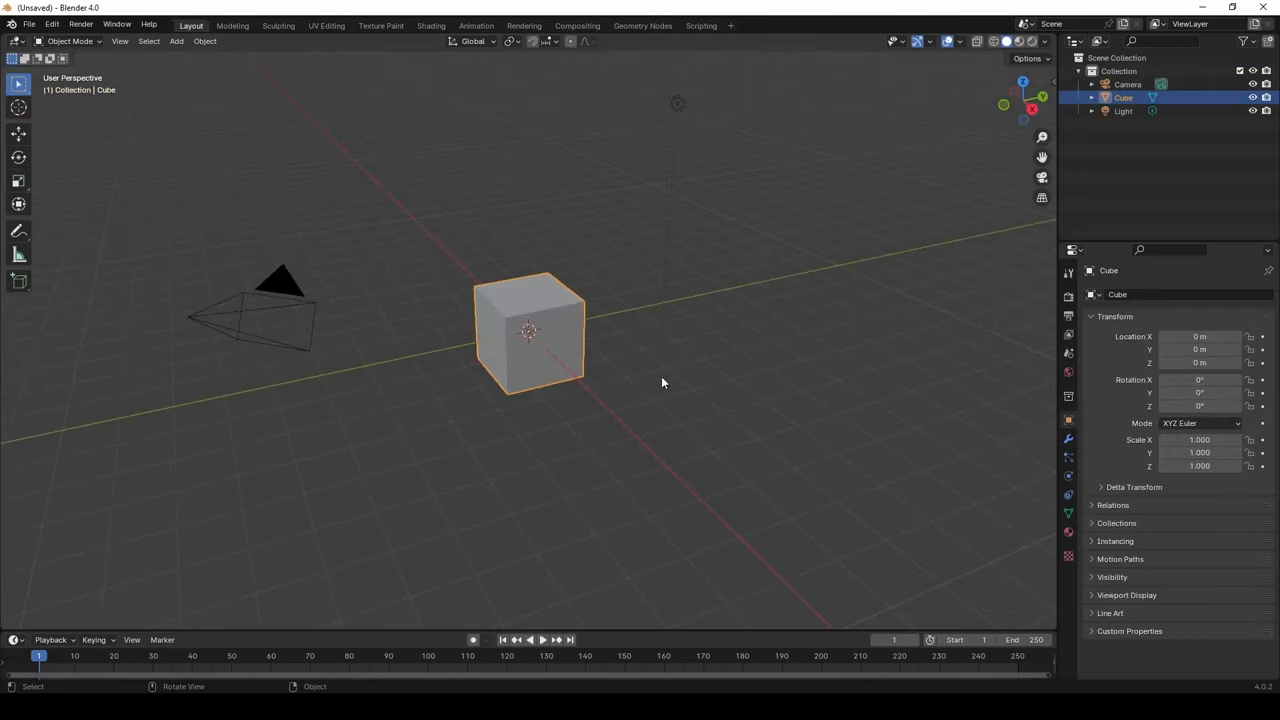
key(x)
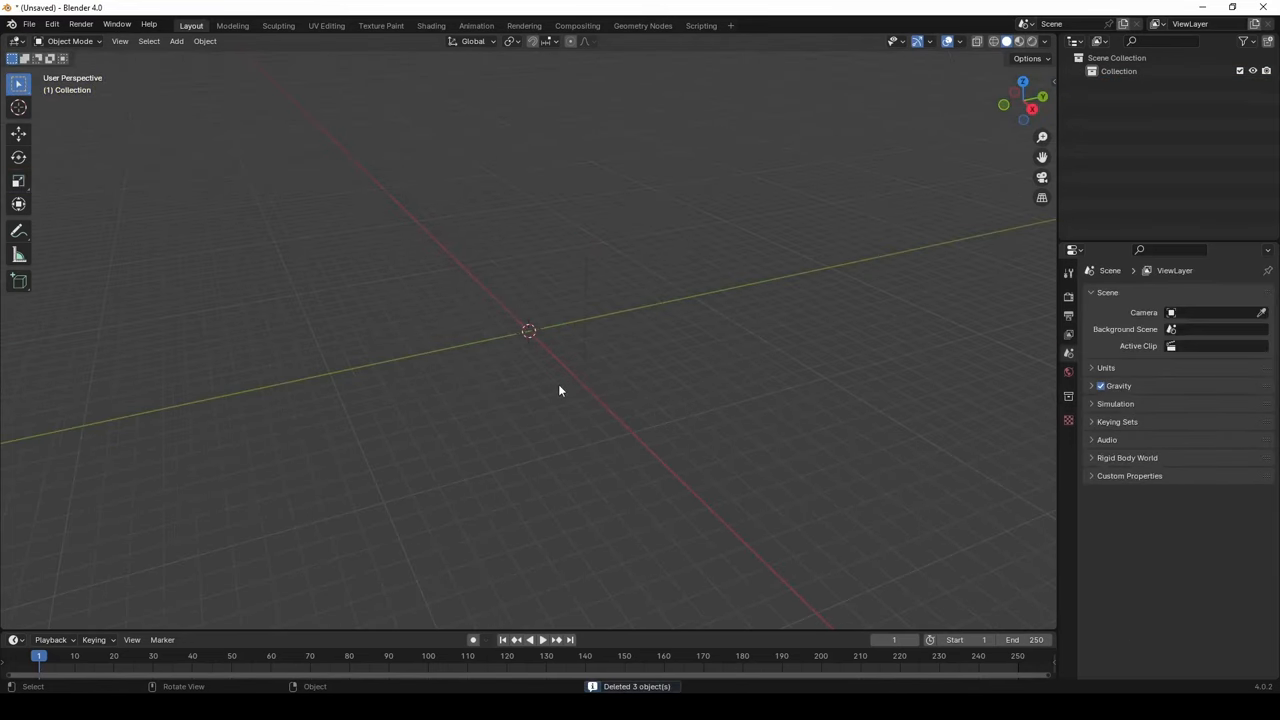
click(176, 41)
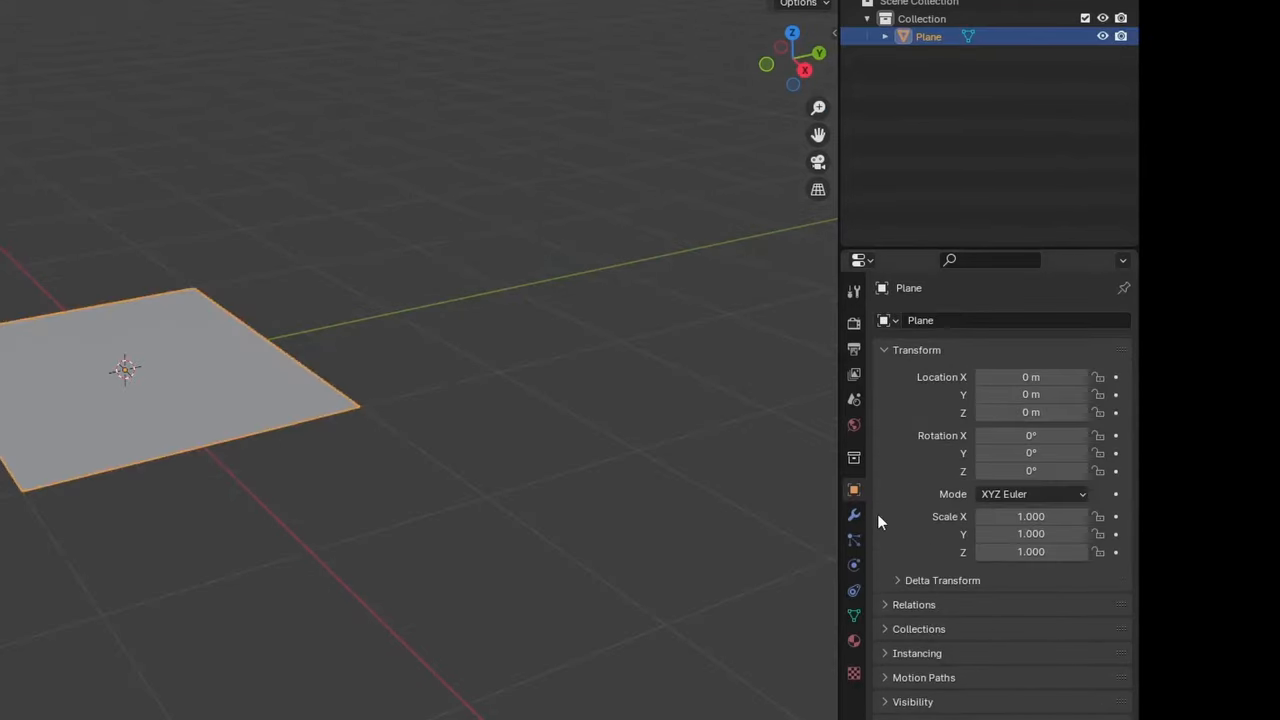
Give the plane a Subdivision Surface modifier in Simple mode.
click(853, 515)
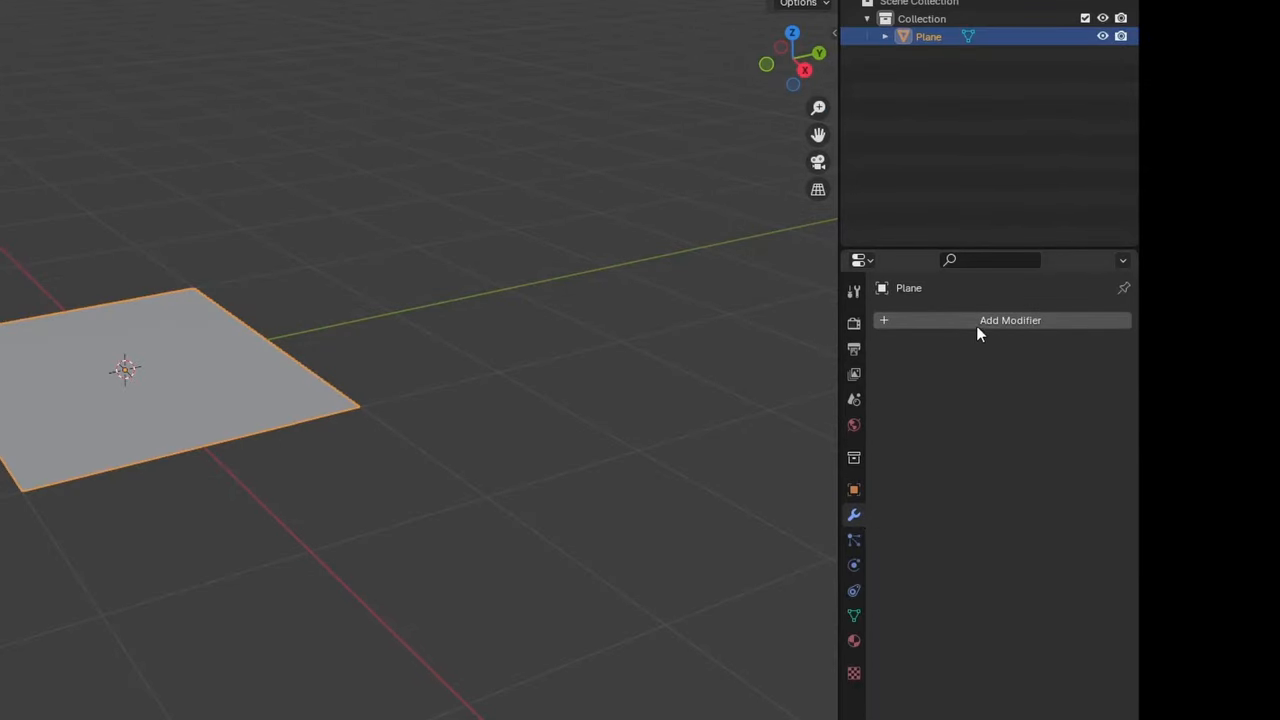
click(1010, 320)
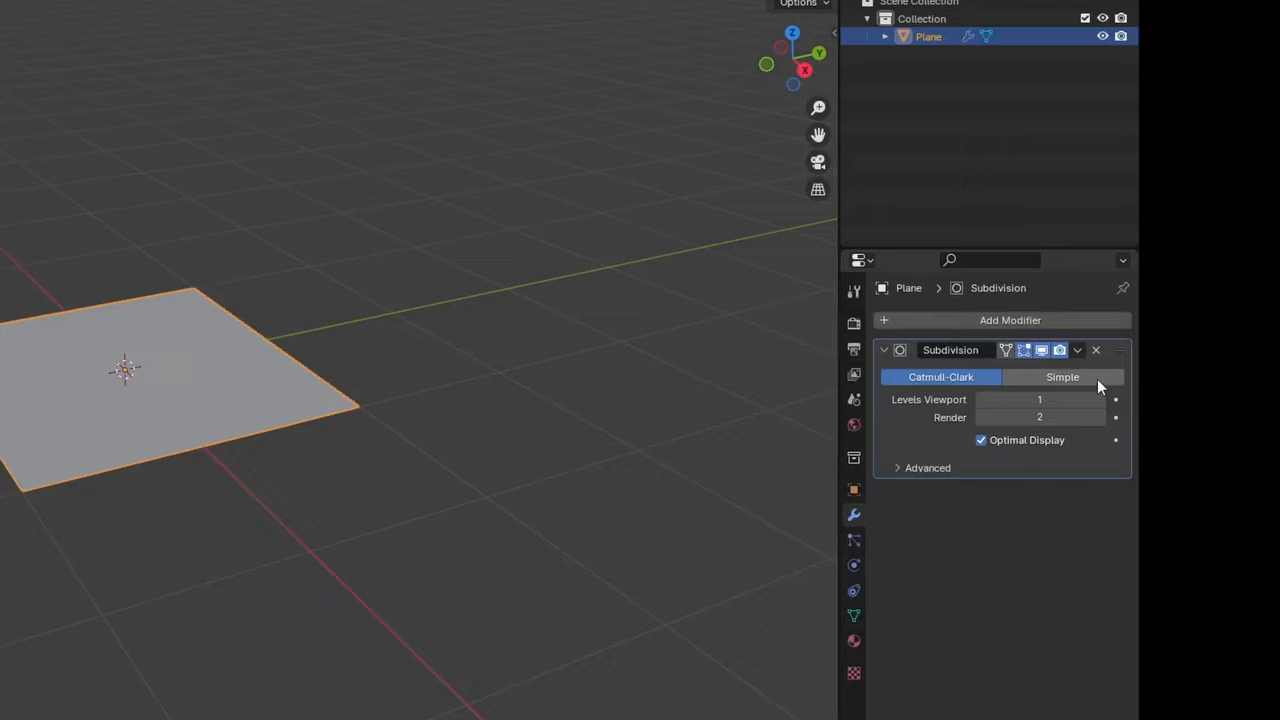
click(1077, 350)
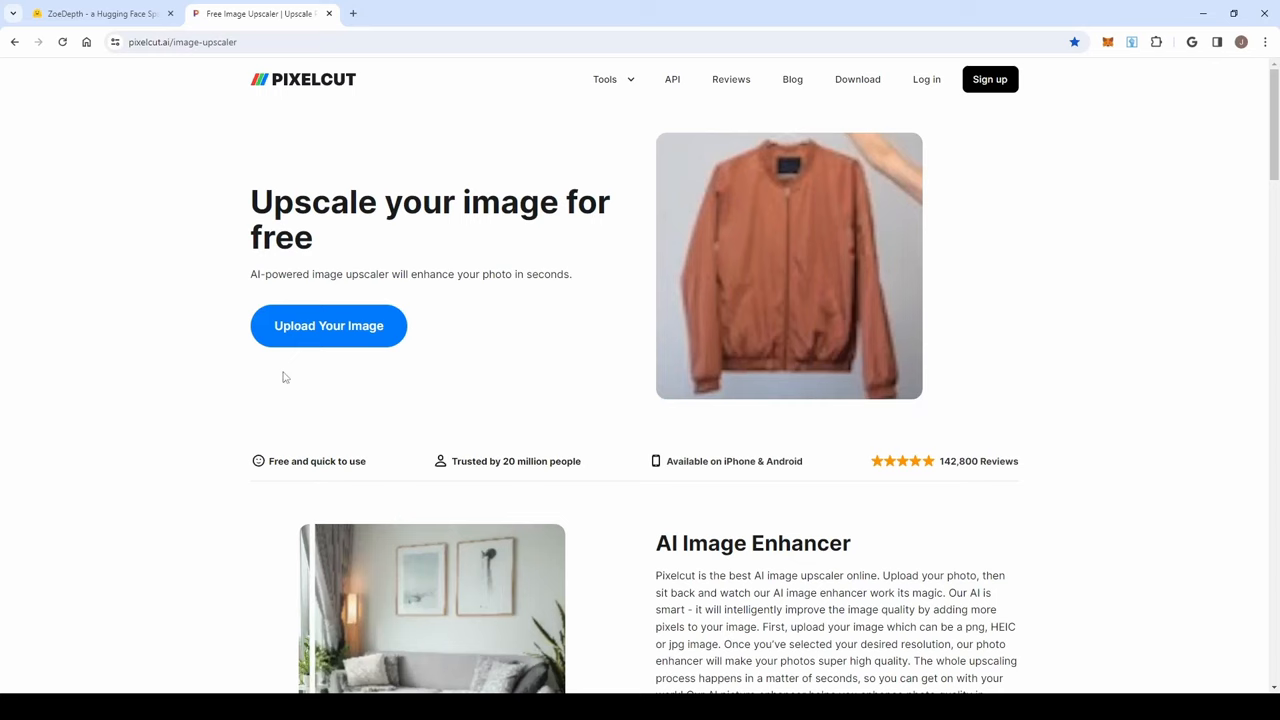
Upload the b2 bee image to Pixelcut's image upscaler.
click(328, 325)
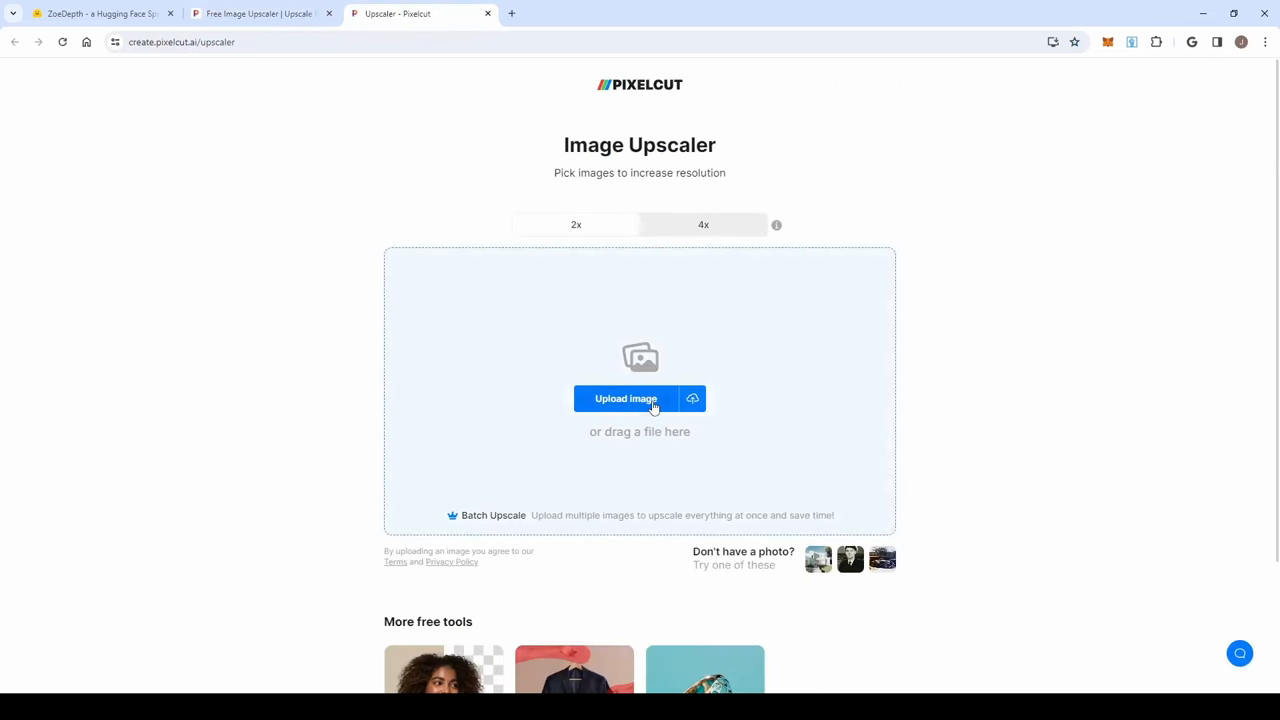
click(625, 398)
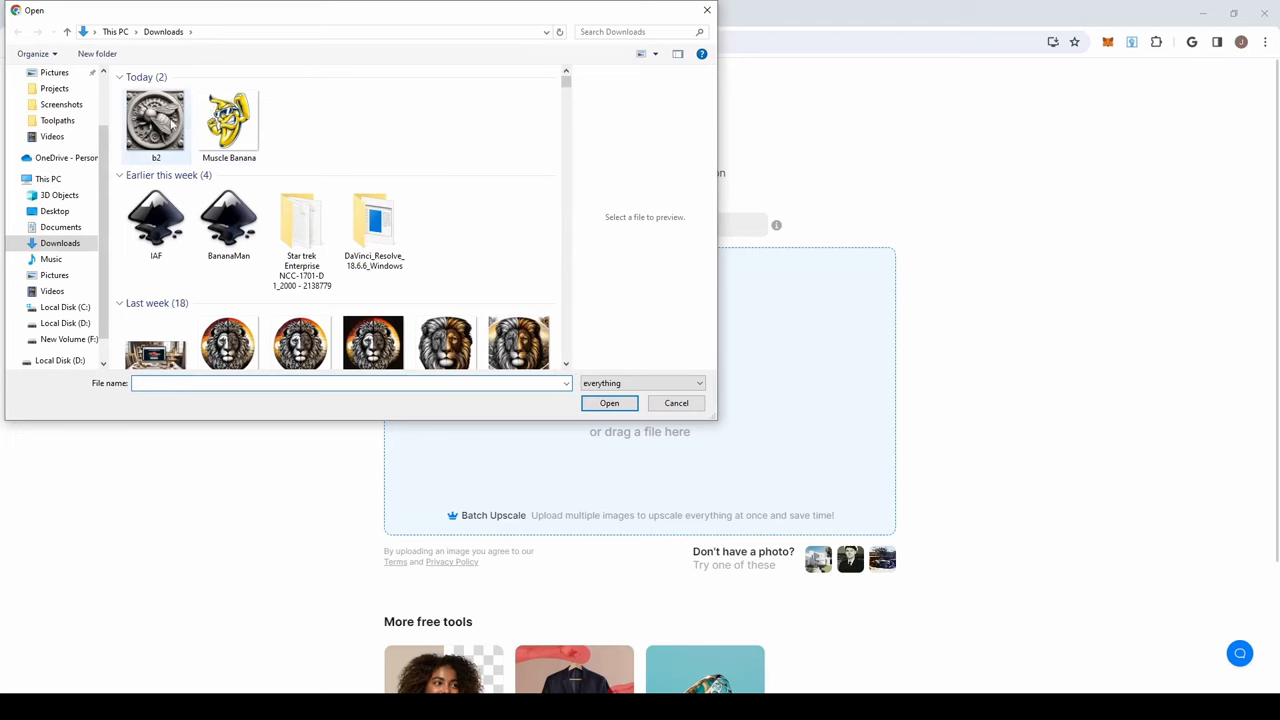
click(155, 120)
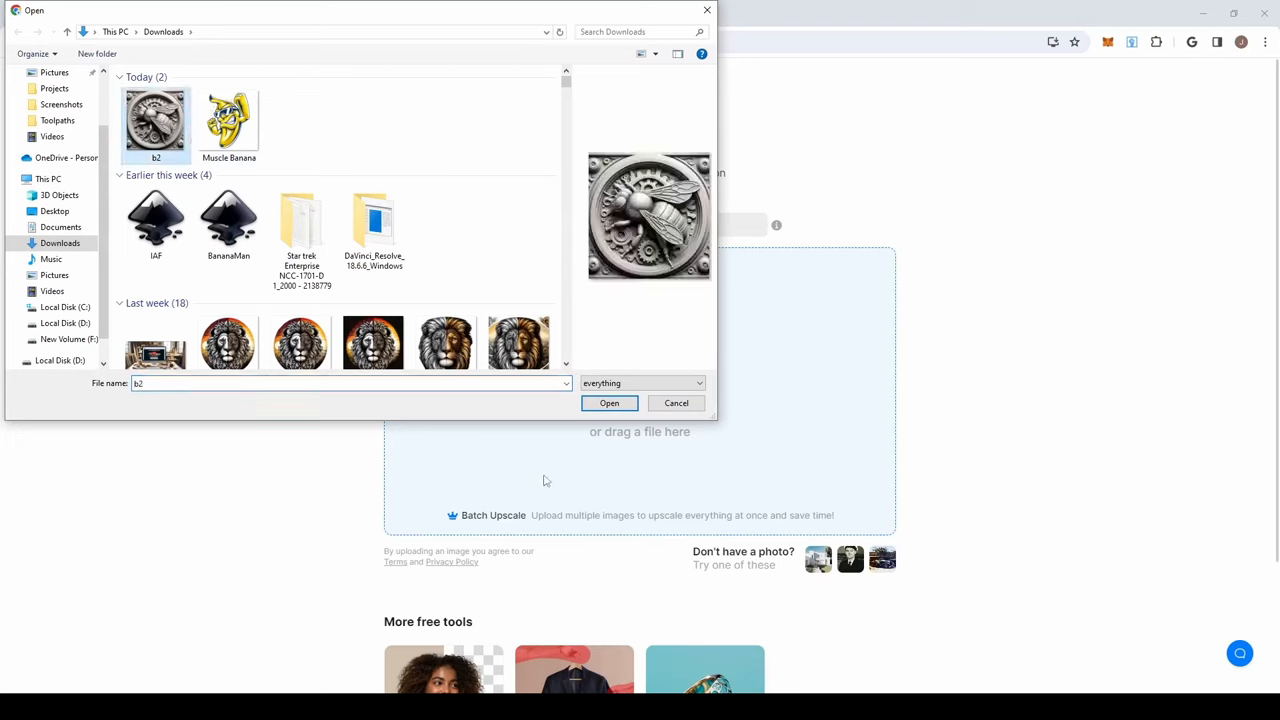
click(609, 403)
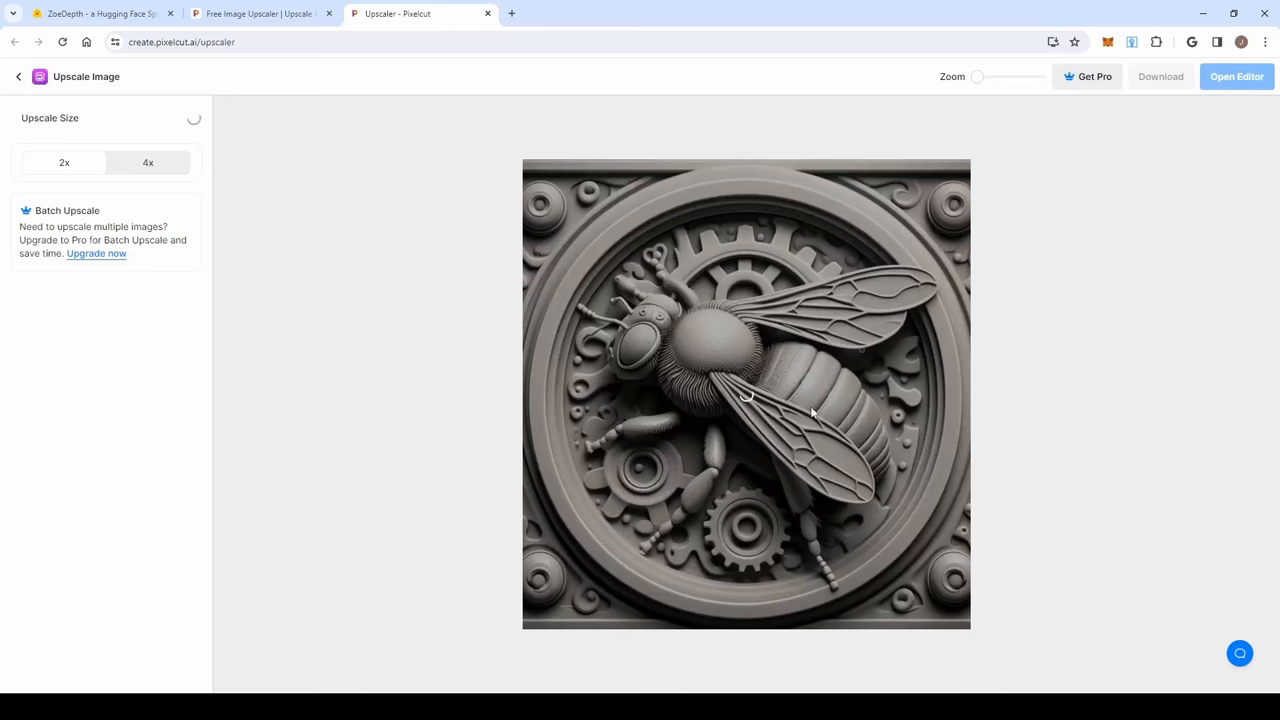
mouse_move(778, 382)
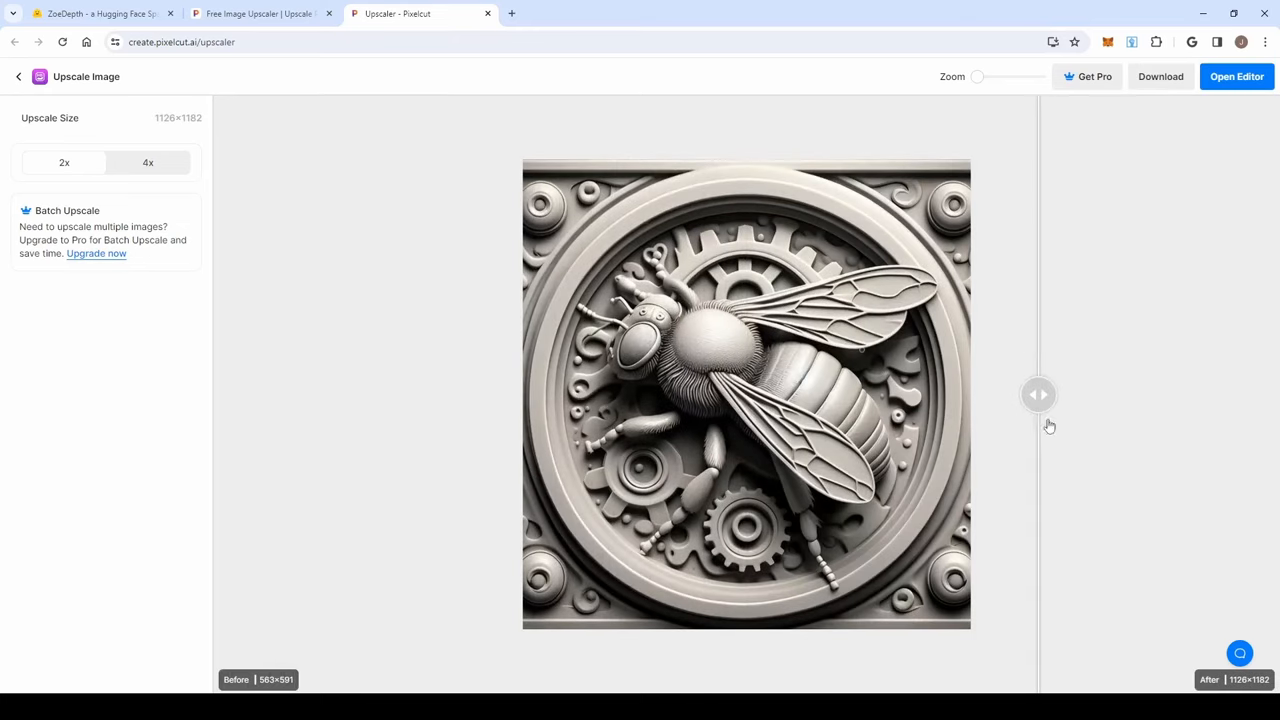
Compare the 2x upscaled result, download it as b2.jpeg, and close the page.
drag(1038, 394, 427, 394)
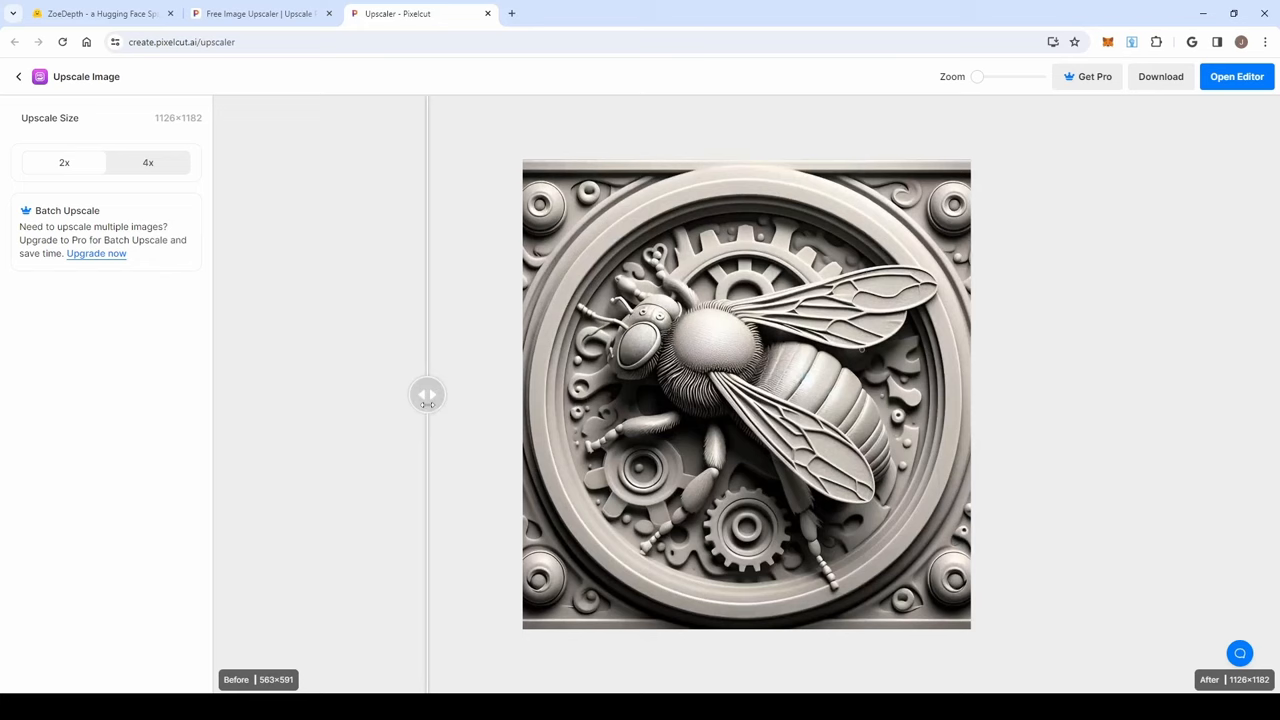
drag(427, 394, 448, 394)
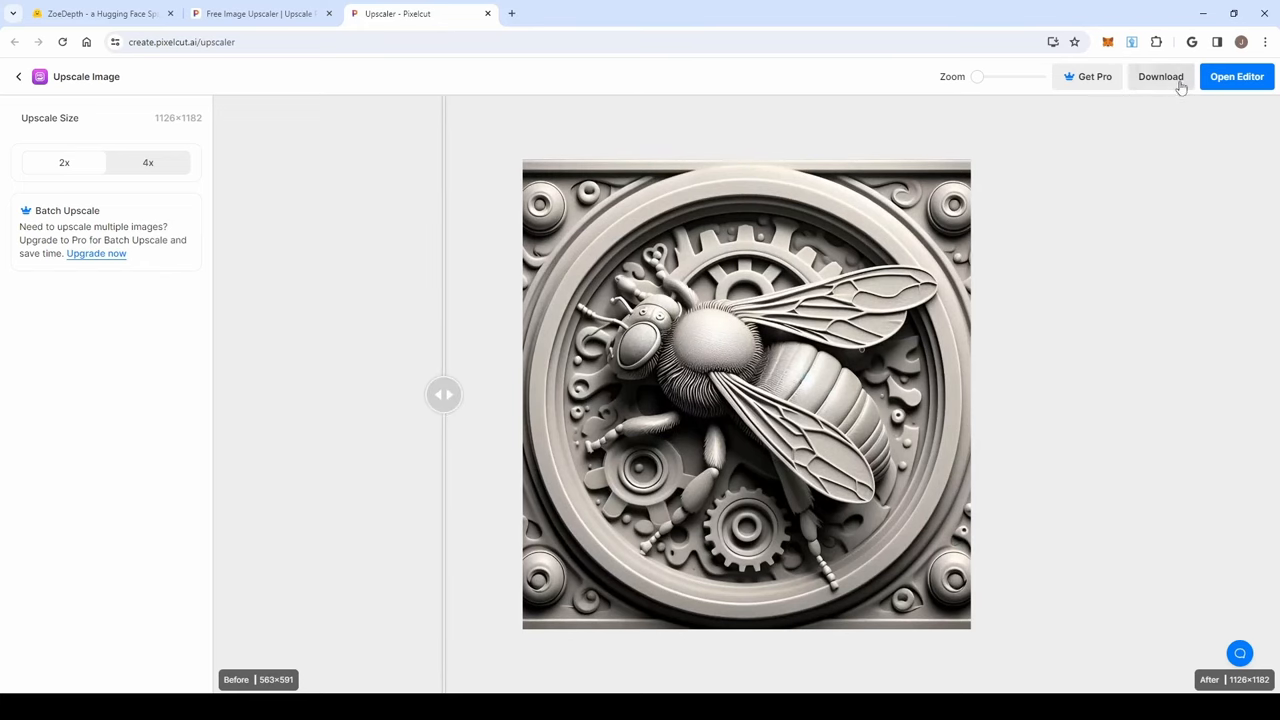
click(1160, 76)
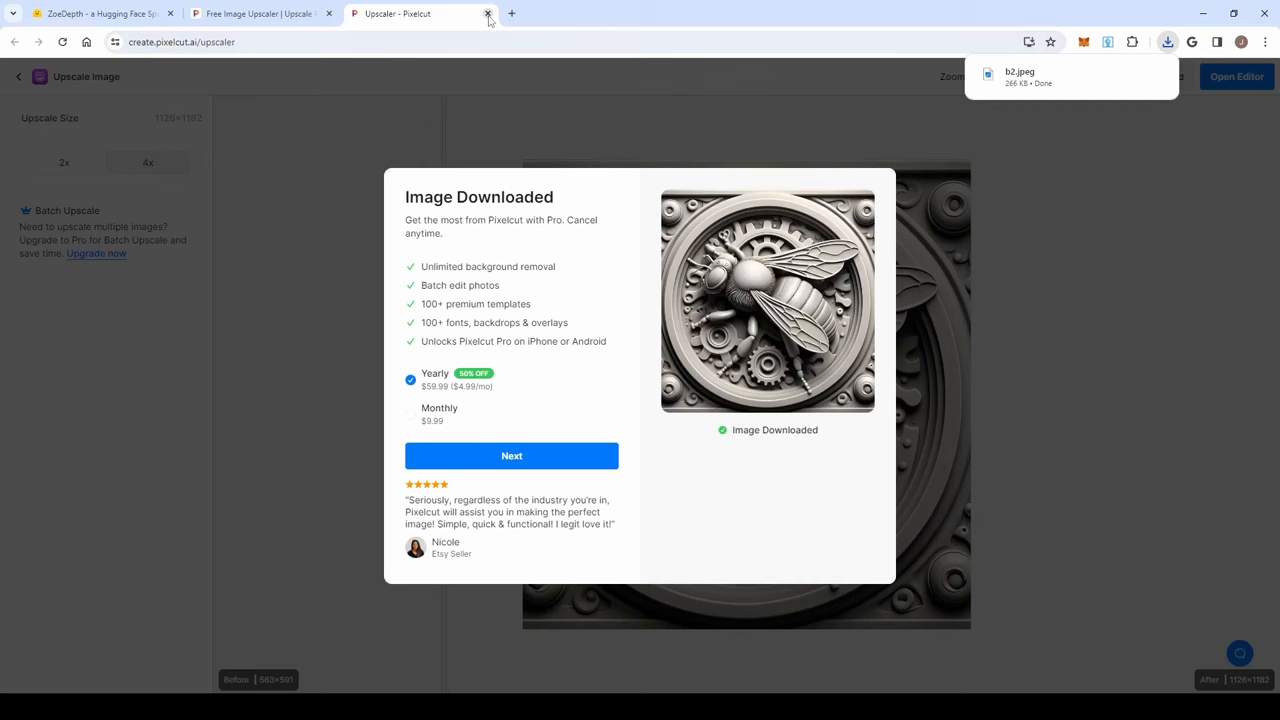
click(488, 13)
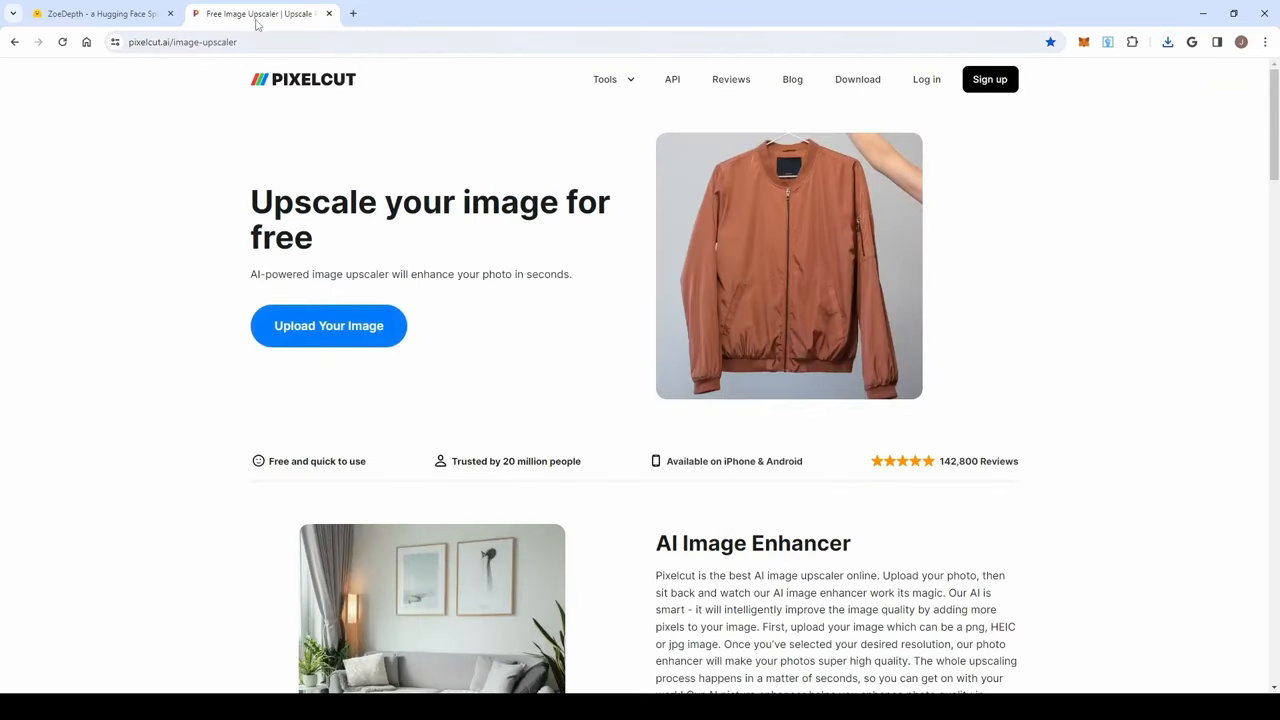
Upload the upscaled b2 bee image to ZoeDepth to get a greyscale depth map.
click(95, 13)
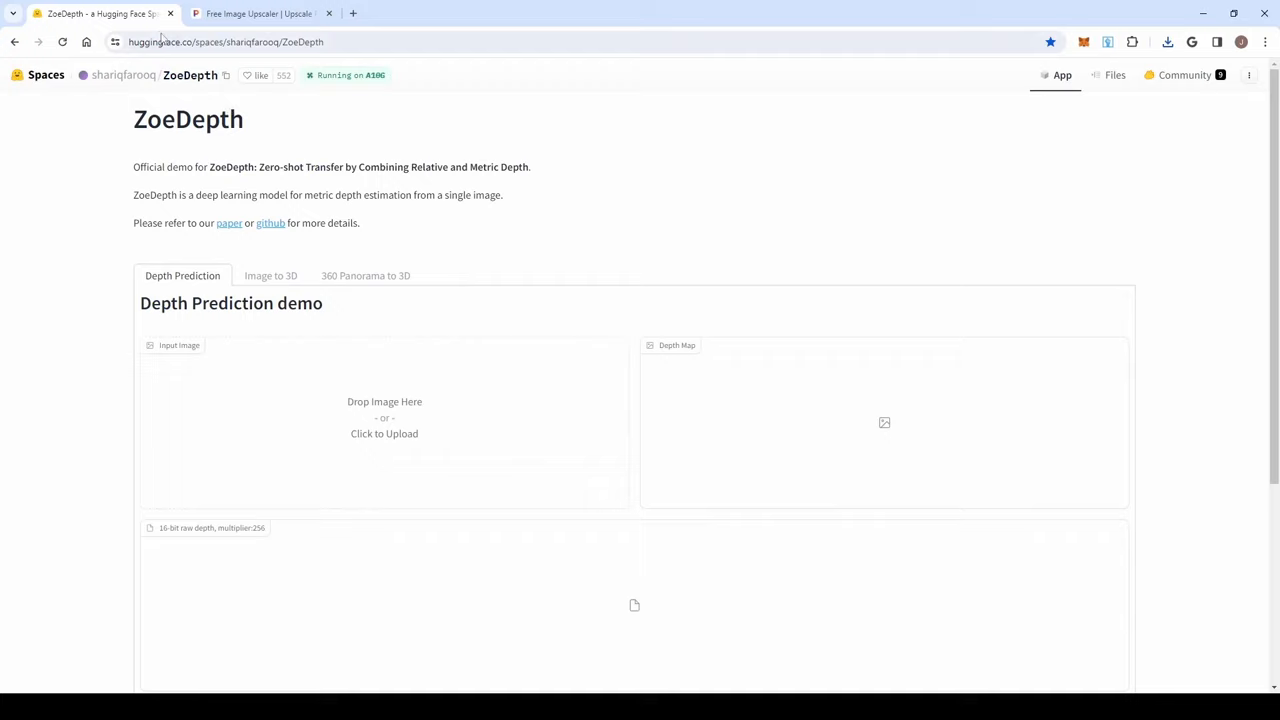
mouse_move(170, 60)
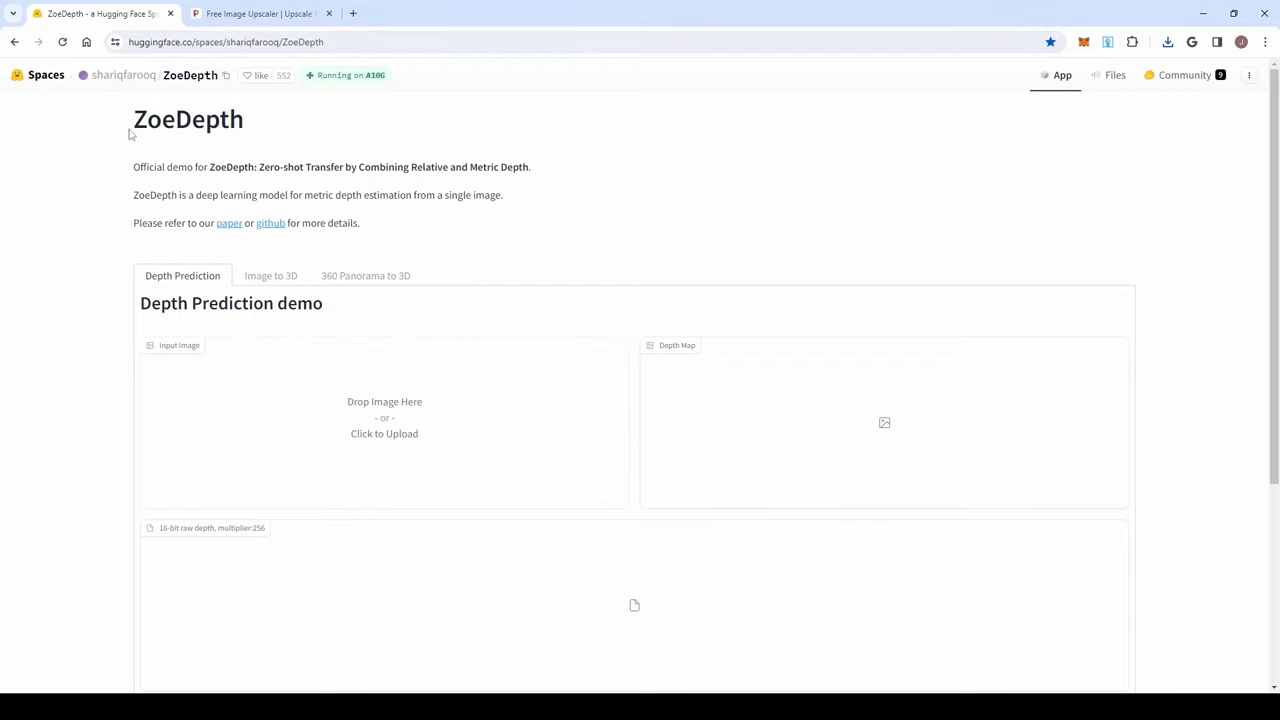
mouse_move(512, 163)
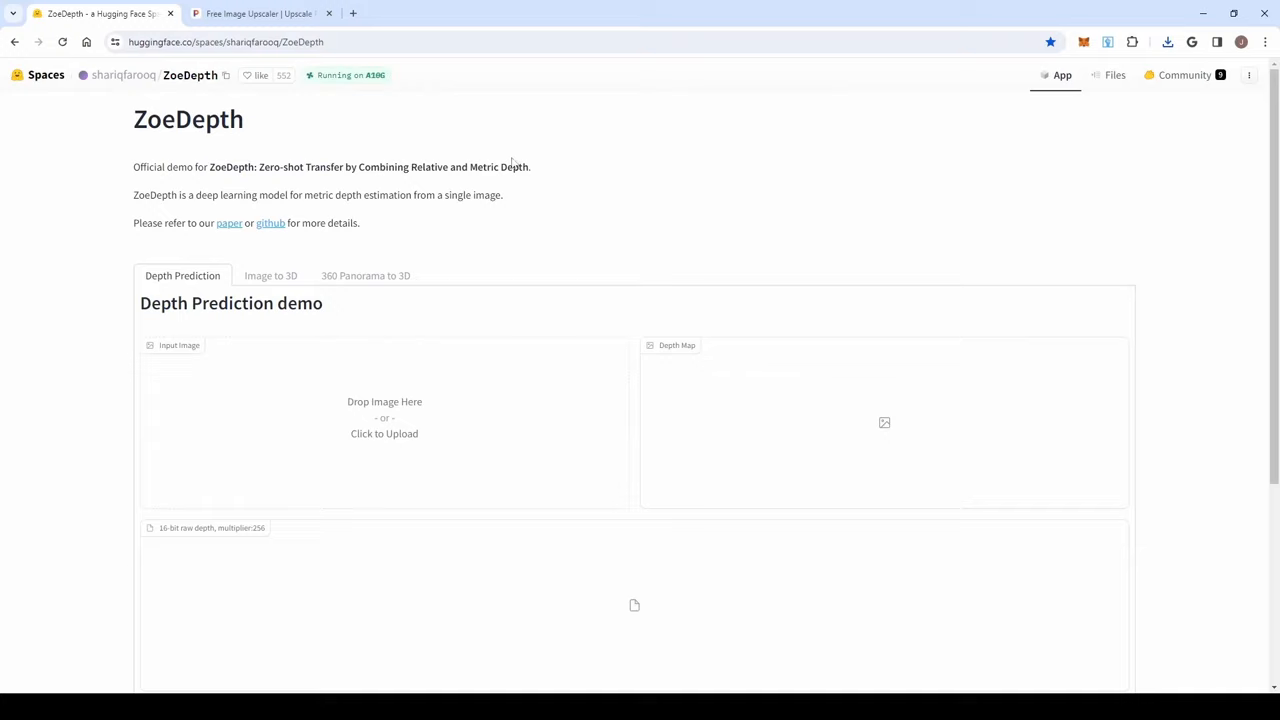
mouse_move(100, 320)
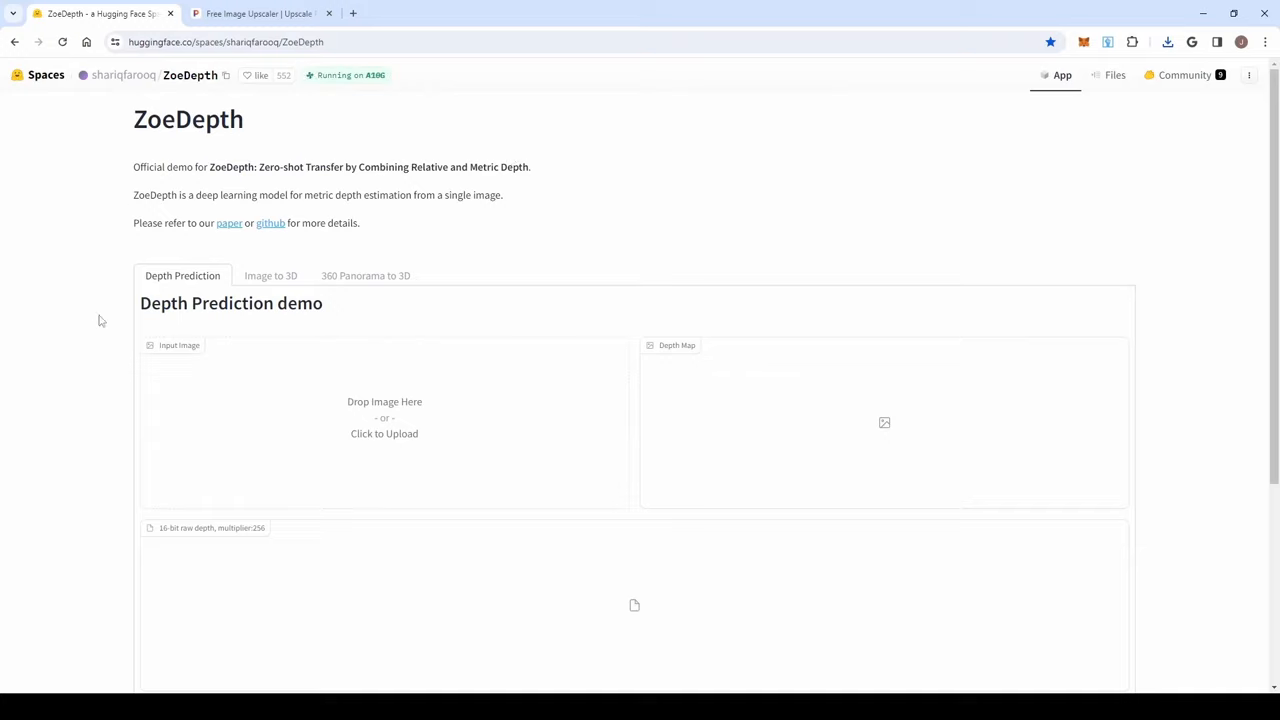
mouse_move(355, 421)
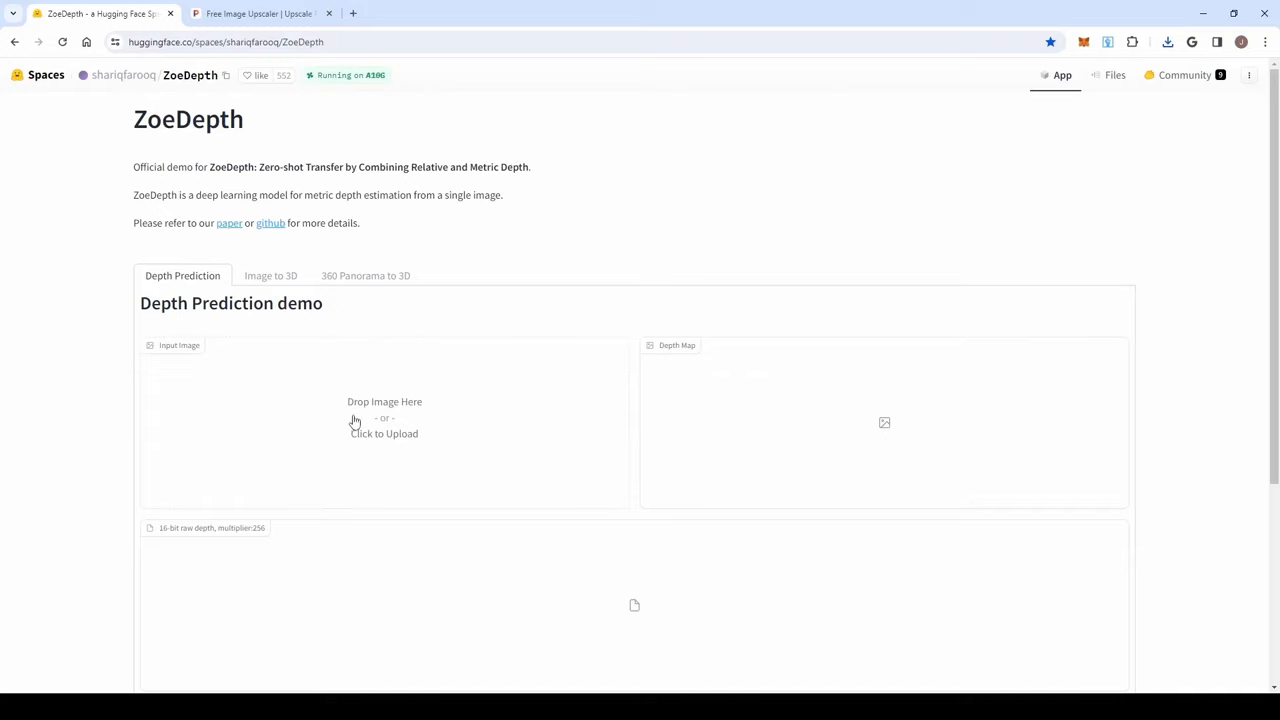
mouse_move(401, 421)
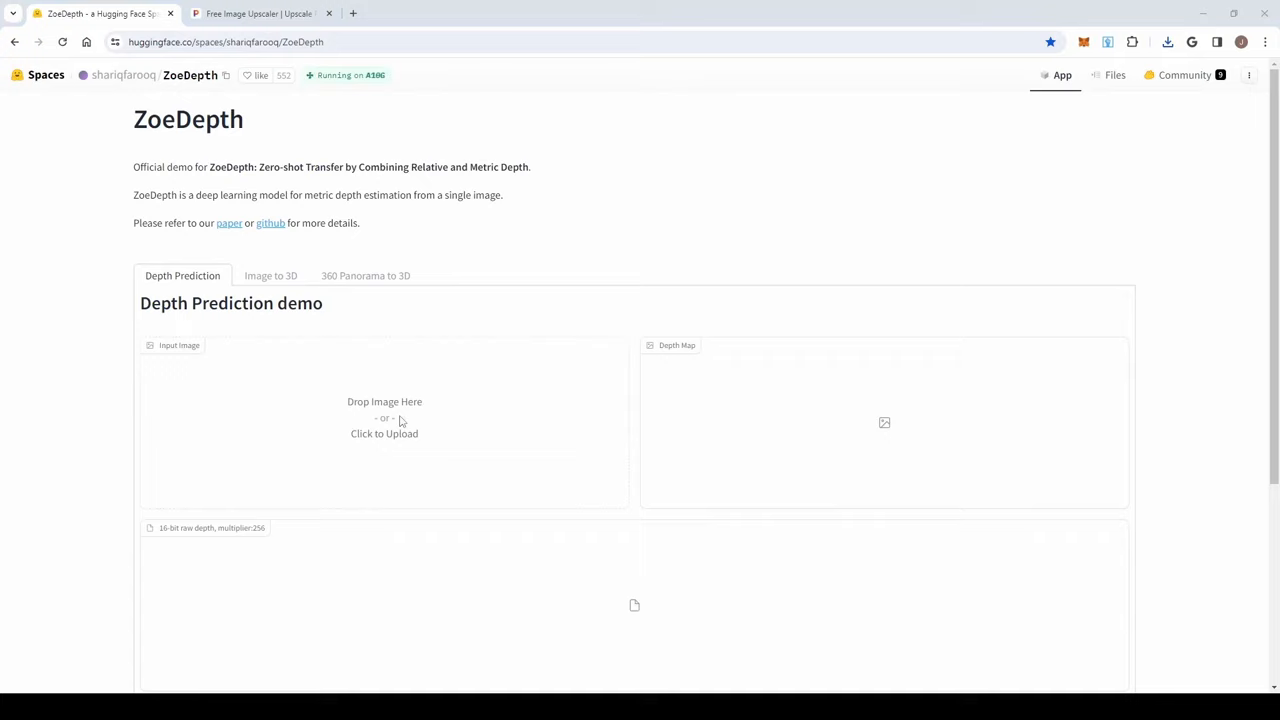
click(384, 420)
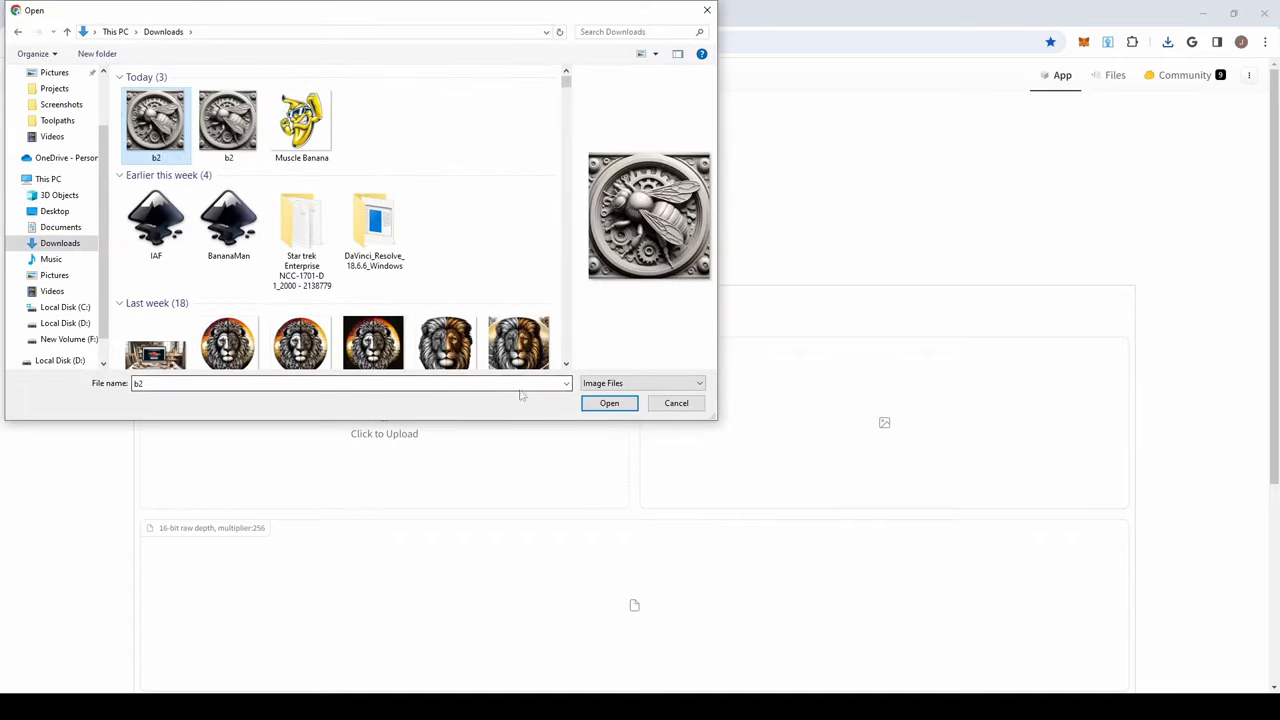
click(609, 403)
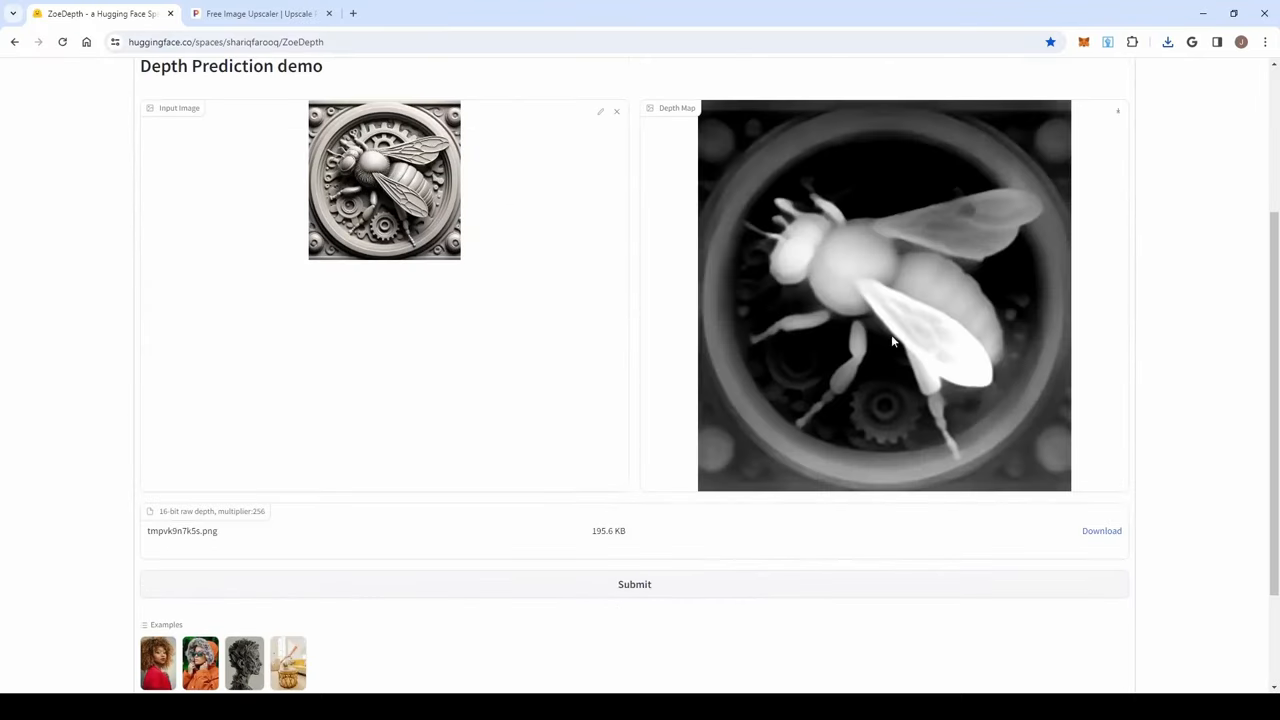
mouse_move(913, 318)
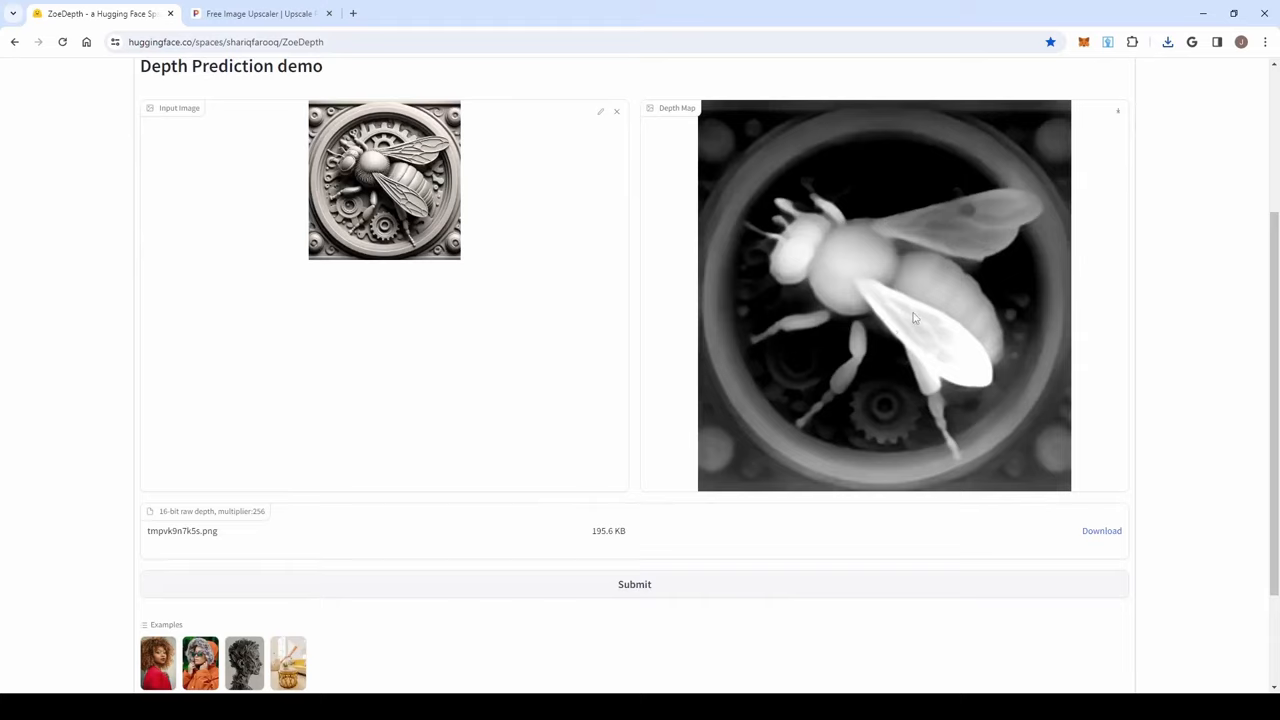
scroll(down, 3)
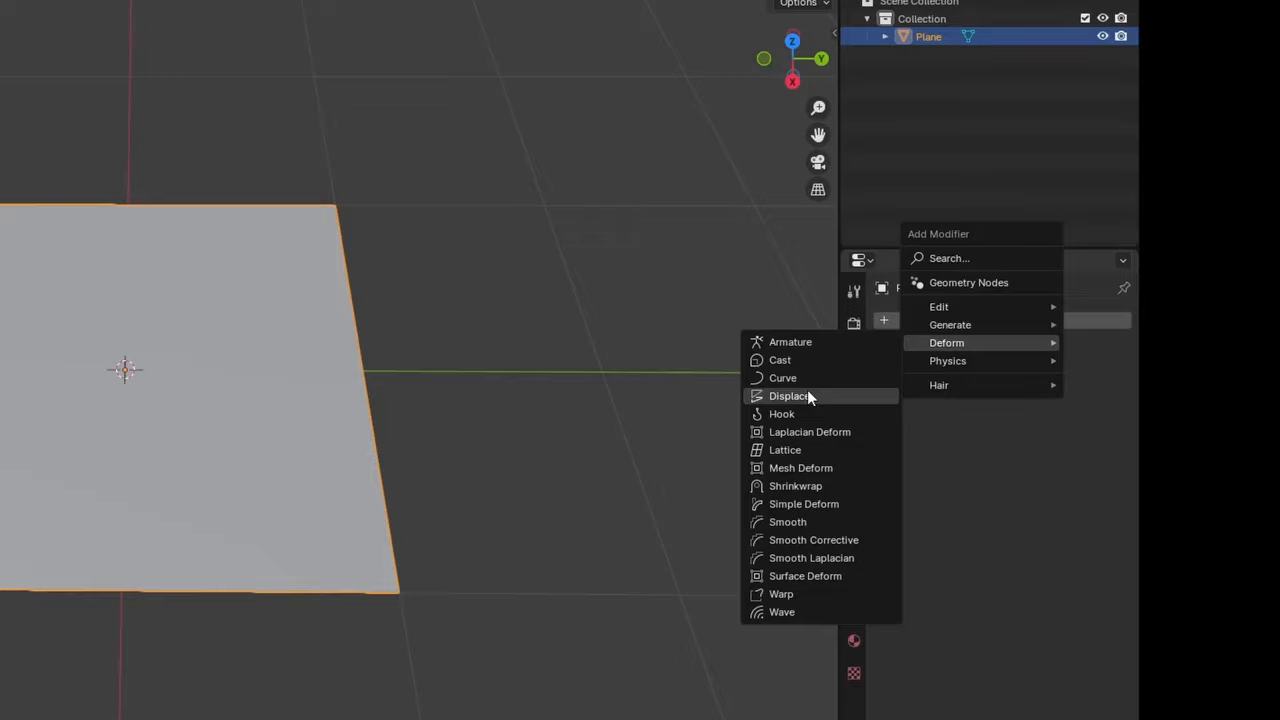
Displace the plane with the bee depth map texture and begin scaling it along Z.
click(791, 396)
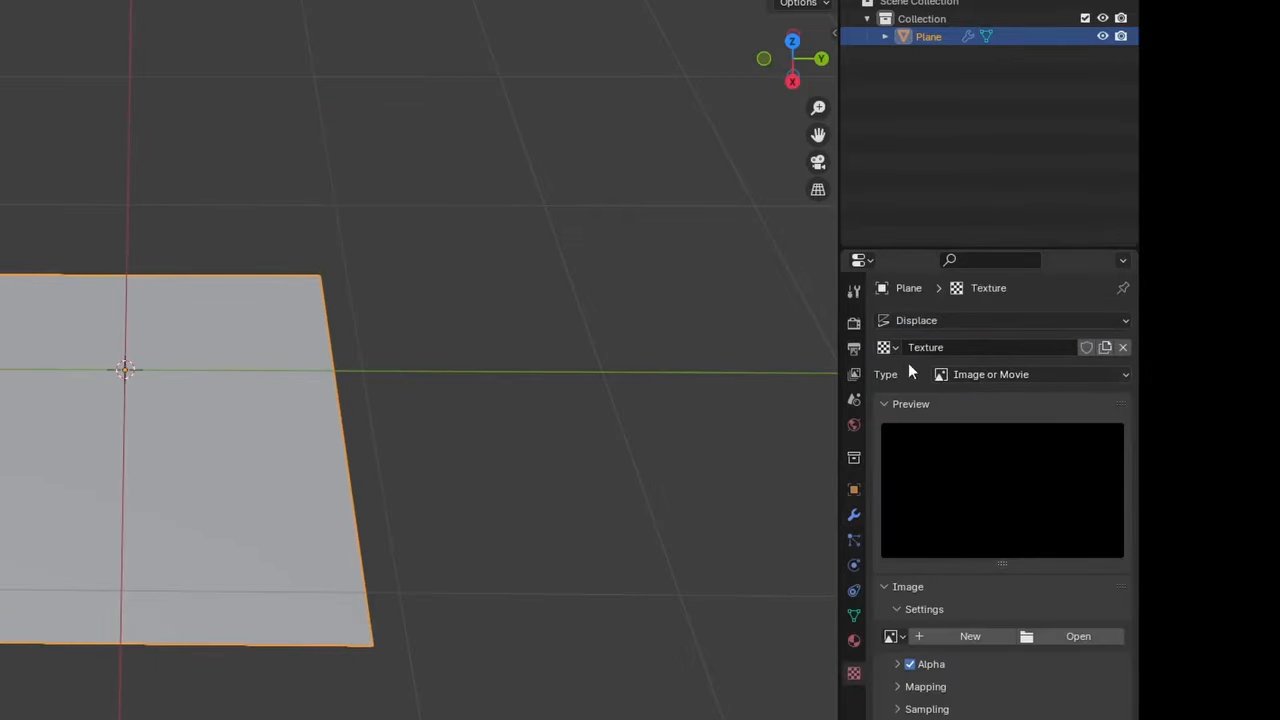
click(1078, 636)
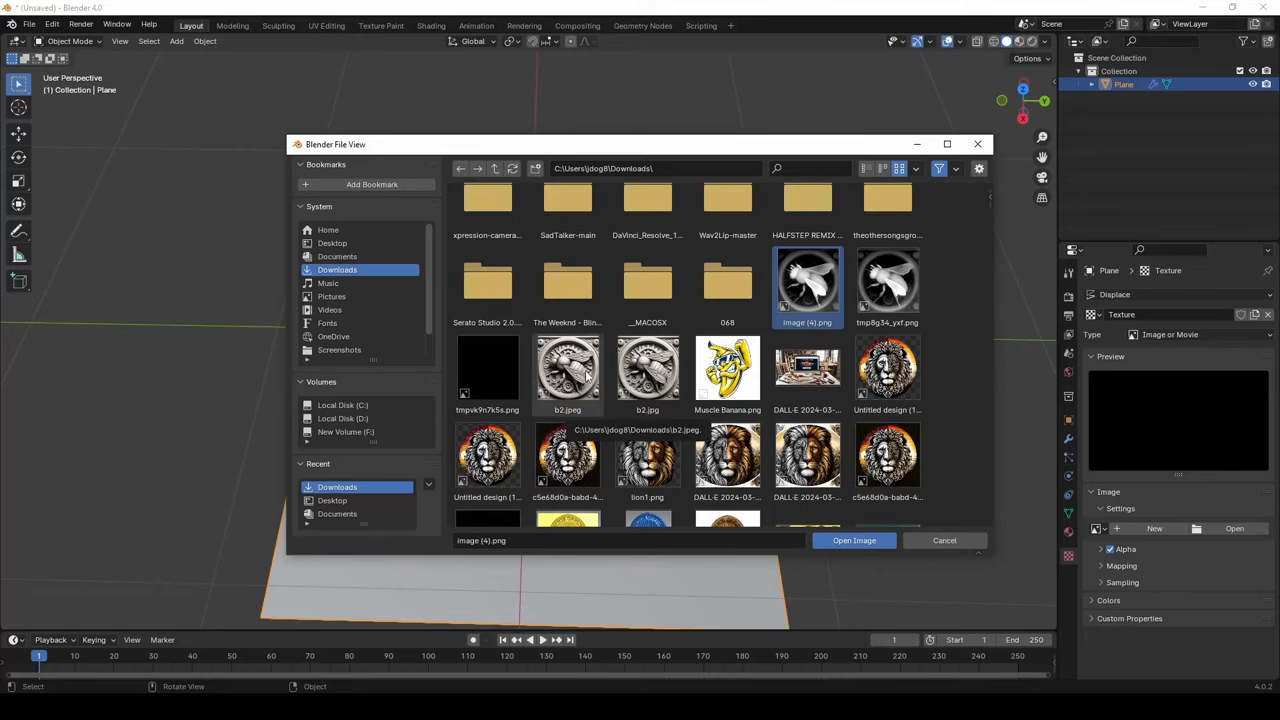
click(887, 283)
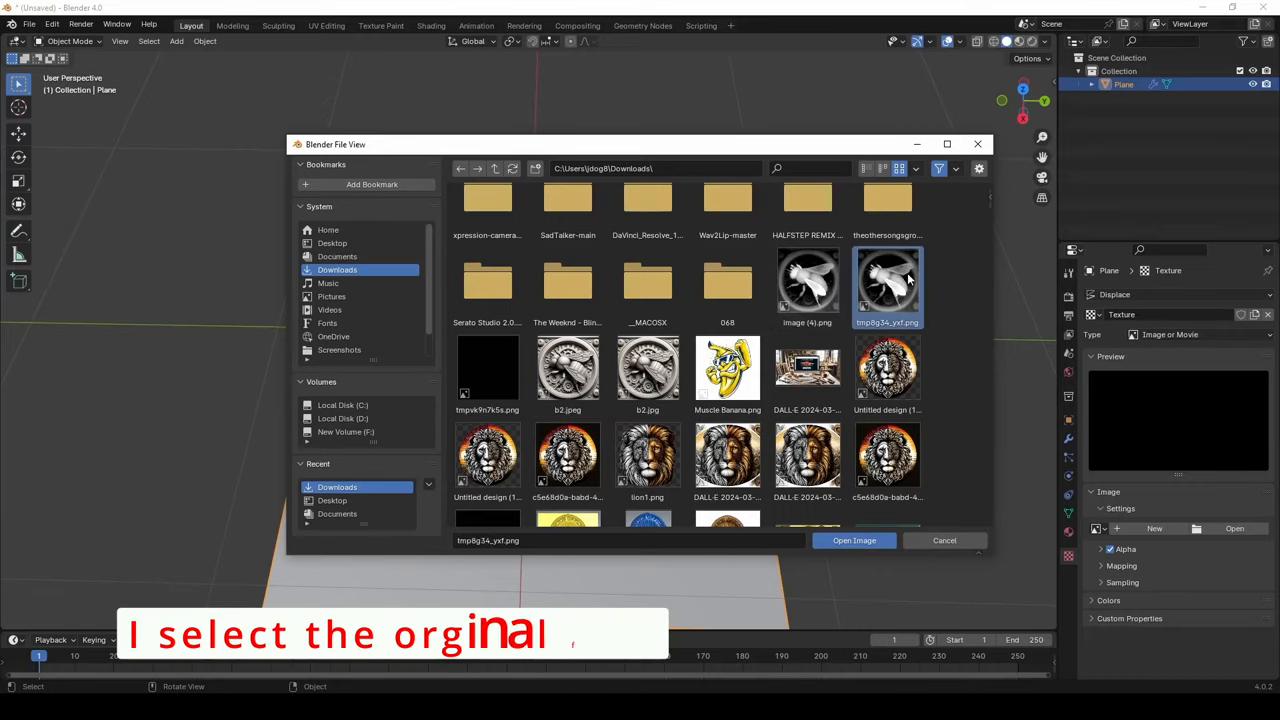
click(853, 540)
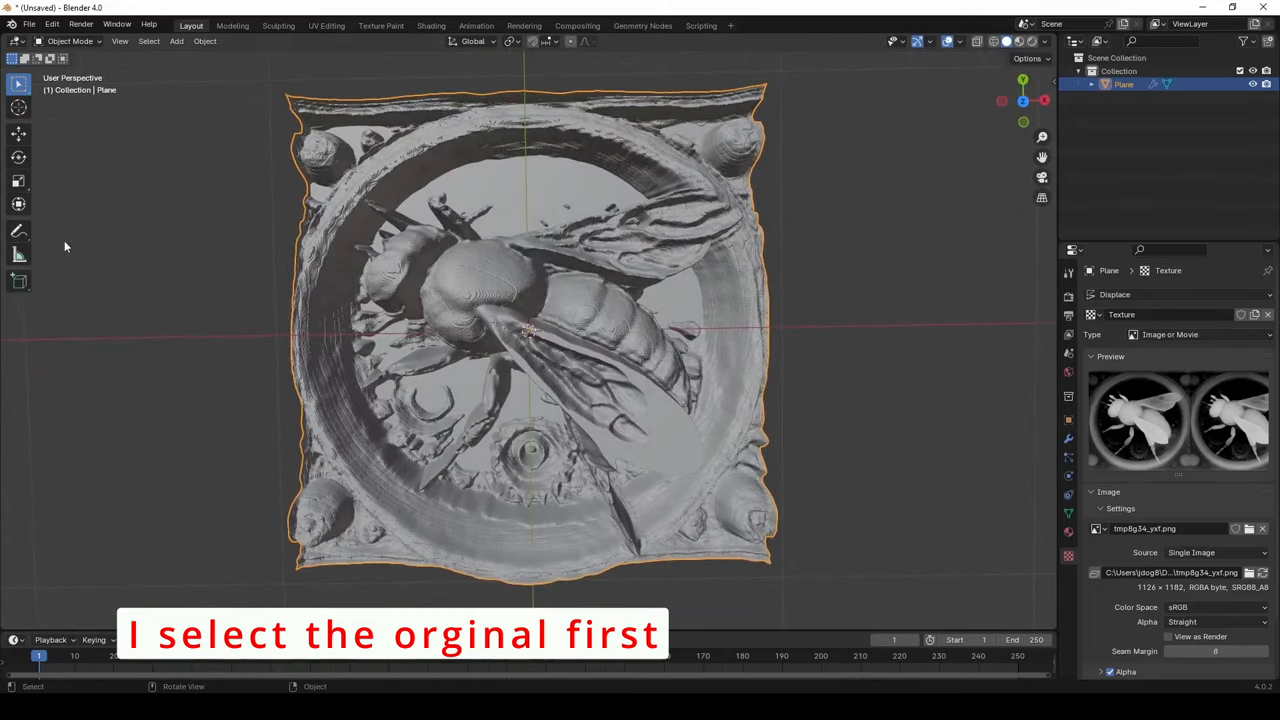
mouse_move(18, 181)
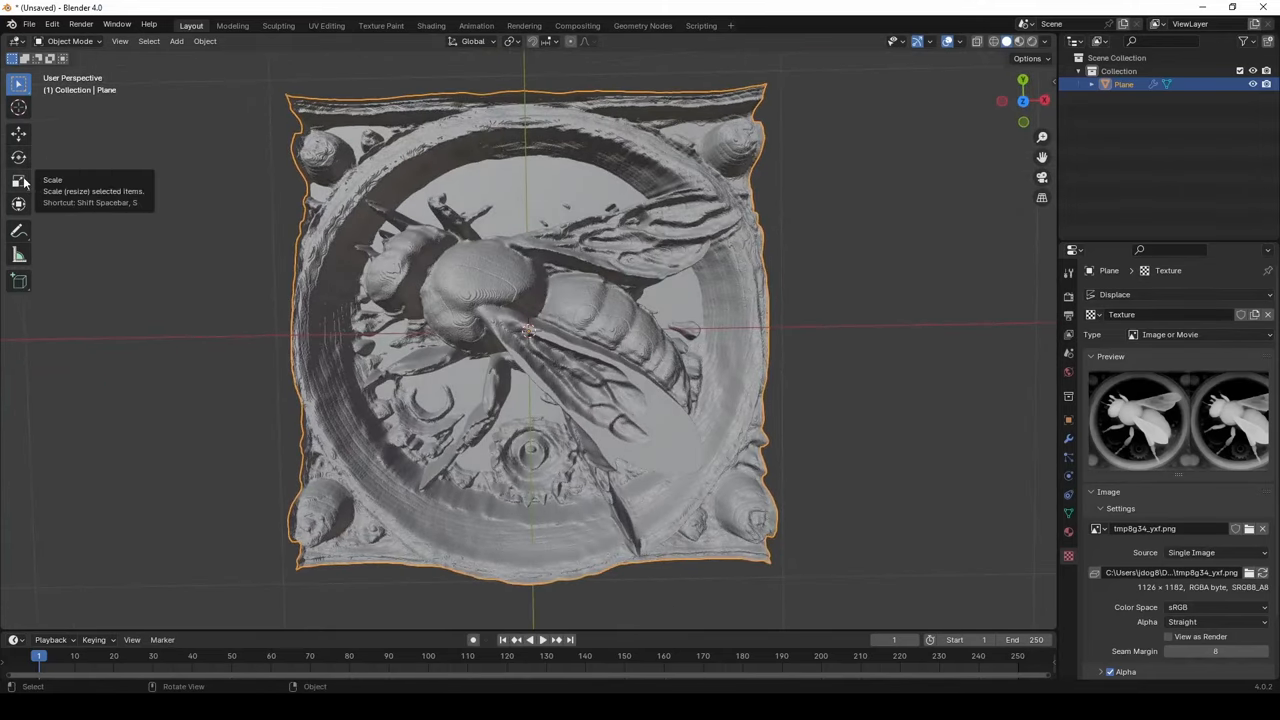
mouse_move(237, 207)
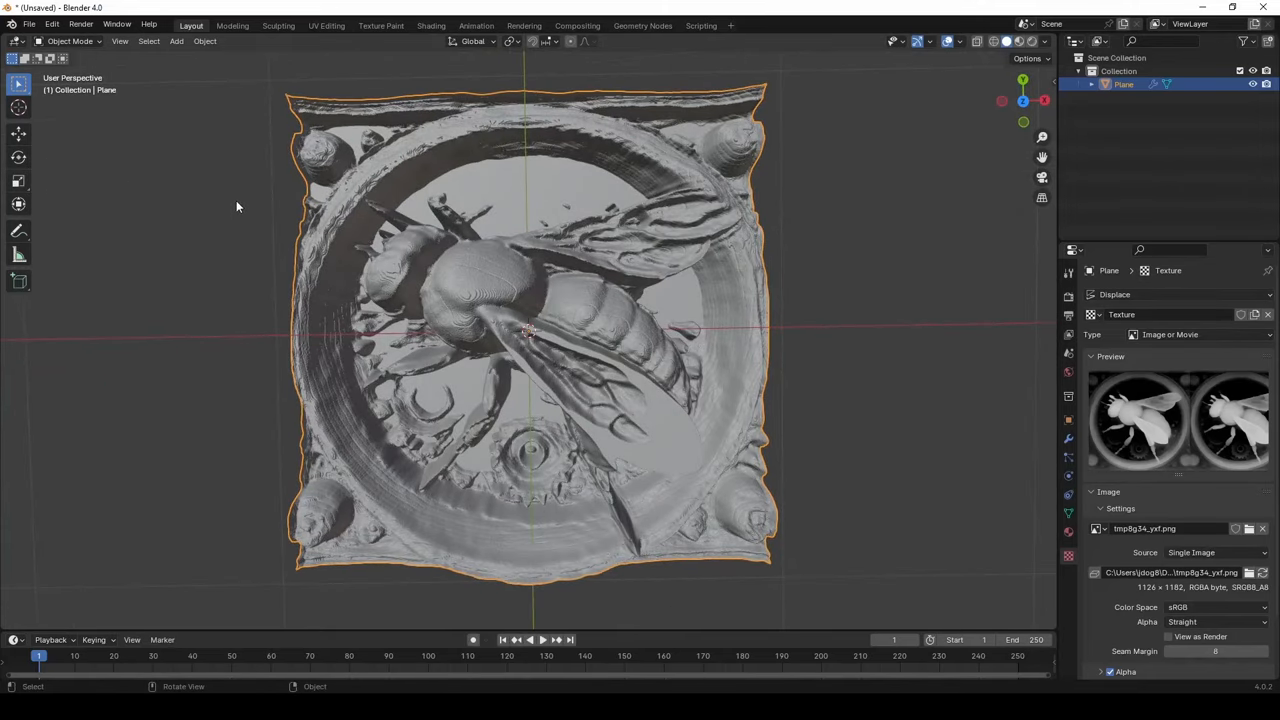
key(s)
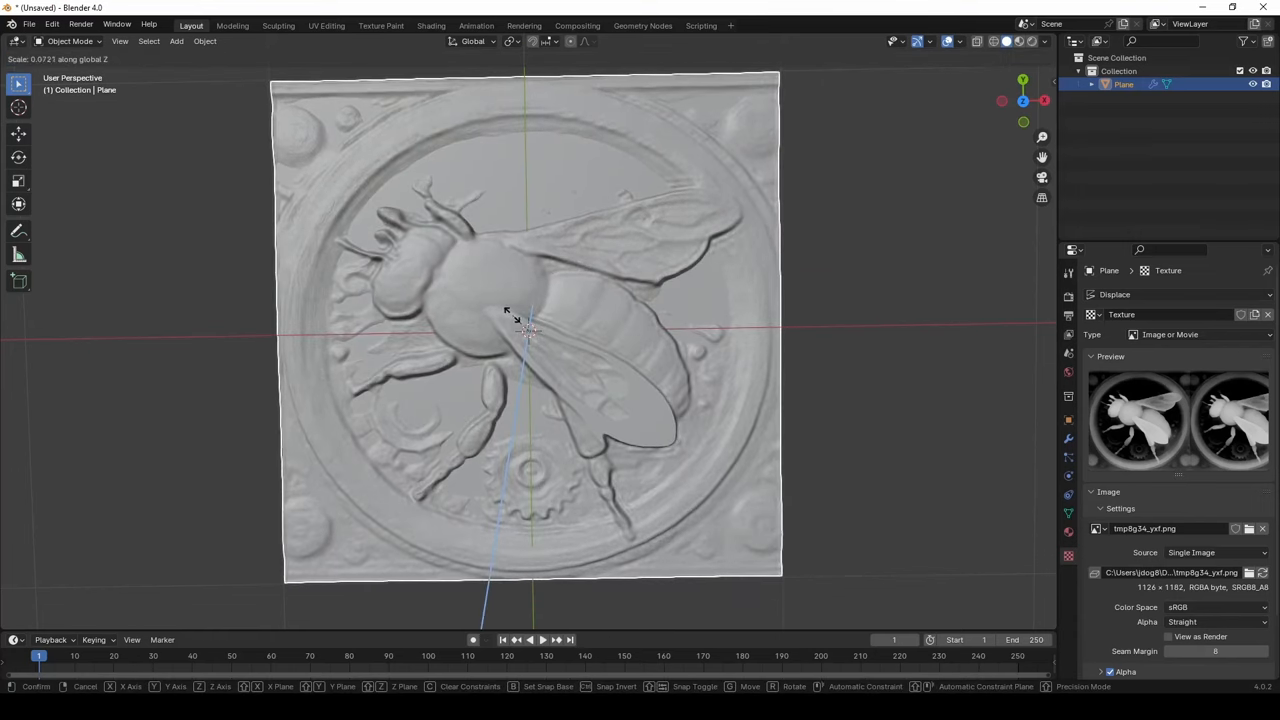
mouse_move(478, 295)
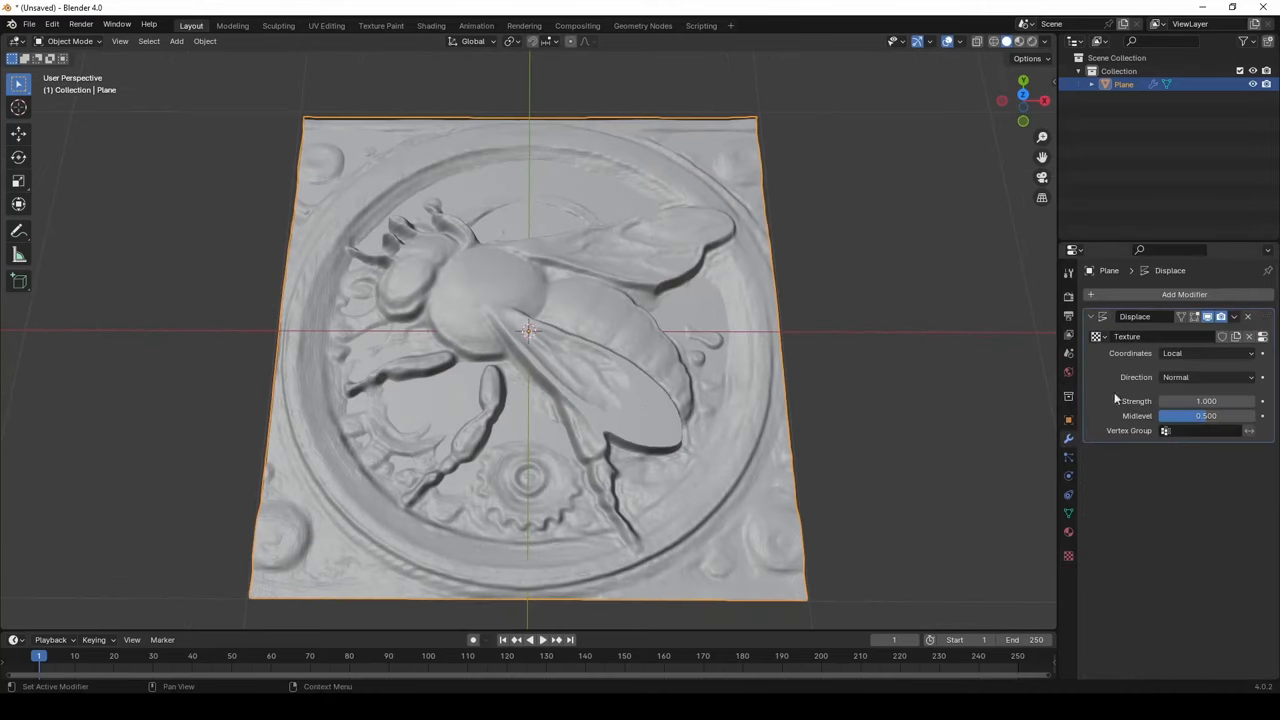
Apply the Displace modifier and export the bee plane as an STL file.
click(1235, 317)
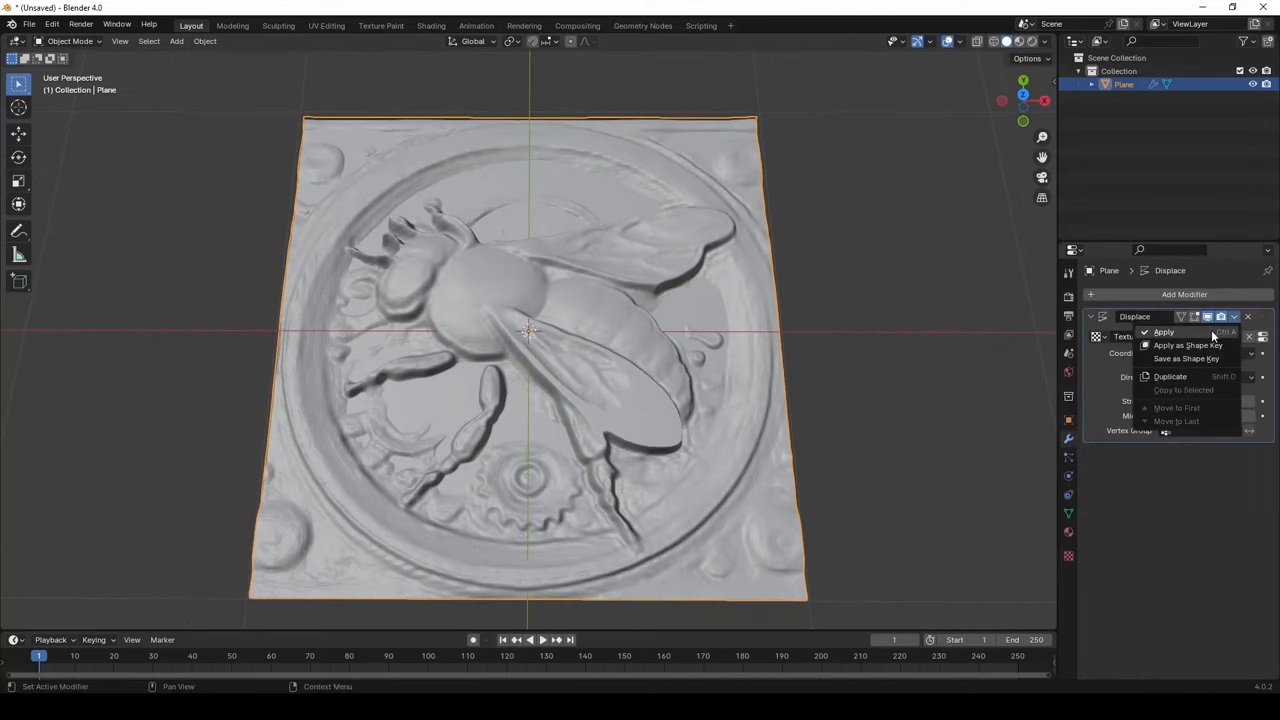
click(1163, 331)
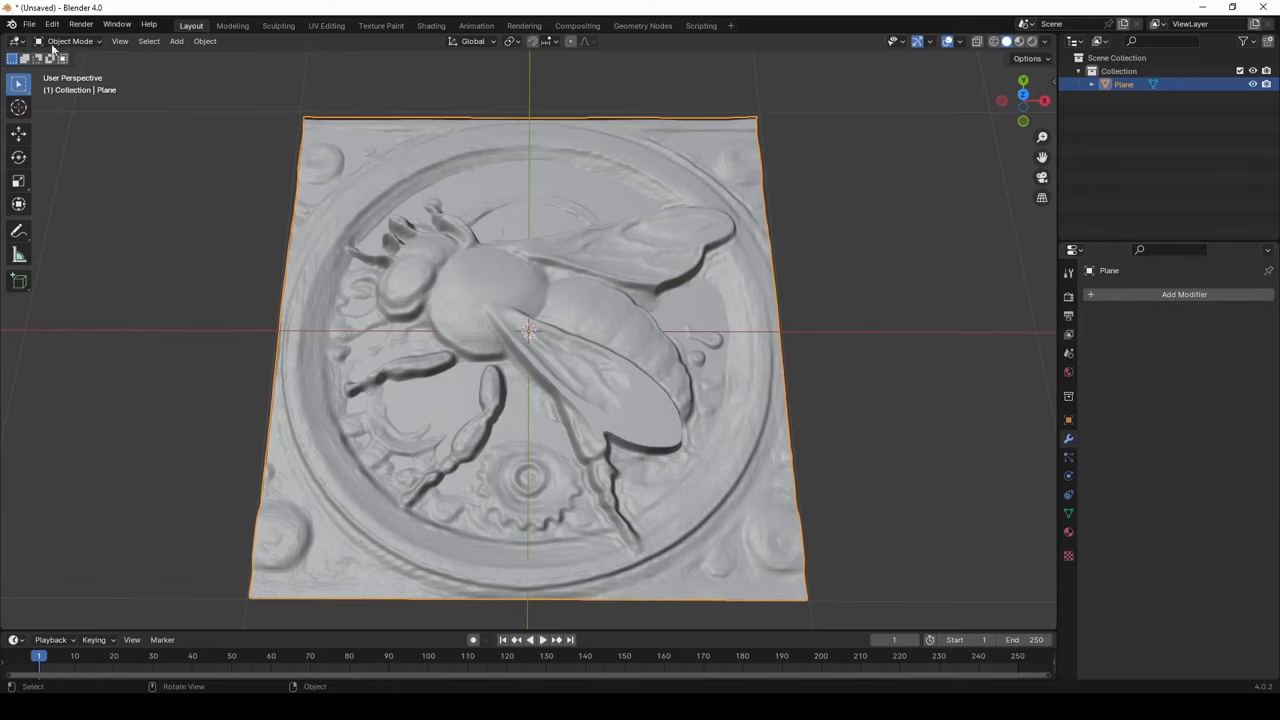
click(29, 24)
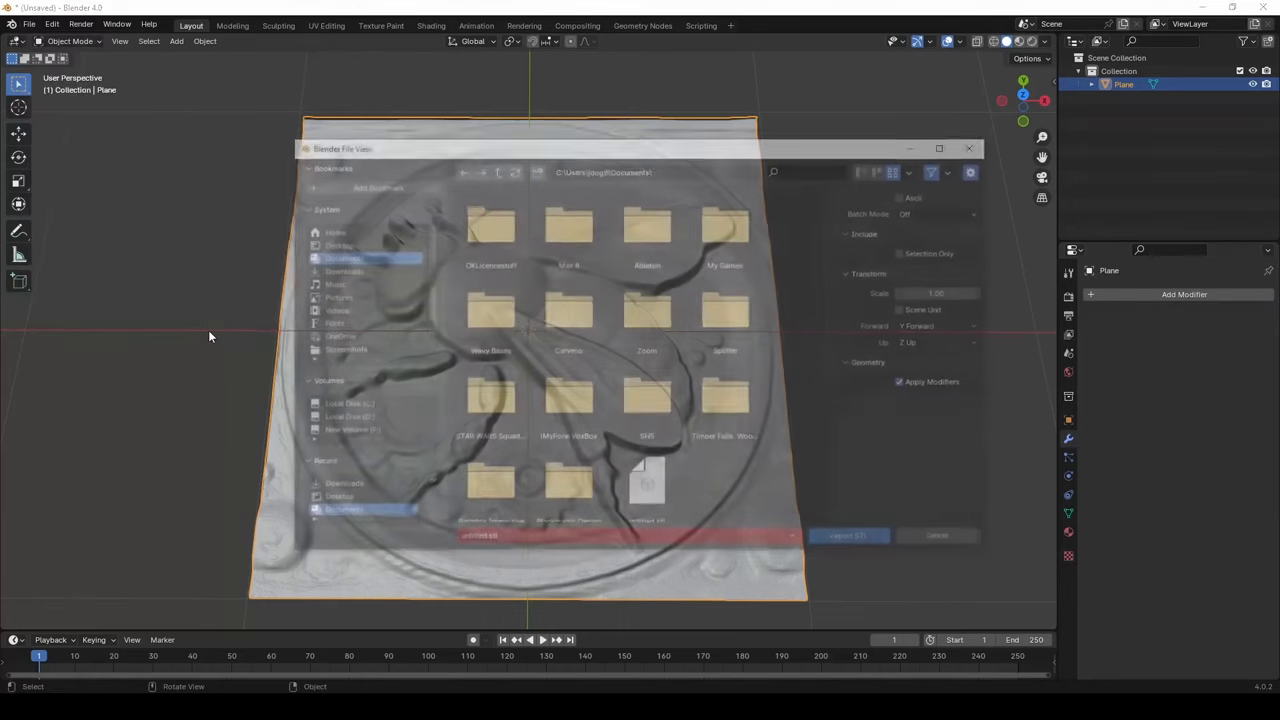
click(337, 269)
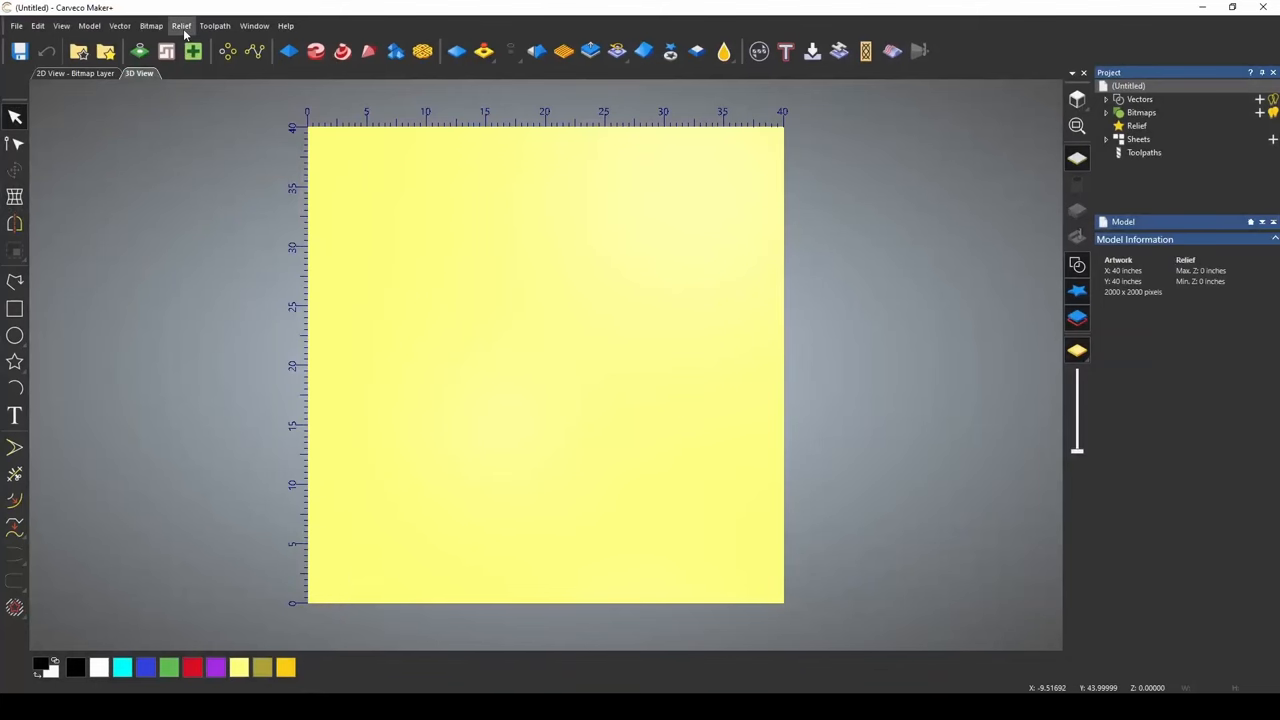
mouse_move(330, 74)
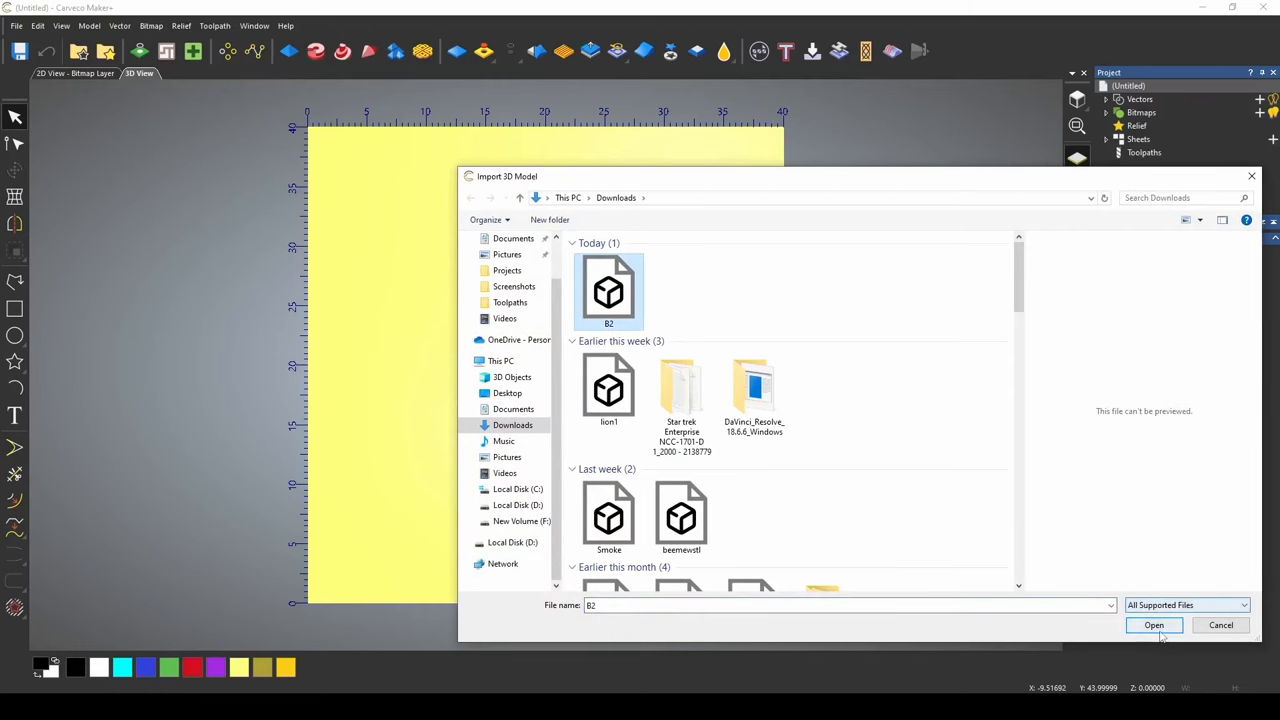
Import the B2 bee STL and paste it as a 40×40-inch relief, 2.448 inches deep.
click(1154, 625)
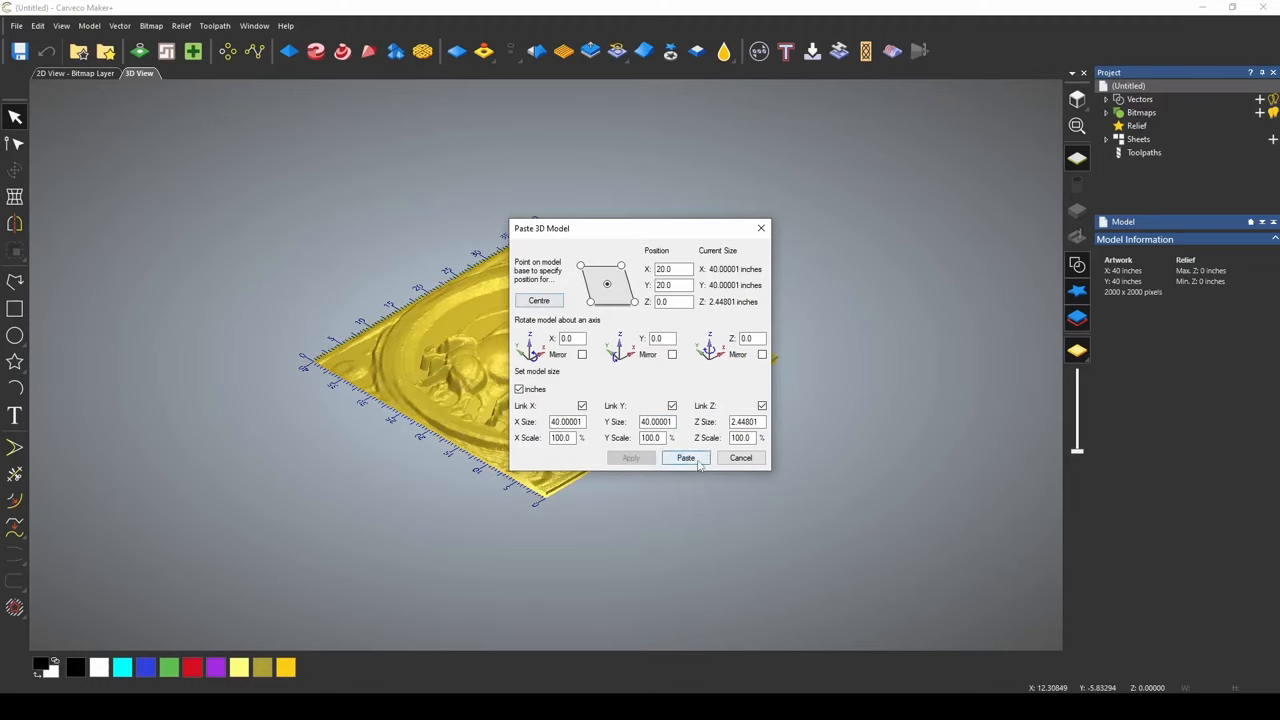
click(685, 457)
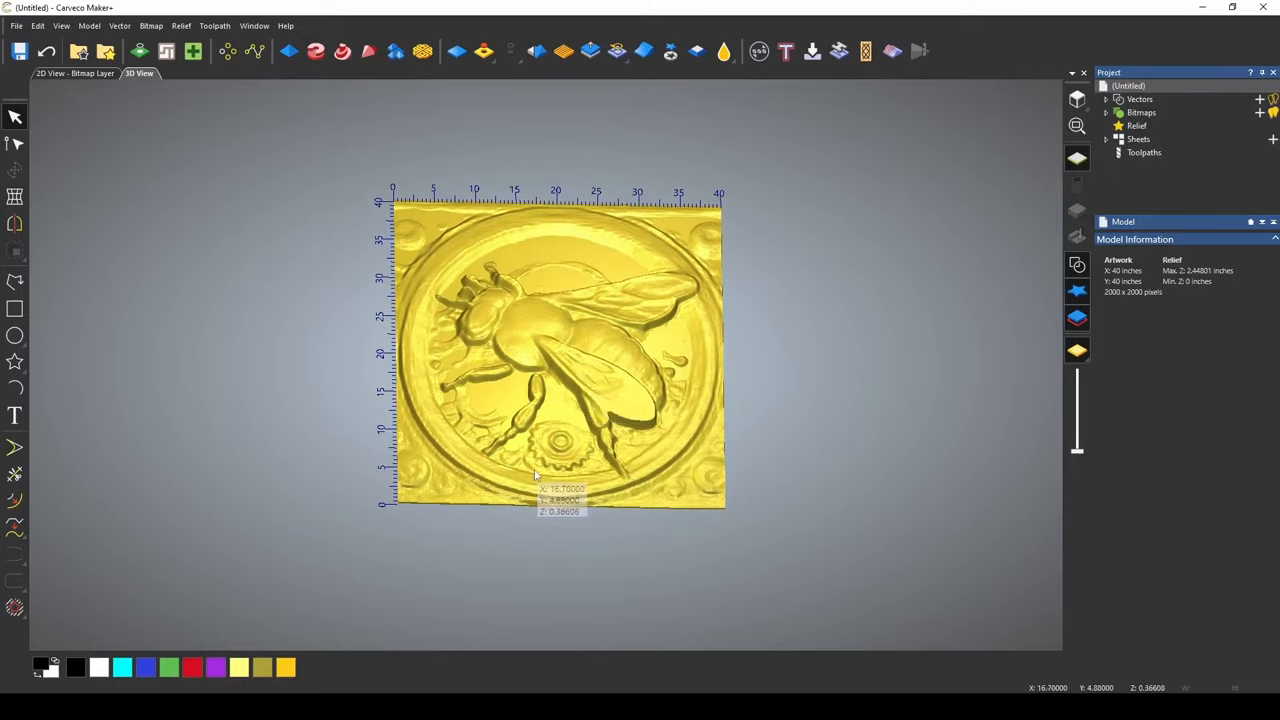
mouse_move(485, 90)
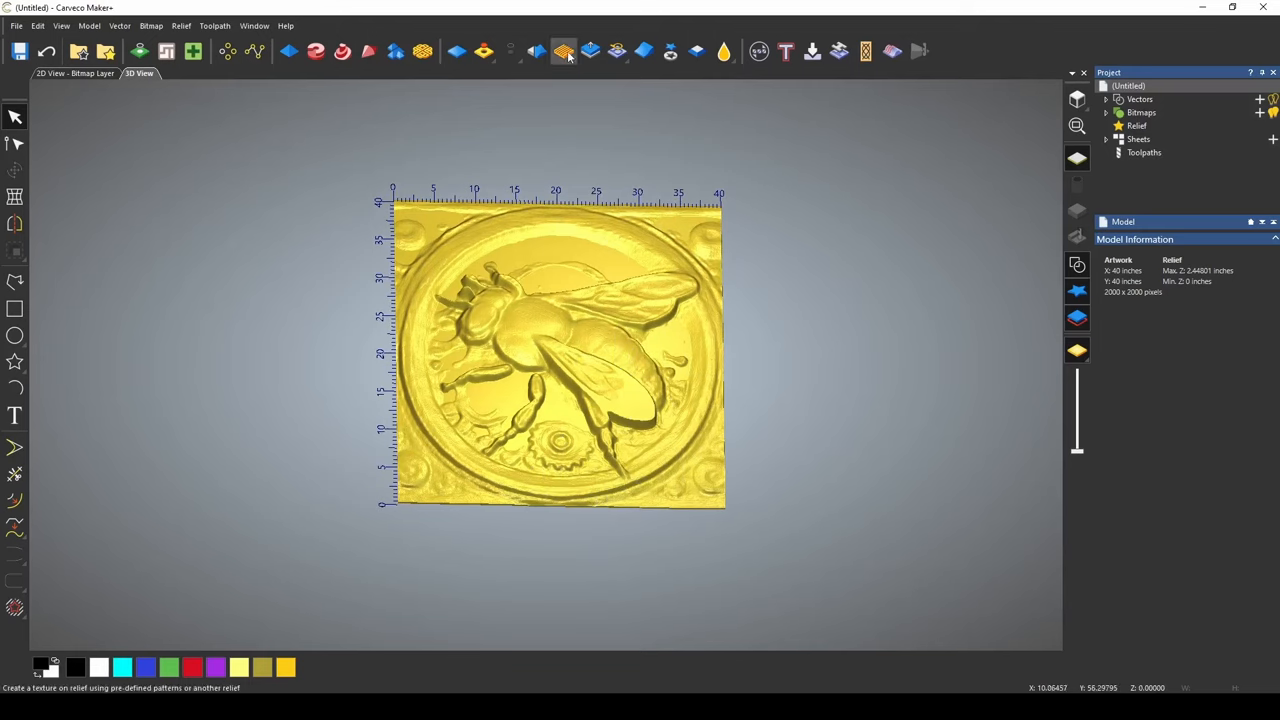
Add b2 as a file texture relief at 40×40 inches and 0.25-inch height.
click(563, 51)
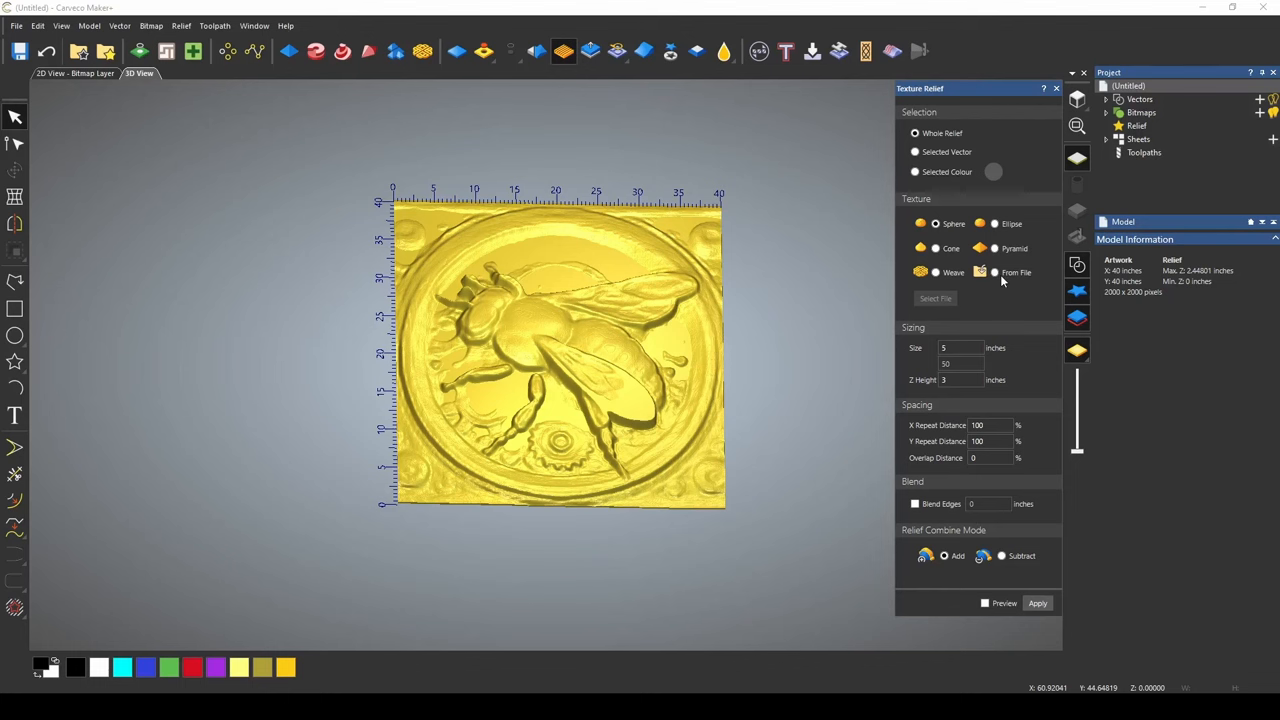
click(934, 298)
text(.25)
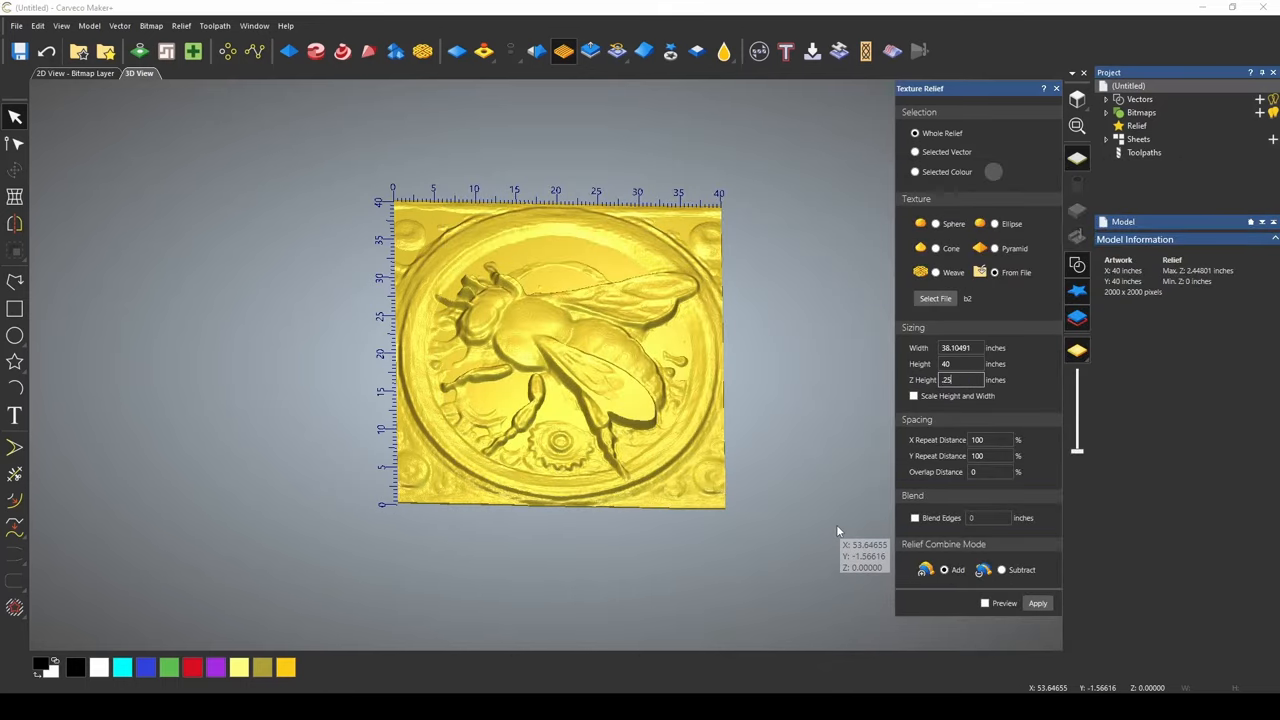
scroll(up, 3)
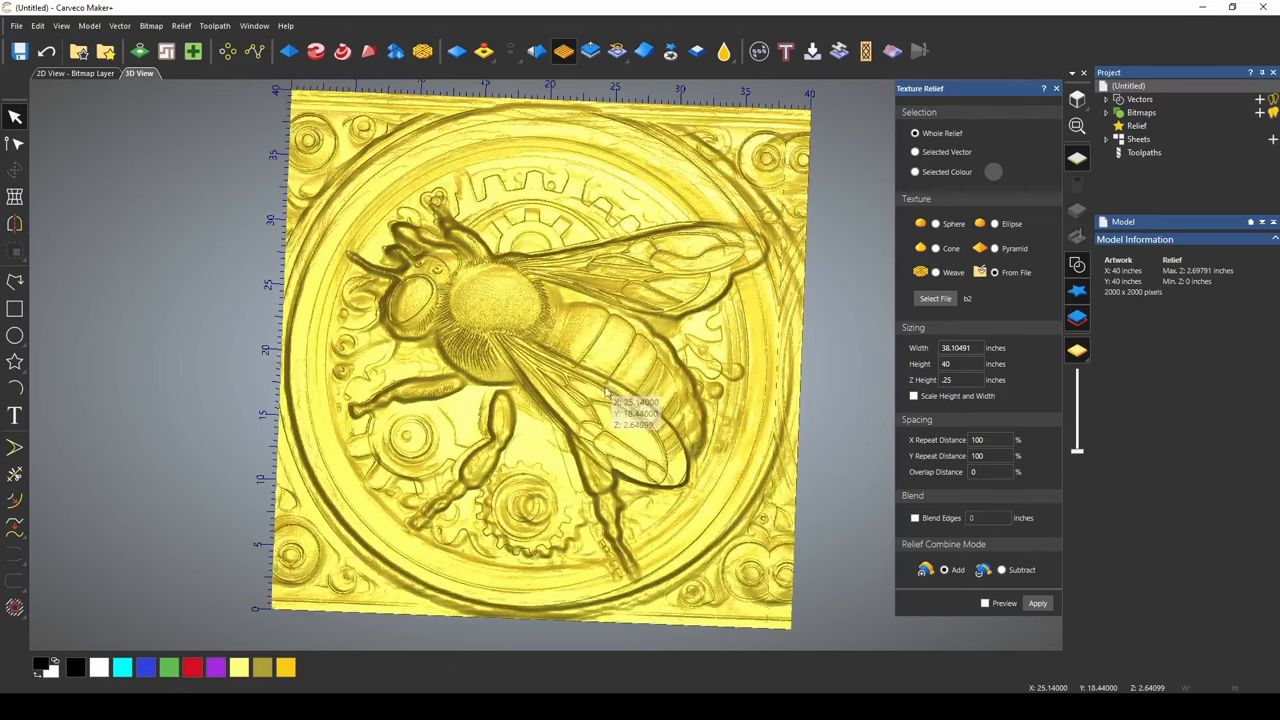
mouse_move(730, 270)
text(40)
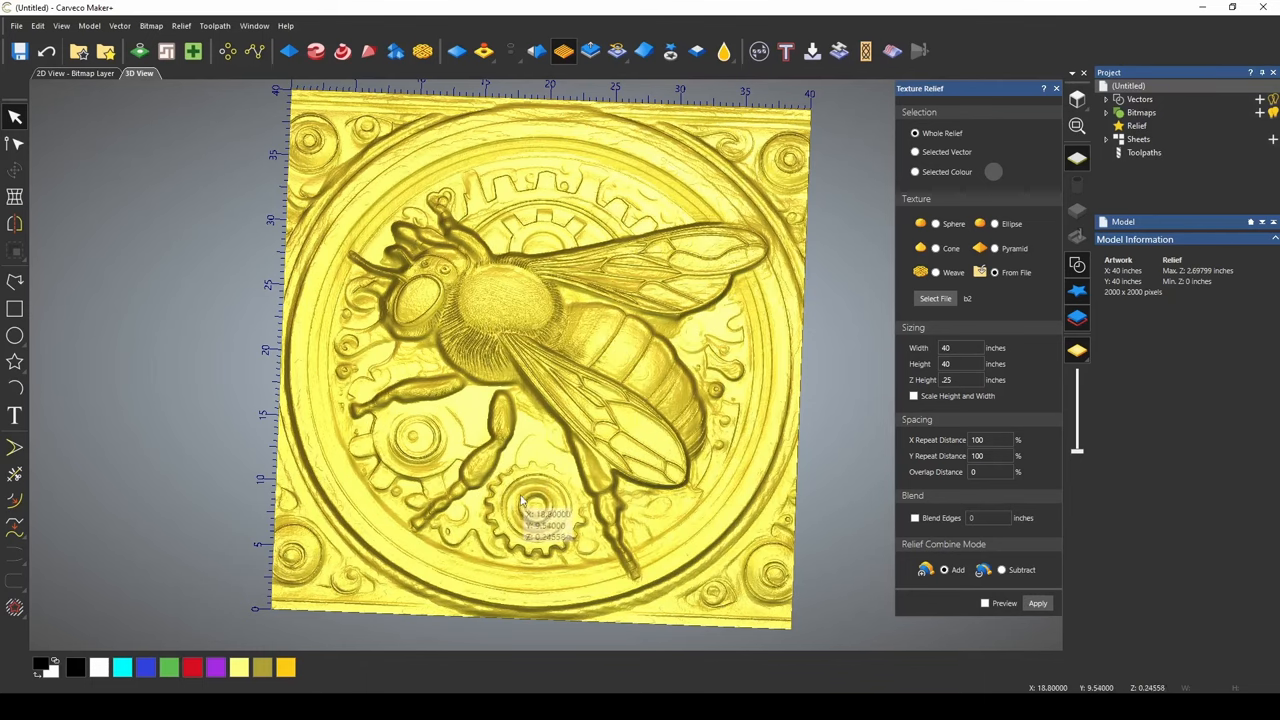
mouse_move(520, 465)
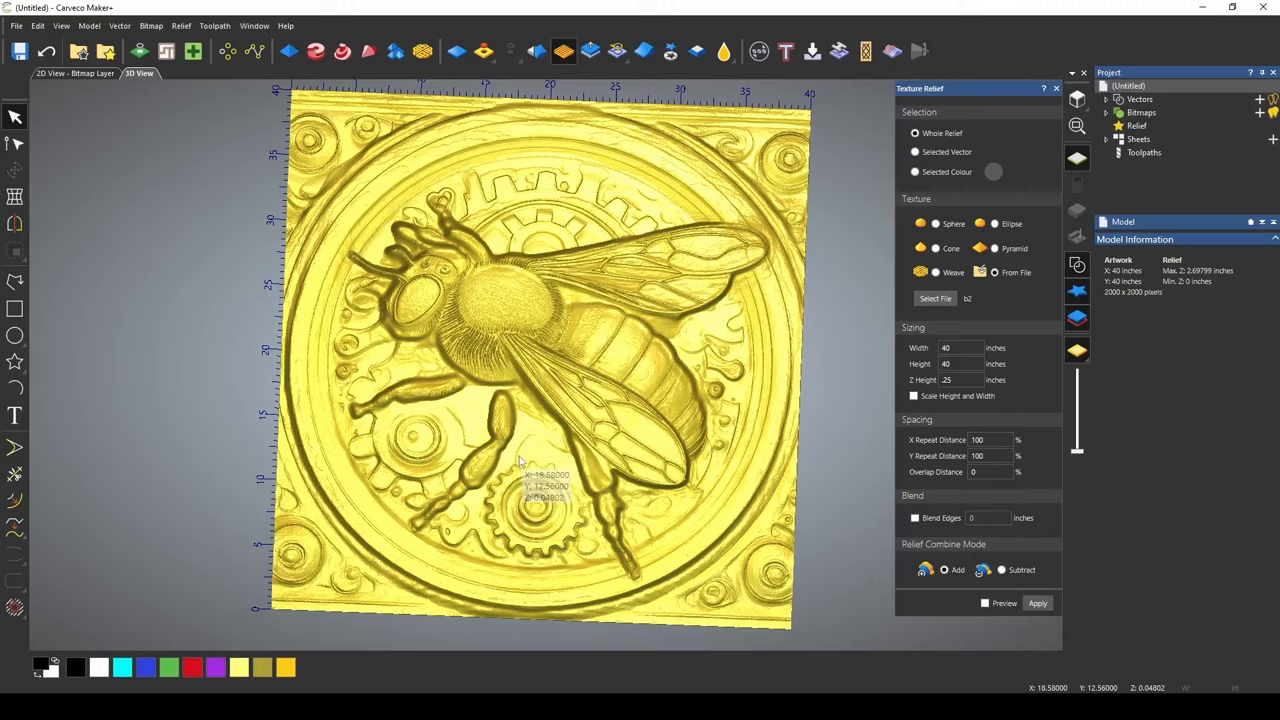
mouse_move(517, 488)
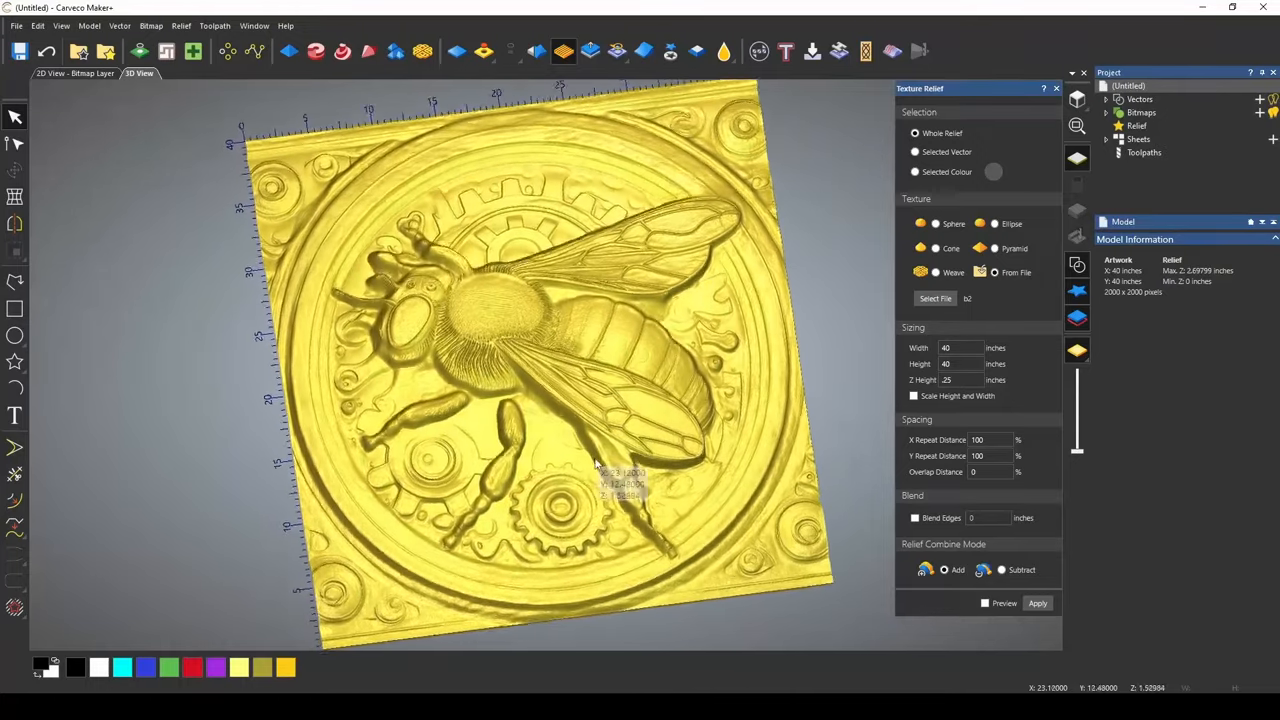
scroll(up, 3)
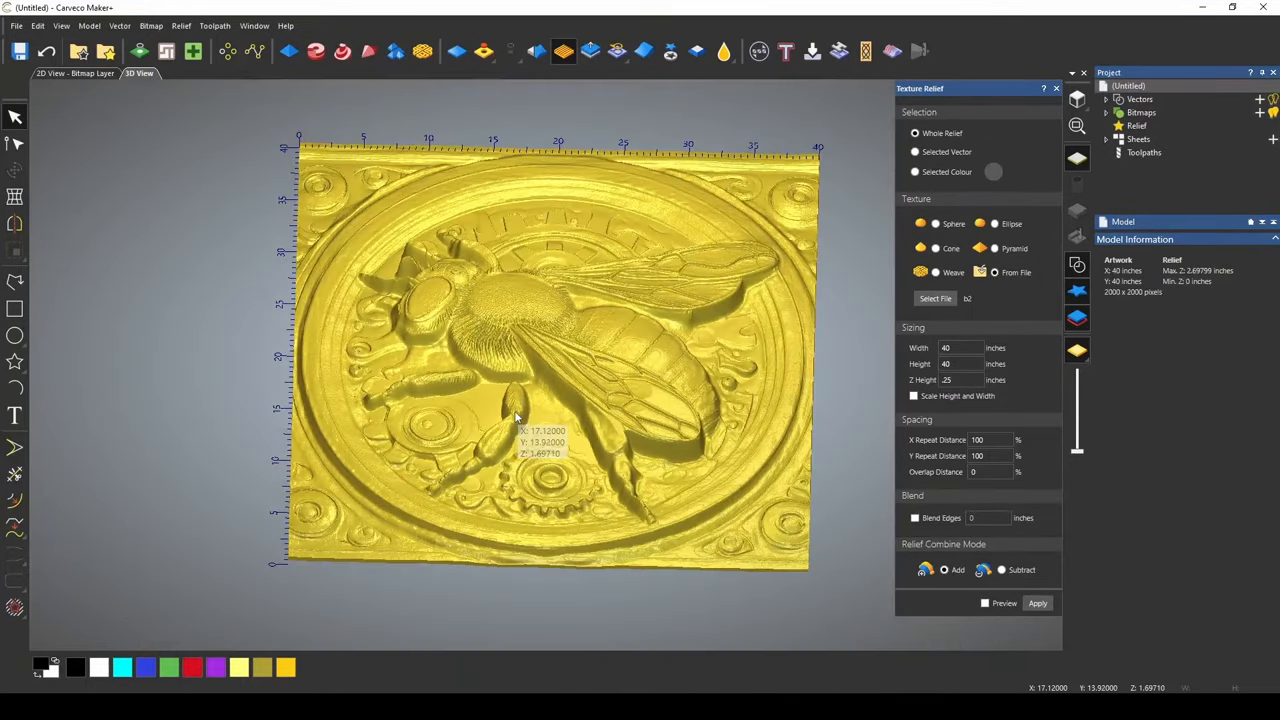
mouse_move(563, 51)
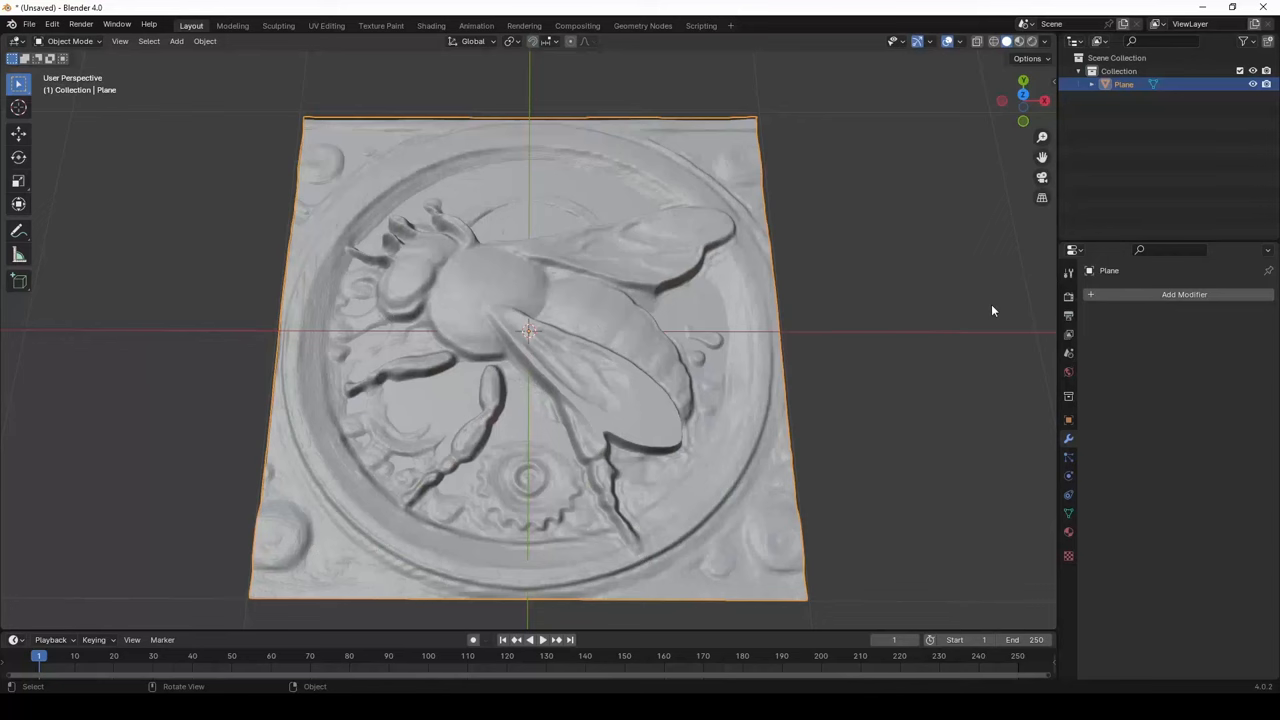
Add a Smooth modifier with 6 repeats and a factor of about 1.18.
click(1184, 294)
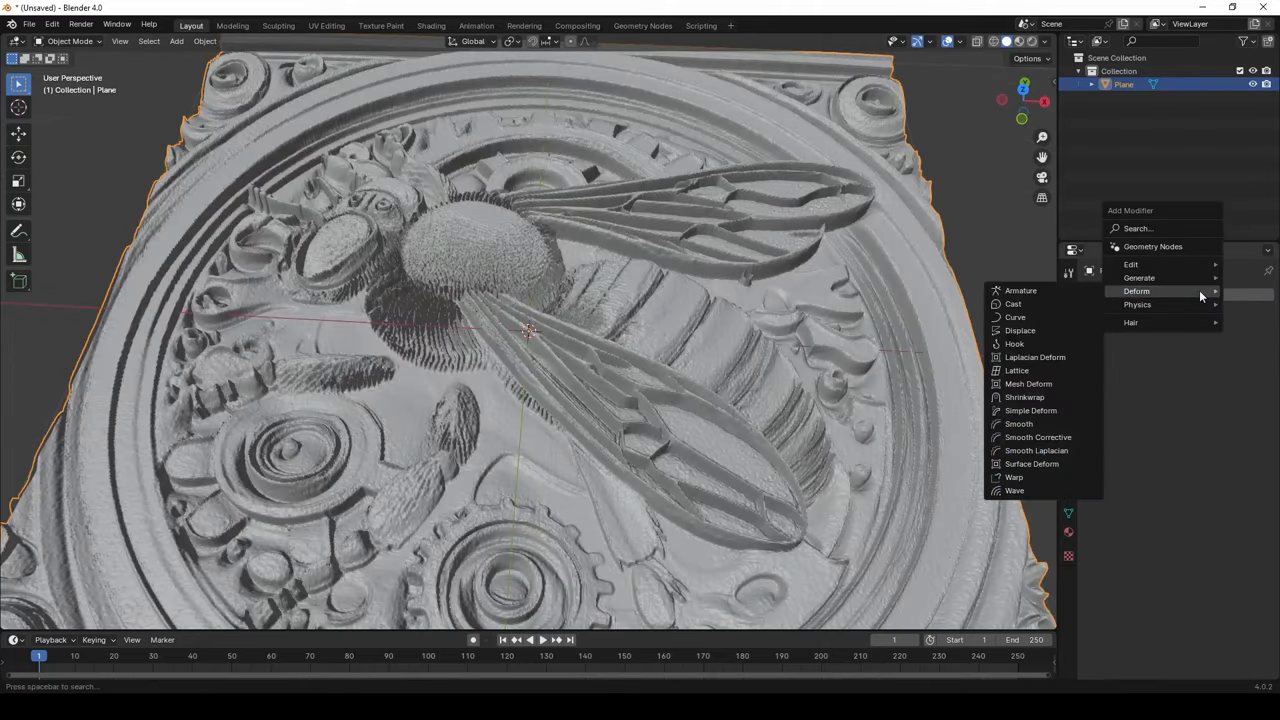
click(1018, 423)
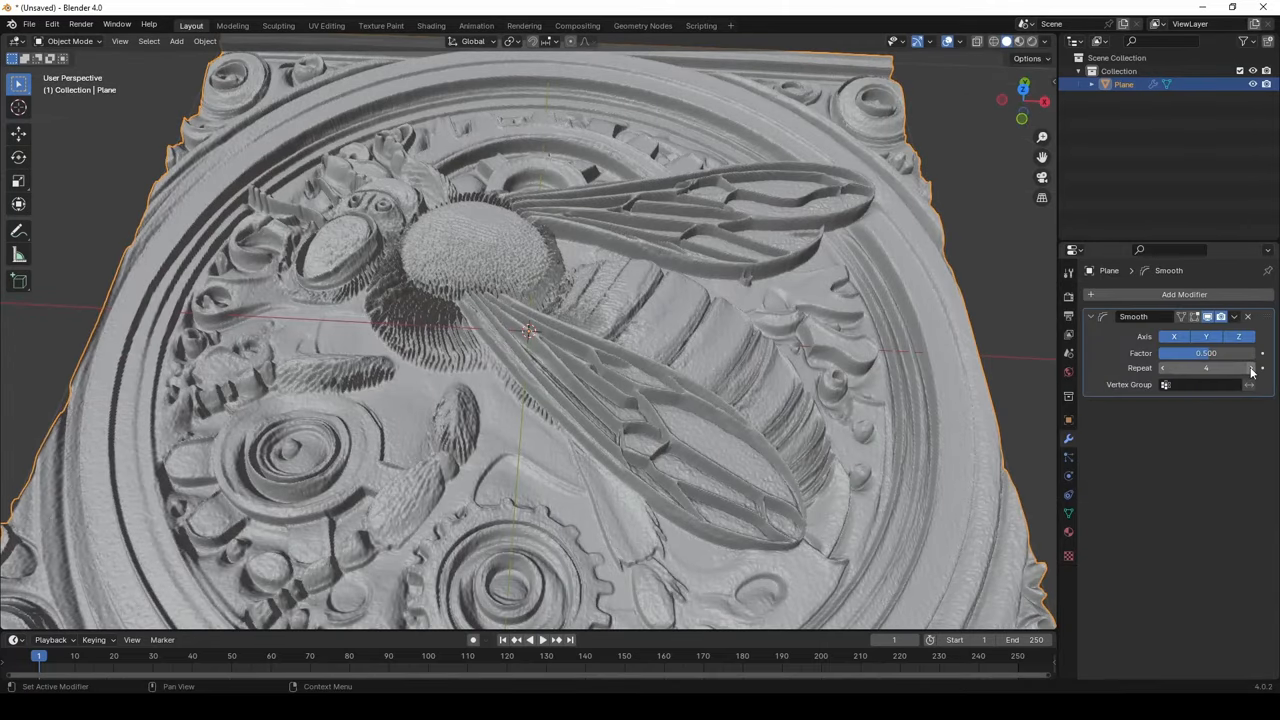
click(1260, 367)
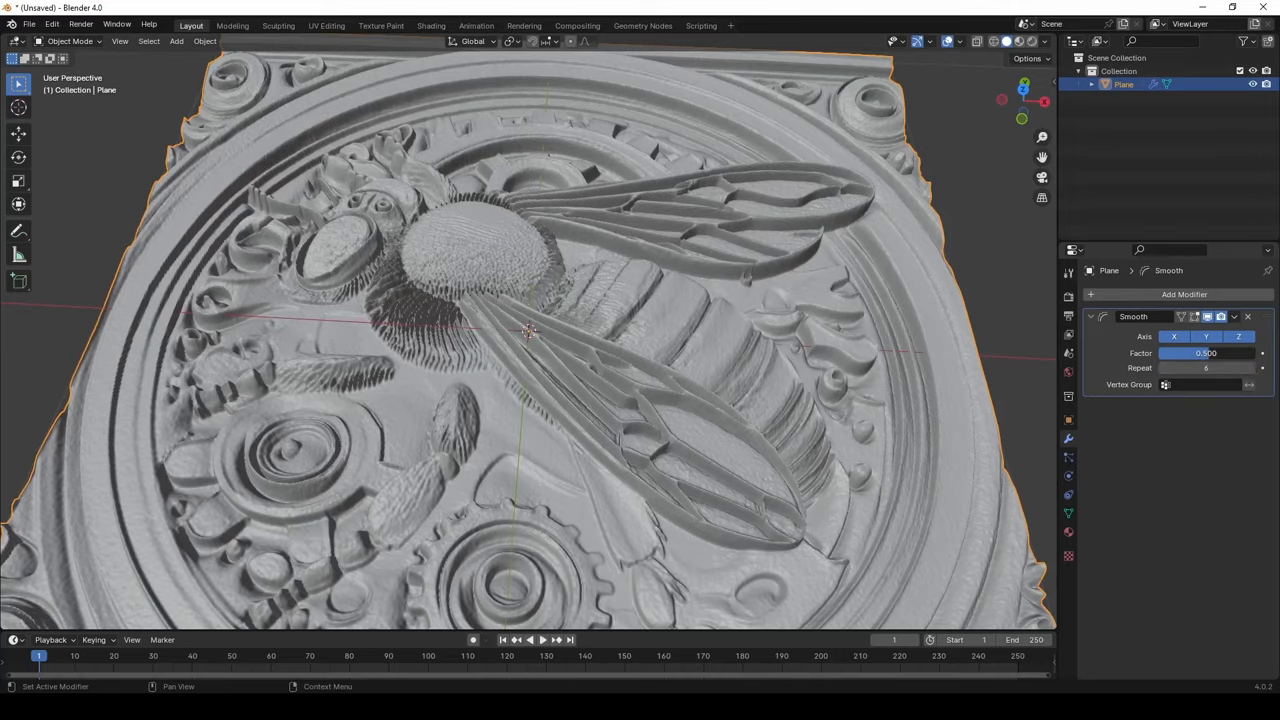
drag(1205, 353, 1260, 353)
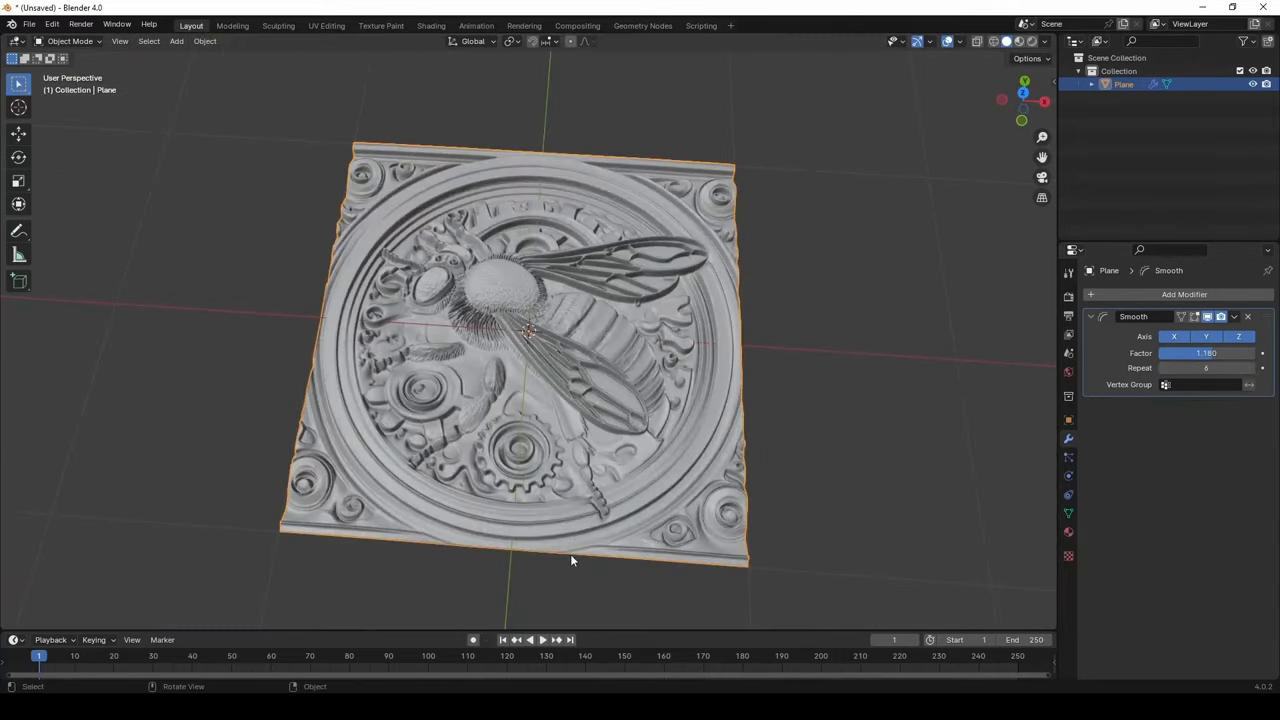
Export the smoothed bee plane as the STL file B3.
click(51, 23)
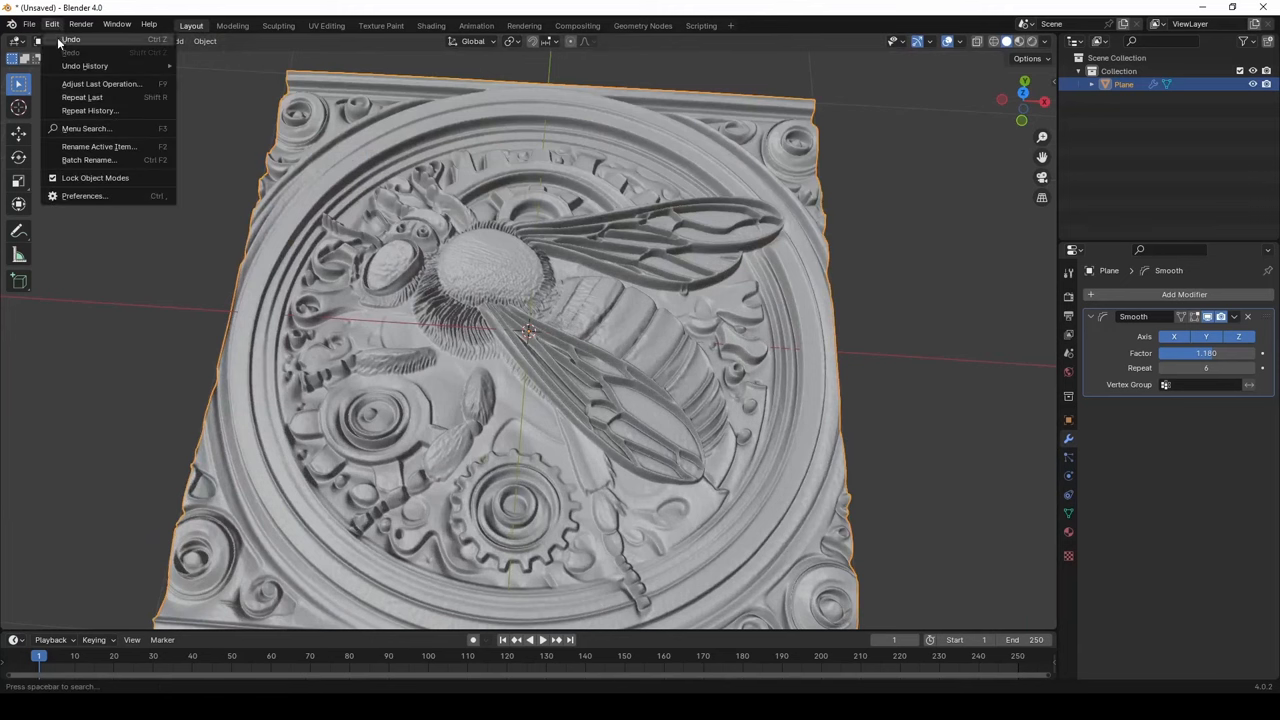
click(30, 24)
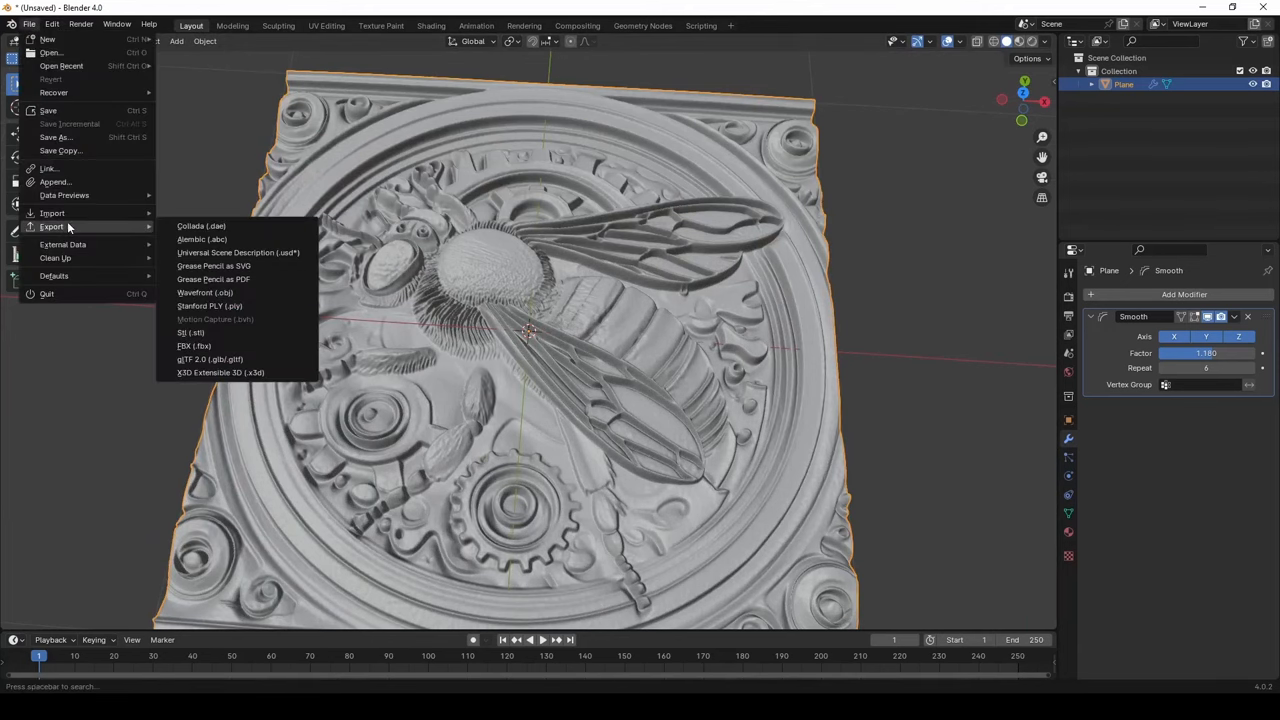
click(190, 332)
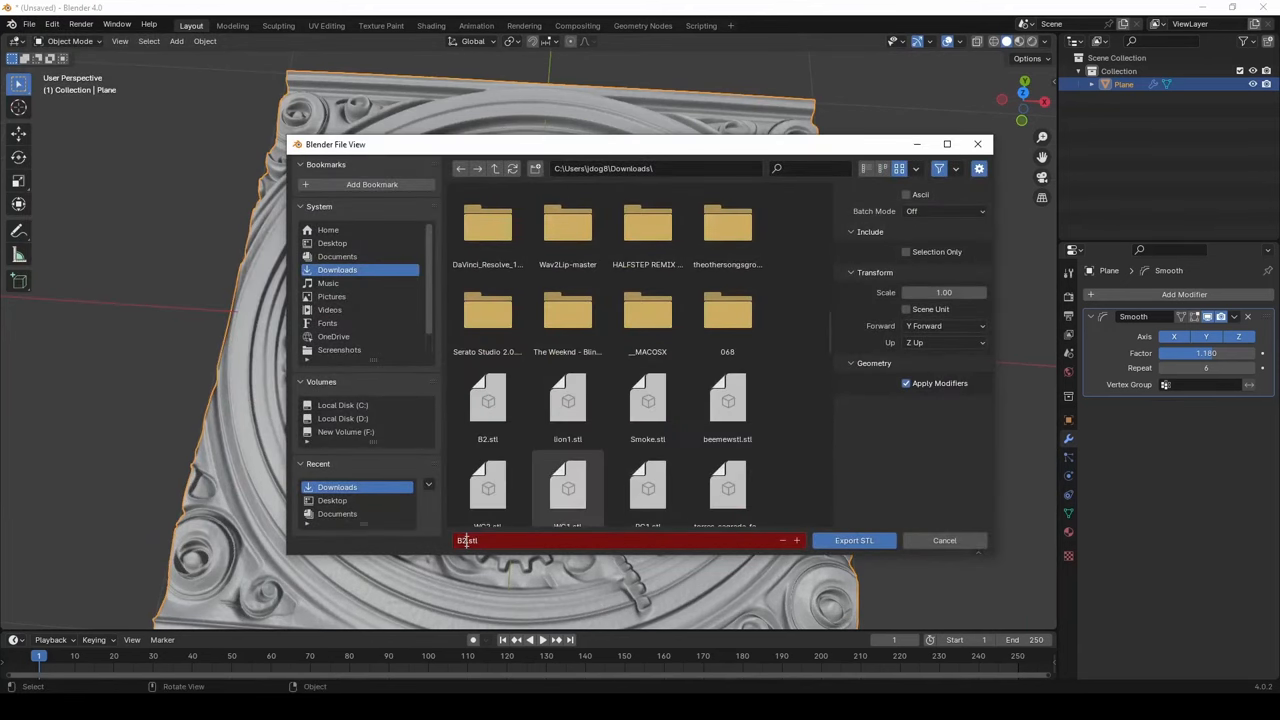
click(853, 540)
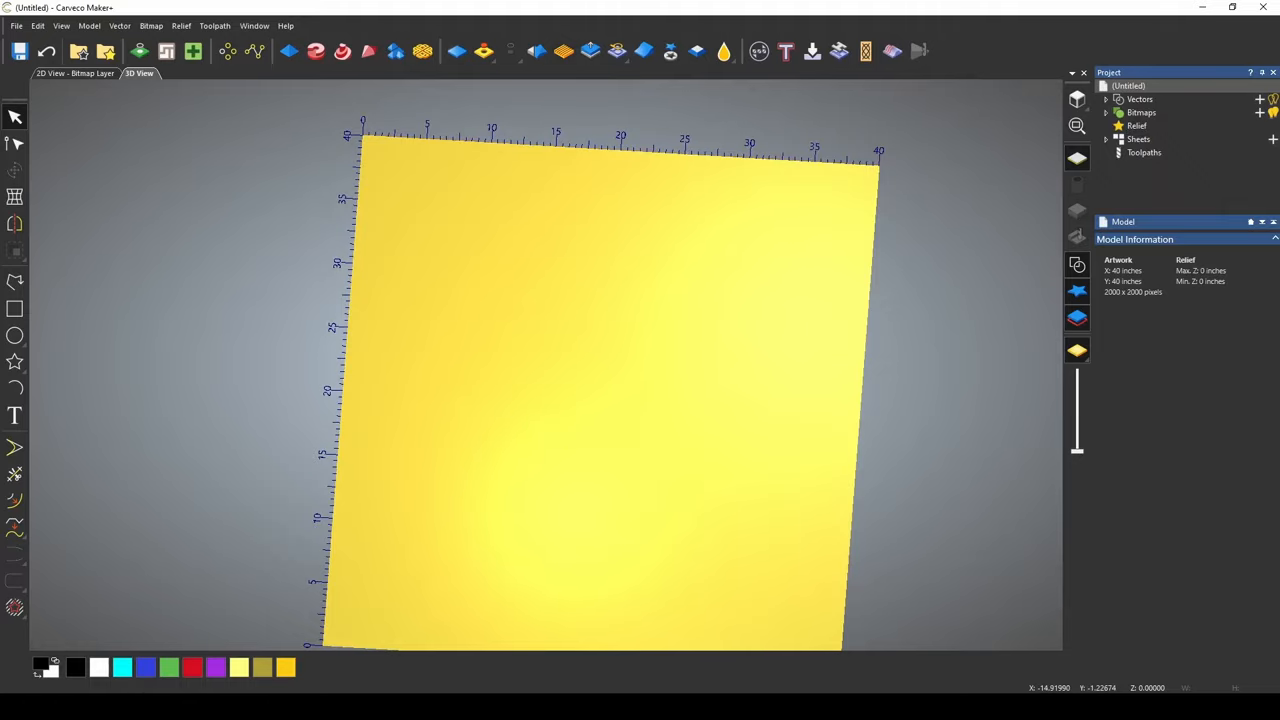
Import the B3 model at 40-inch X size, centred, and paste it into the relief.
click(181, 25)
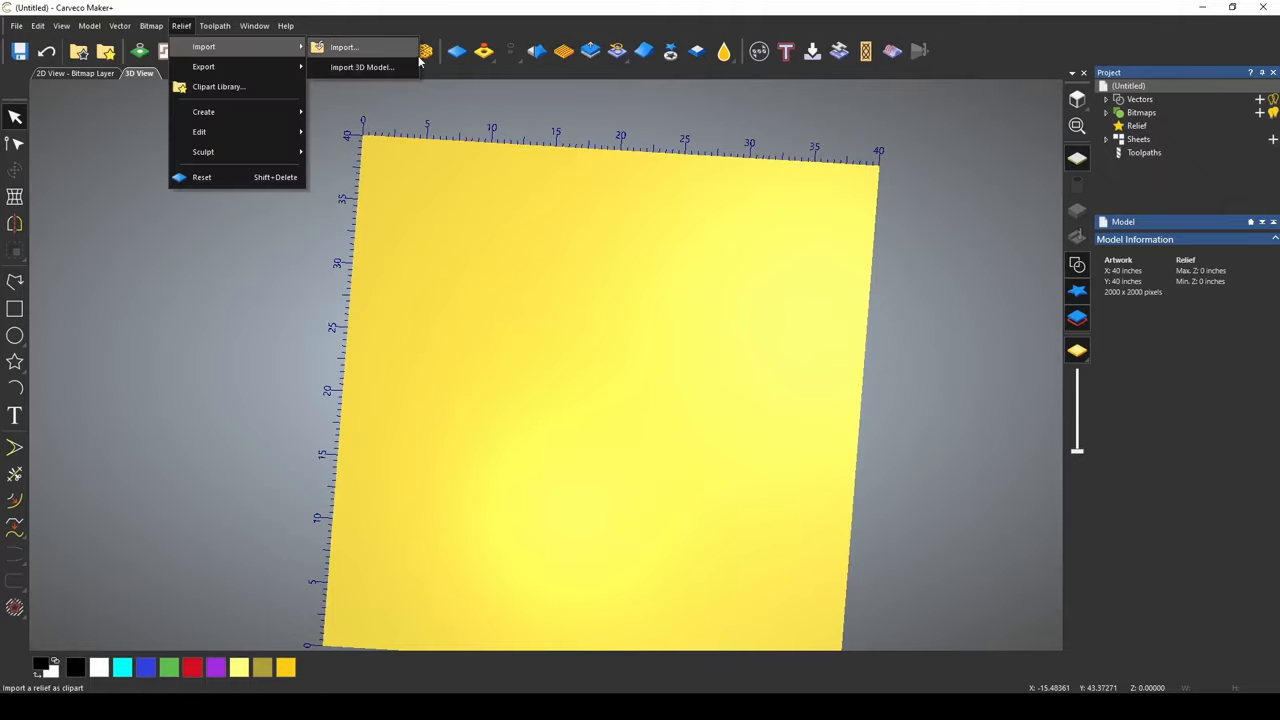
click(362, 67)
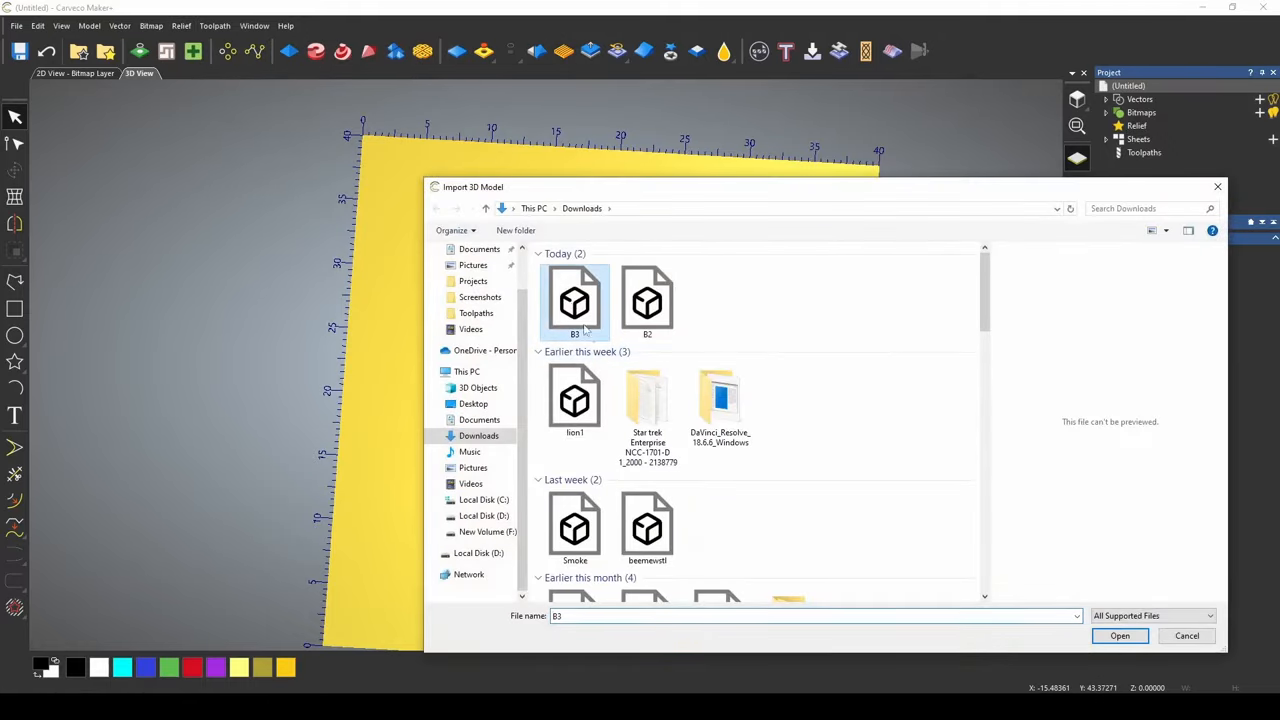
click(1119, 636)
text(40)
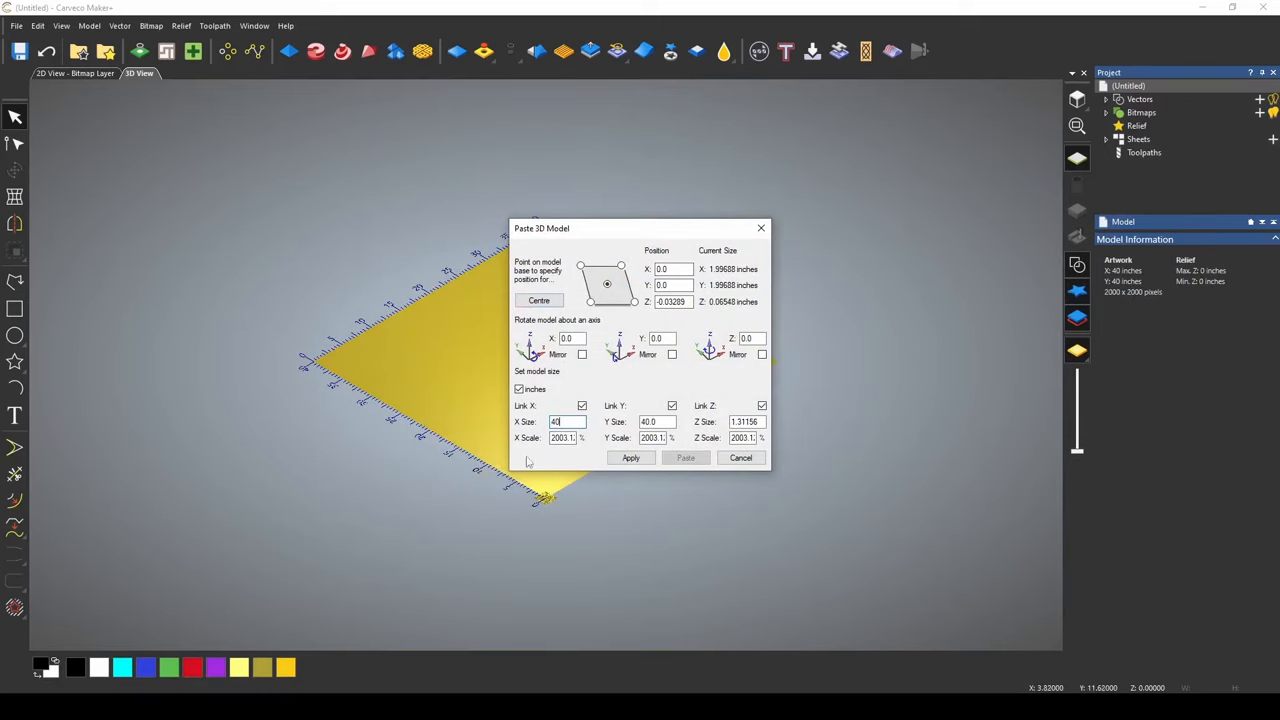
click(630, 457)
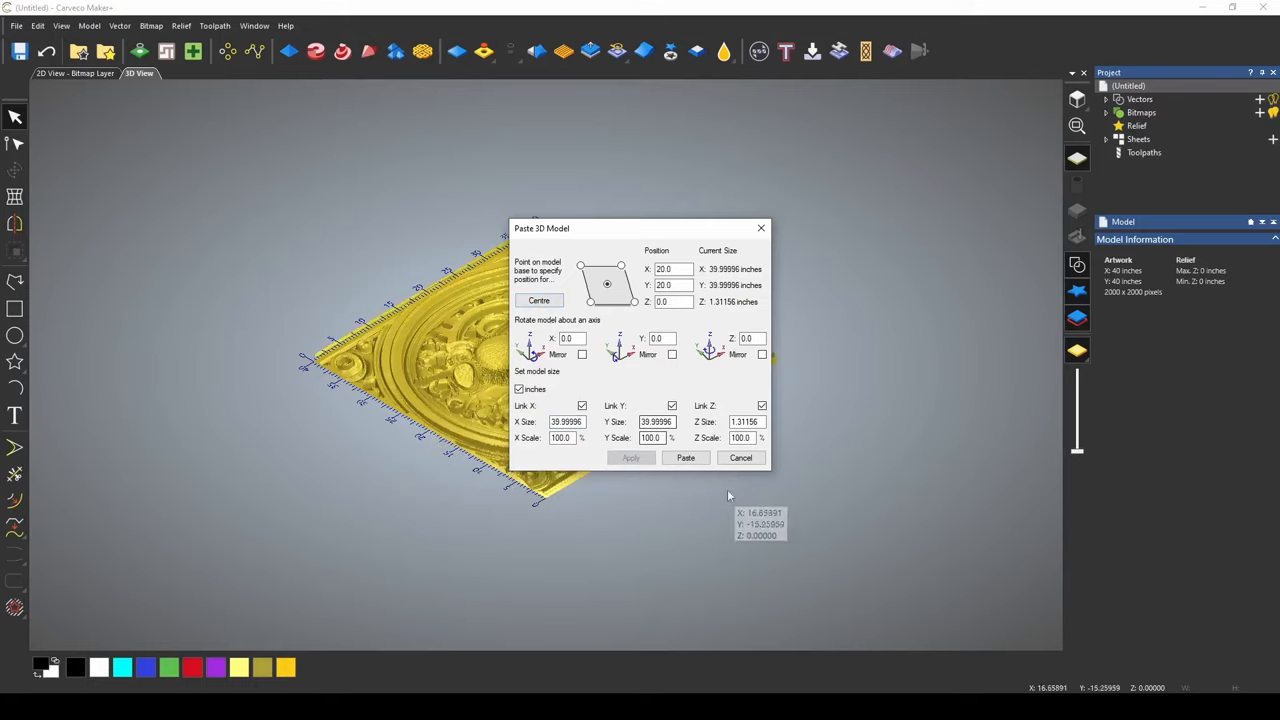
click(685, 457)
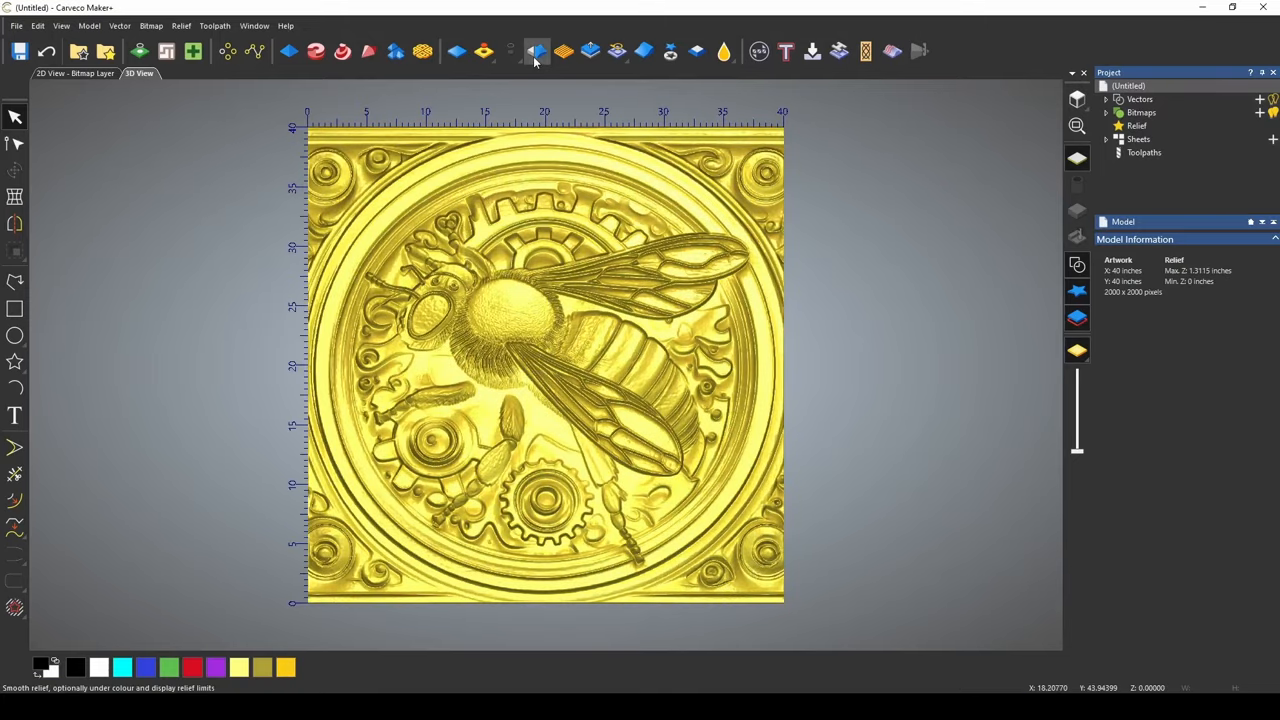
Open Smooth Relief on the whole B3 bee relief with strength set to 10%.
click(537, 51)
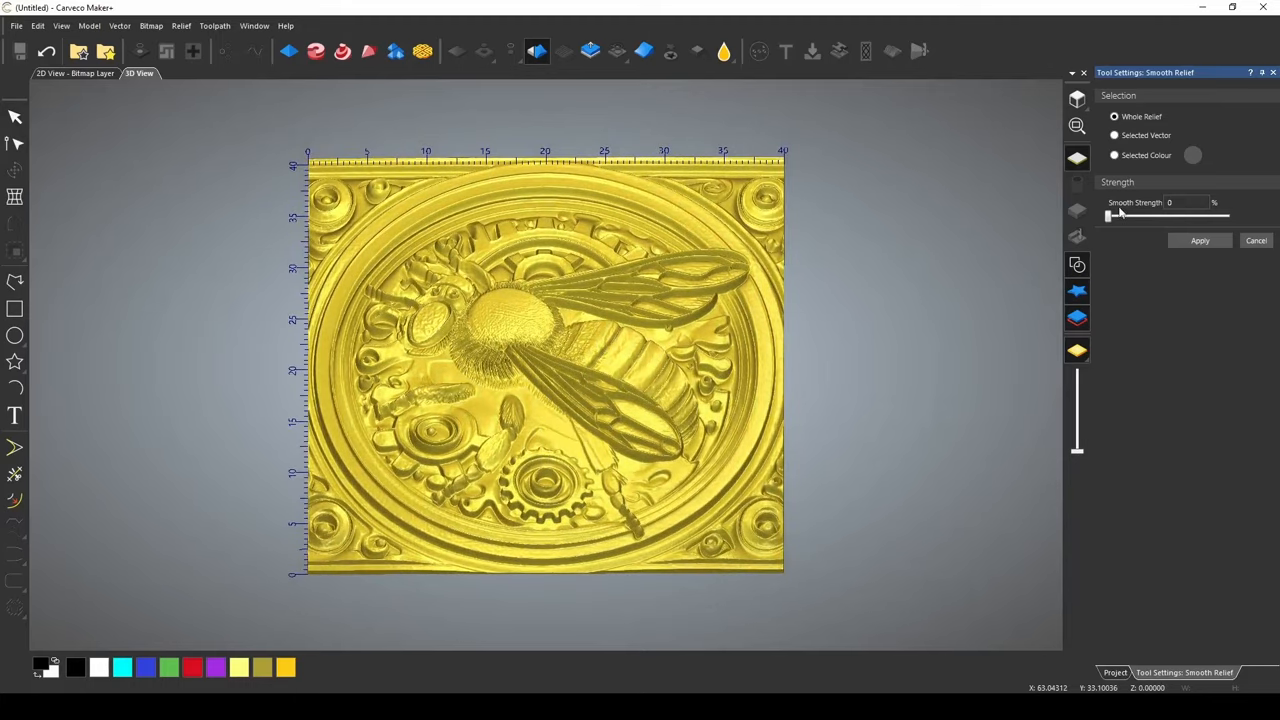
drag(1107, 216, 1120, 216)
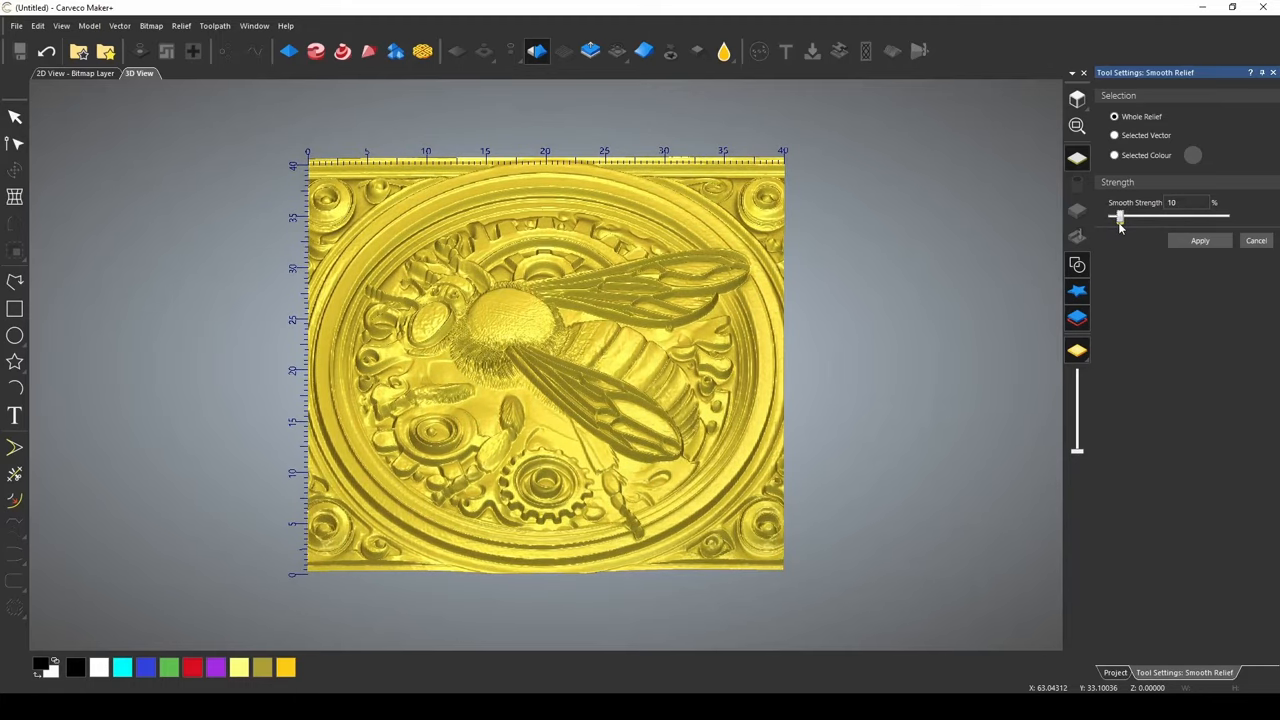
scroll(up, 3)
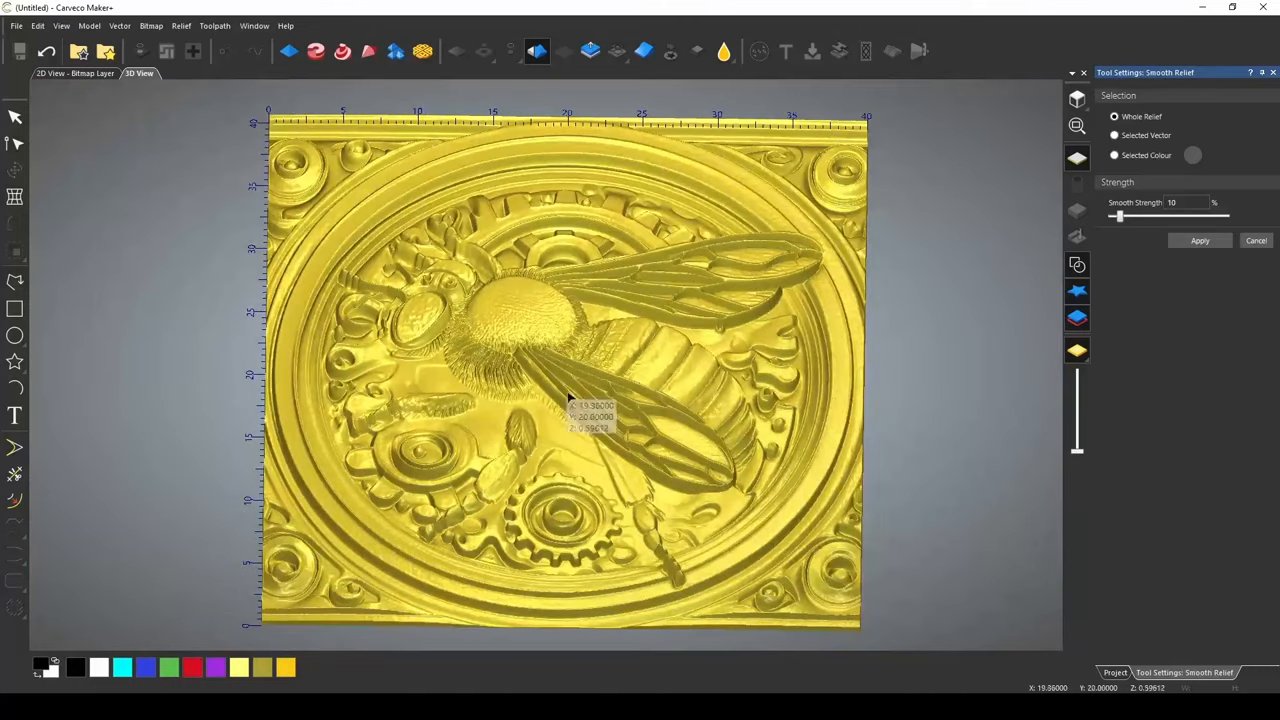
mouse_move(610, 410)
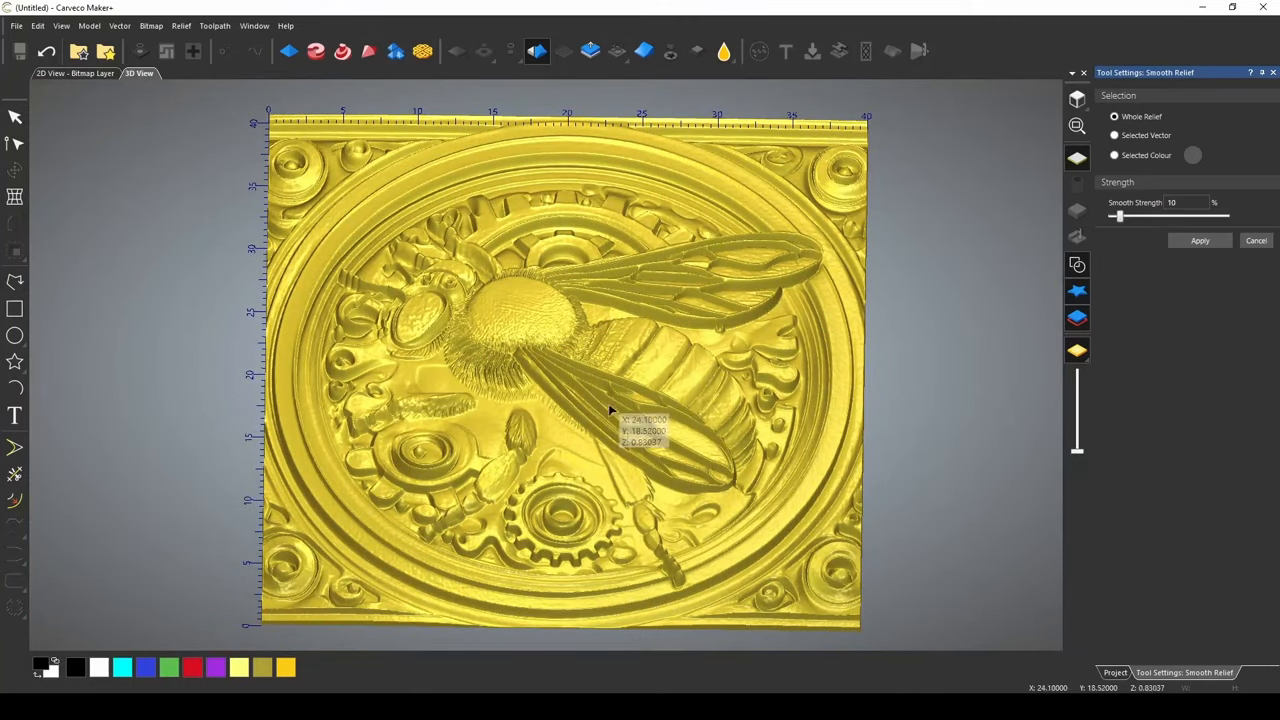
mouse_move(560, 475)
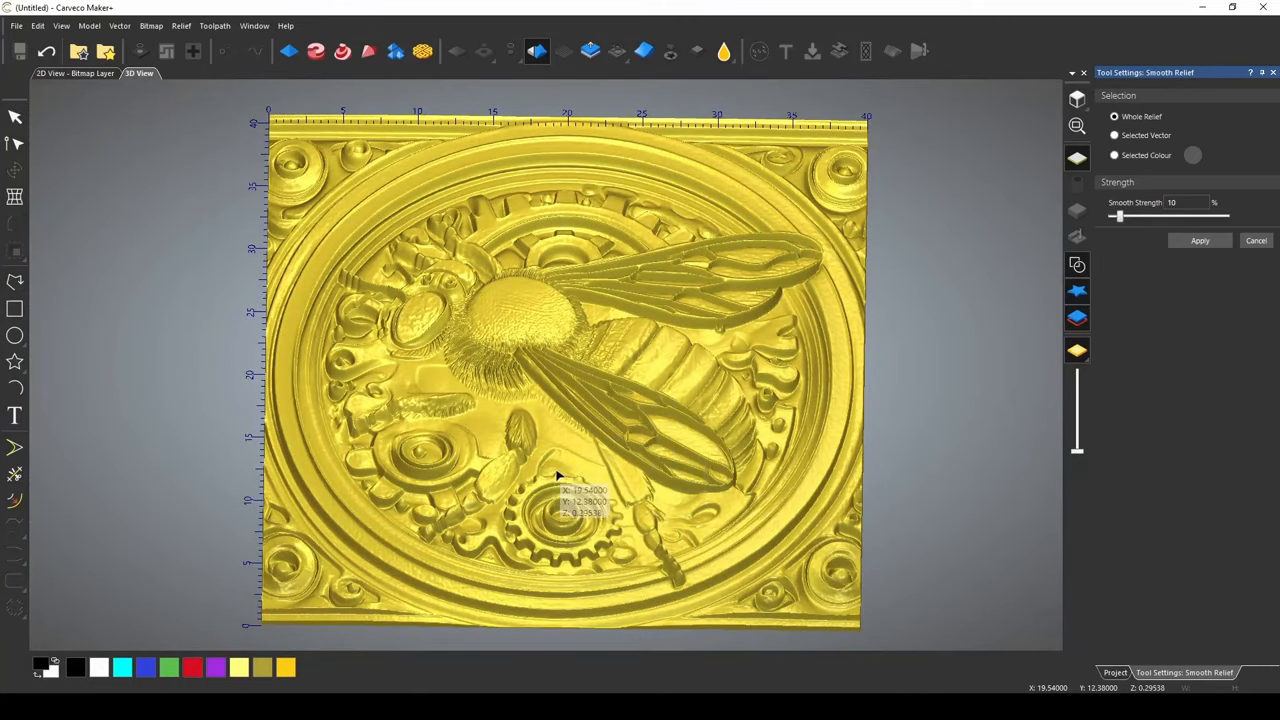